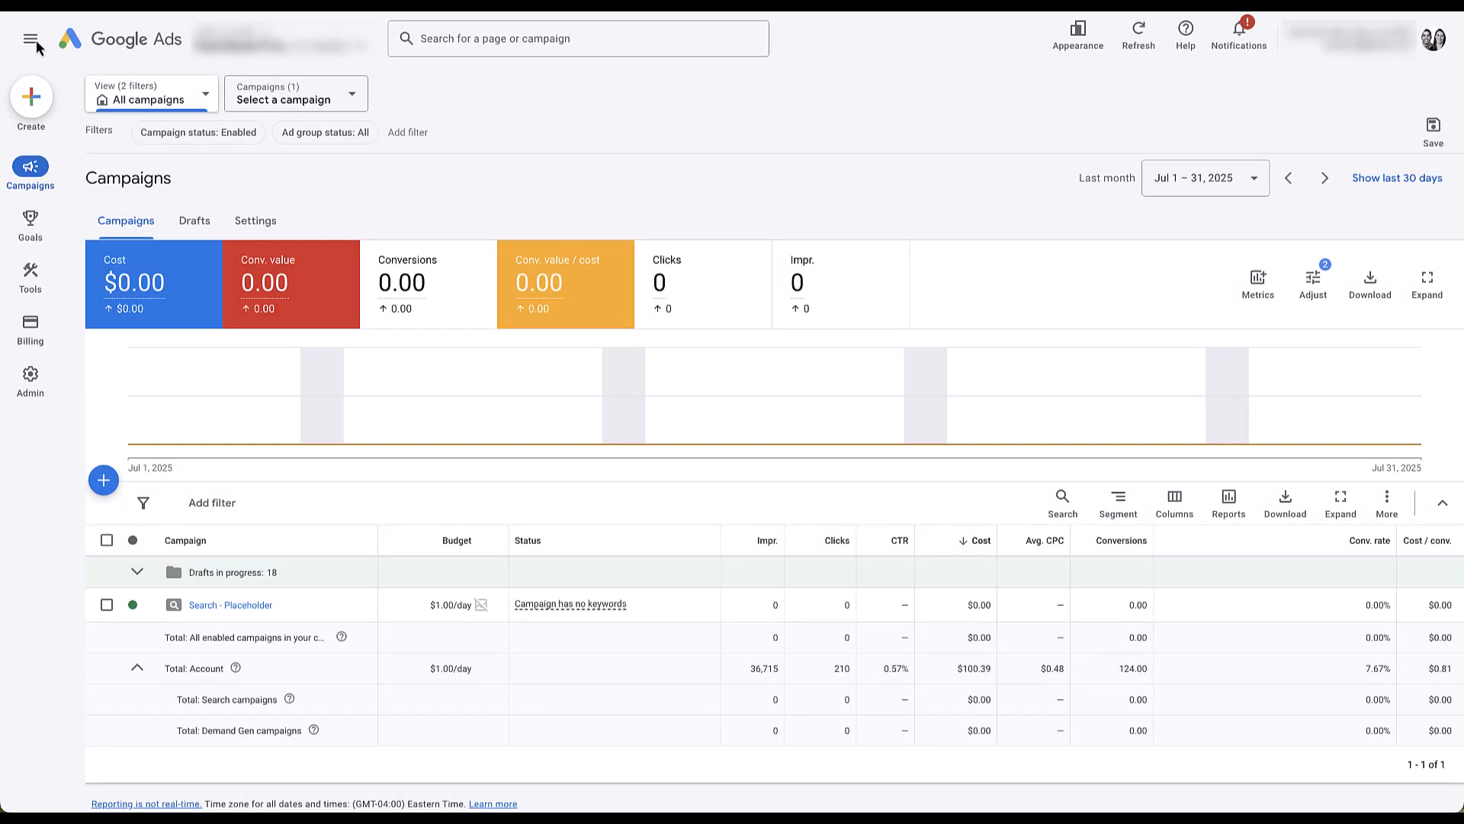
# Reach the Experiments page from the navigation menu under Campaigns
pyautogui.click(29, 38)
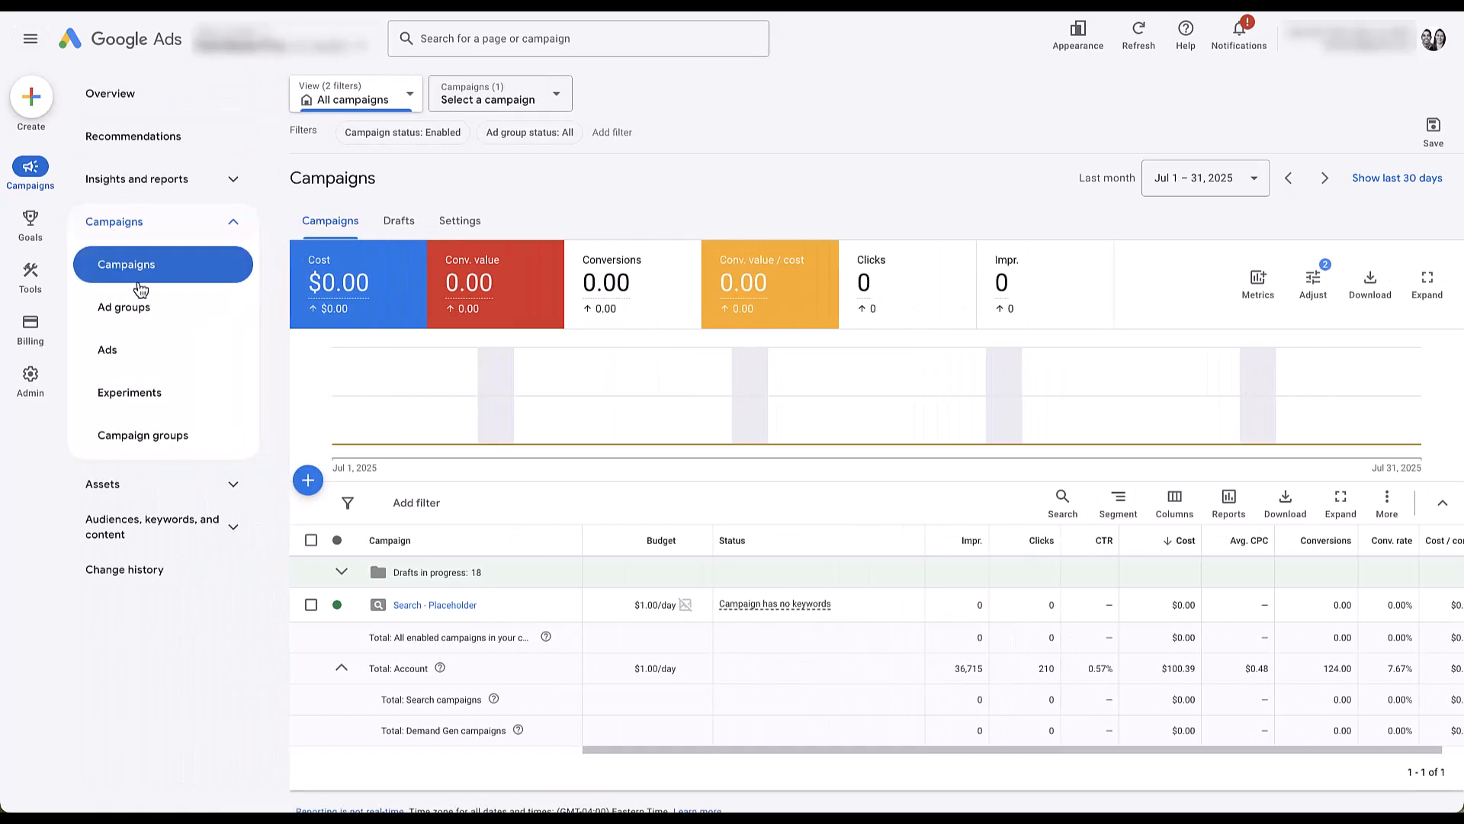
pyautogui.moveTo(184, 405)
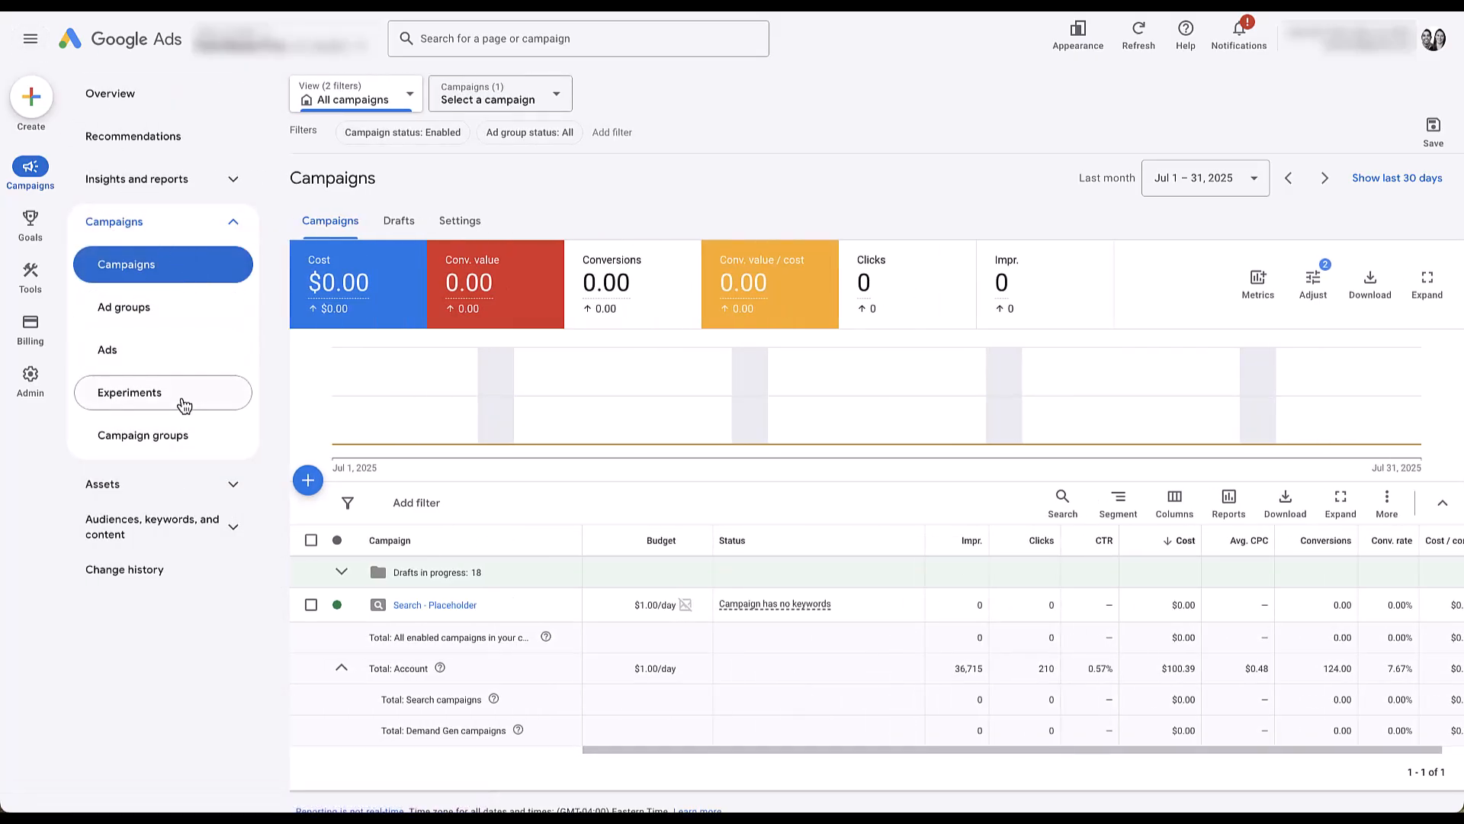
pyautogui.click(130, 393)
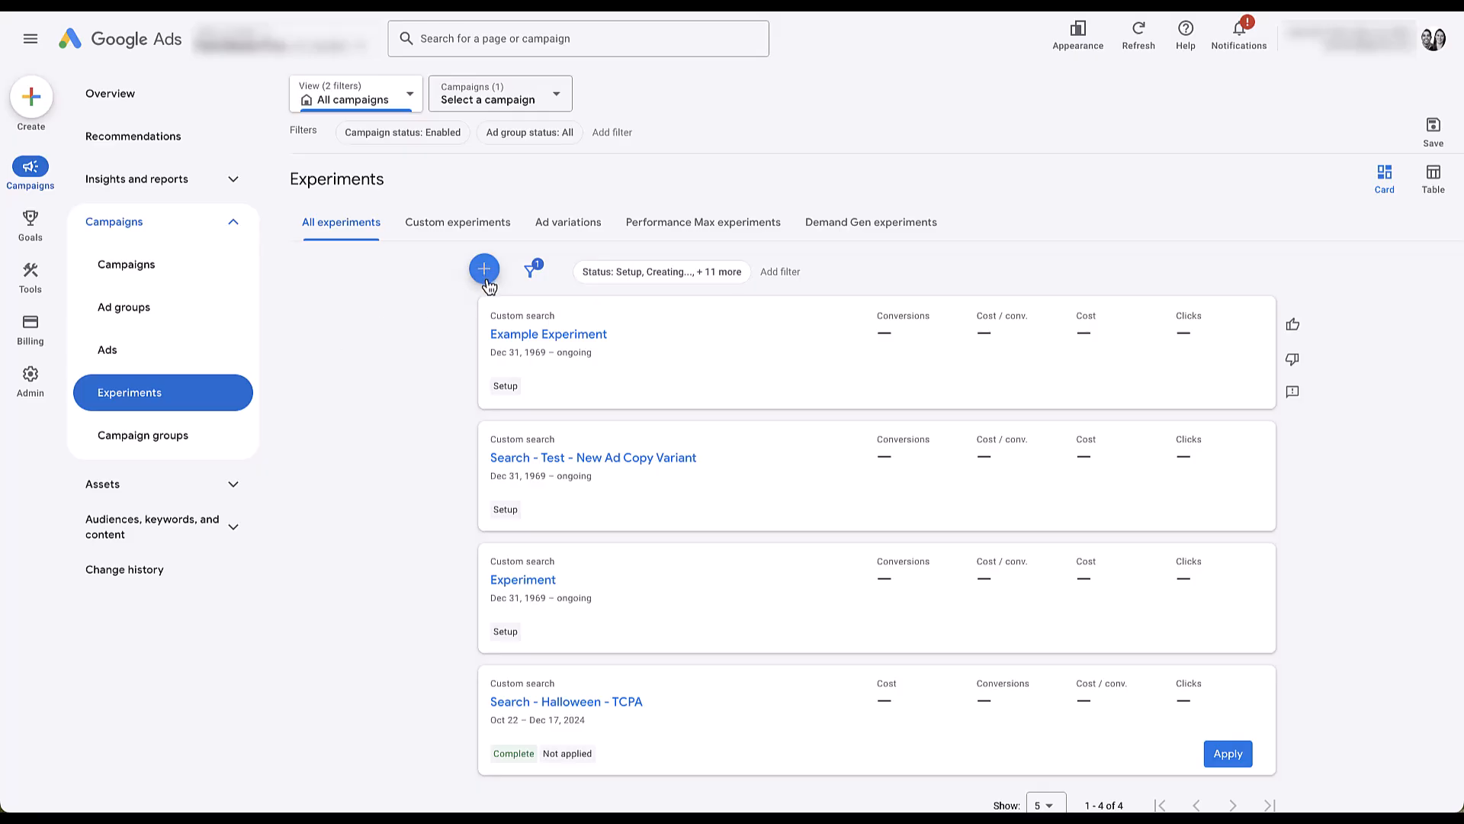
# Start creating a new experiment from the Experiments page
pyautogui.click(483, 268)
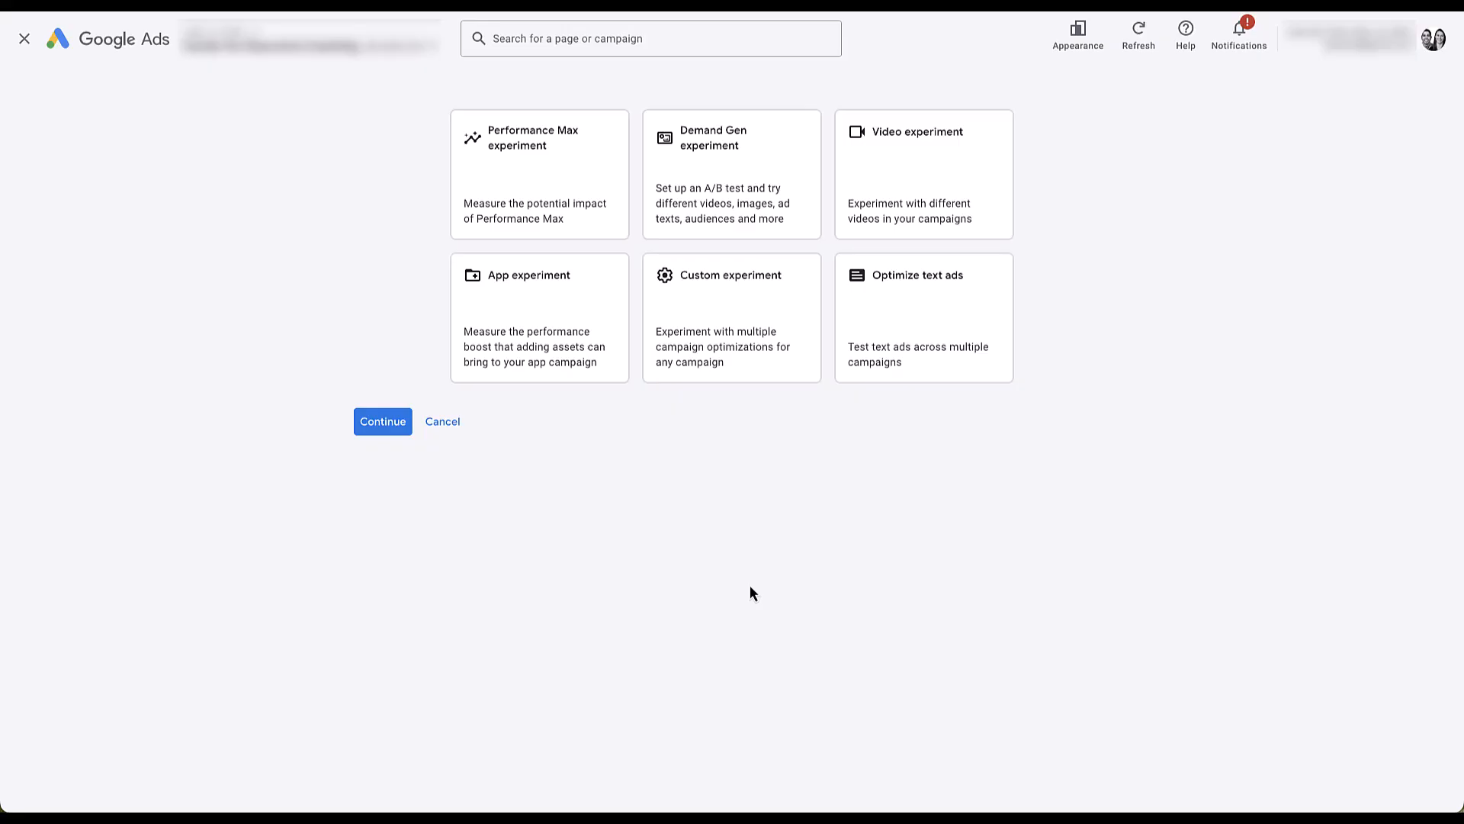
pyautogui.moveTo(764, 564)
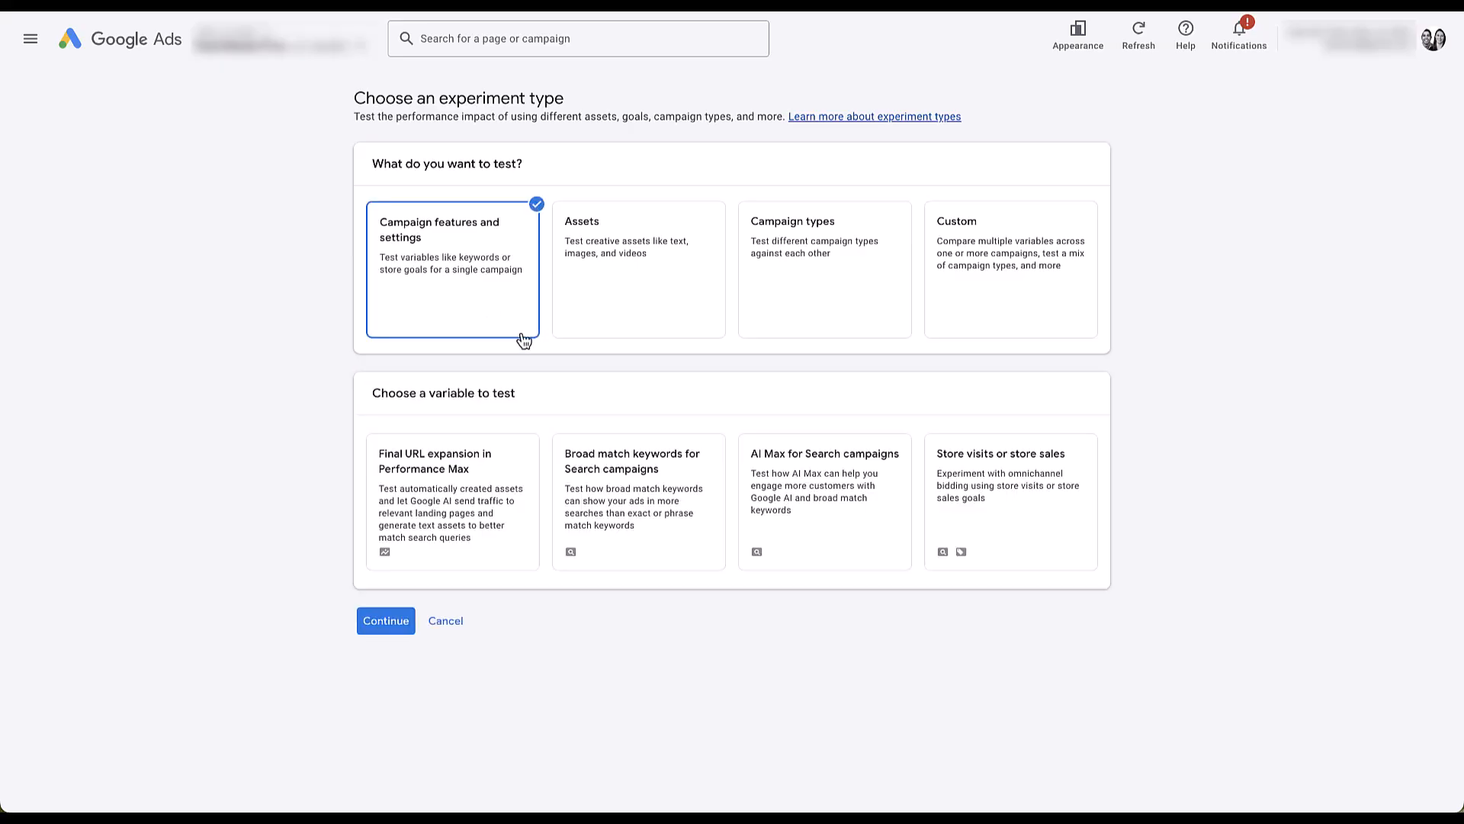
pyautogui.moveTo(653, 402)
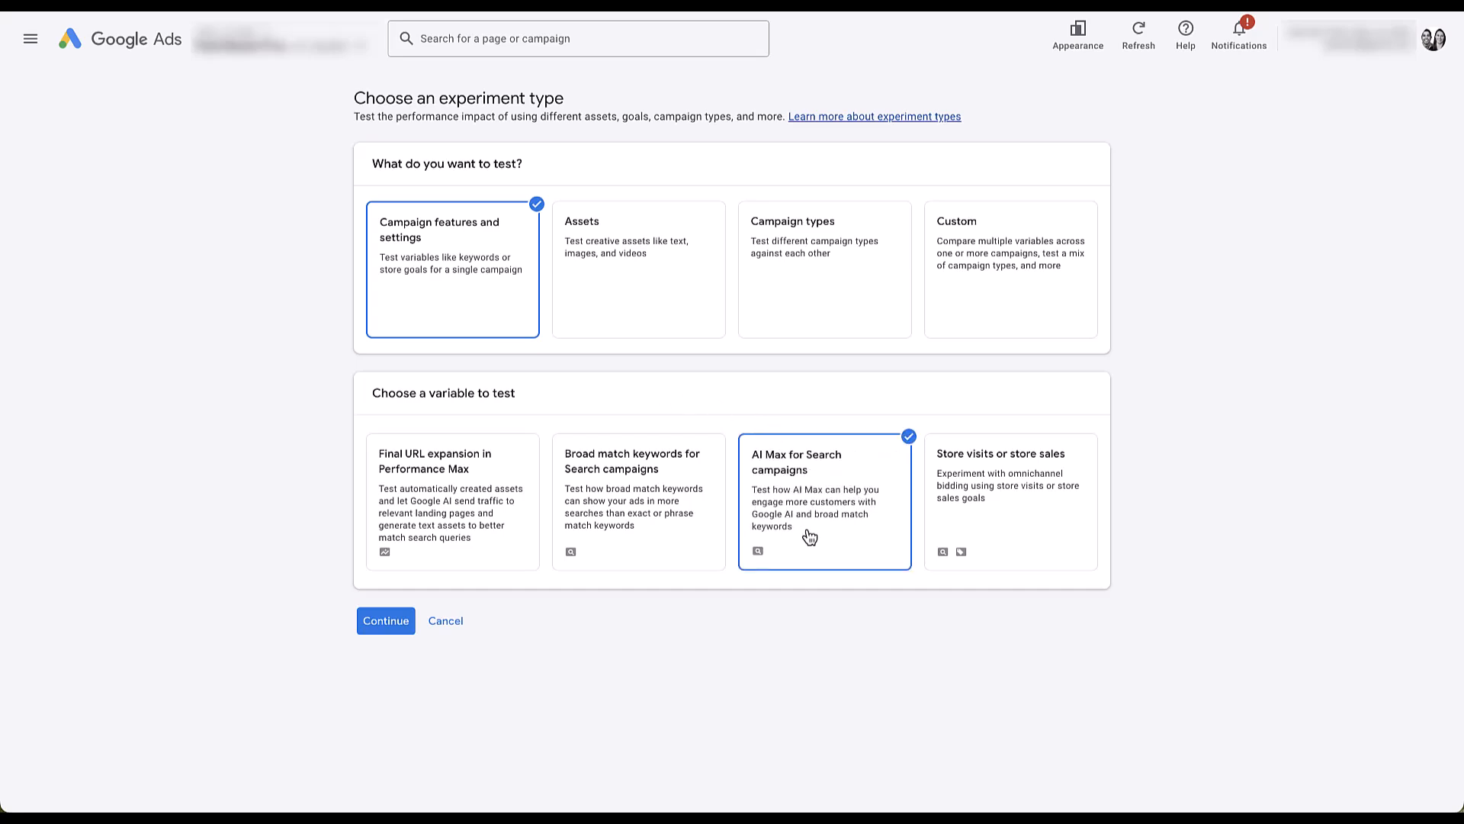
# Continue with the AI Max type and choose the Search - Placeholder campaign
pyautogui.click(386, 621)
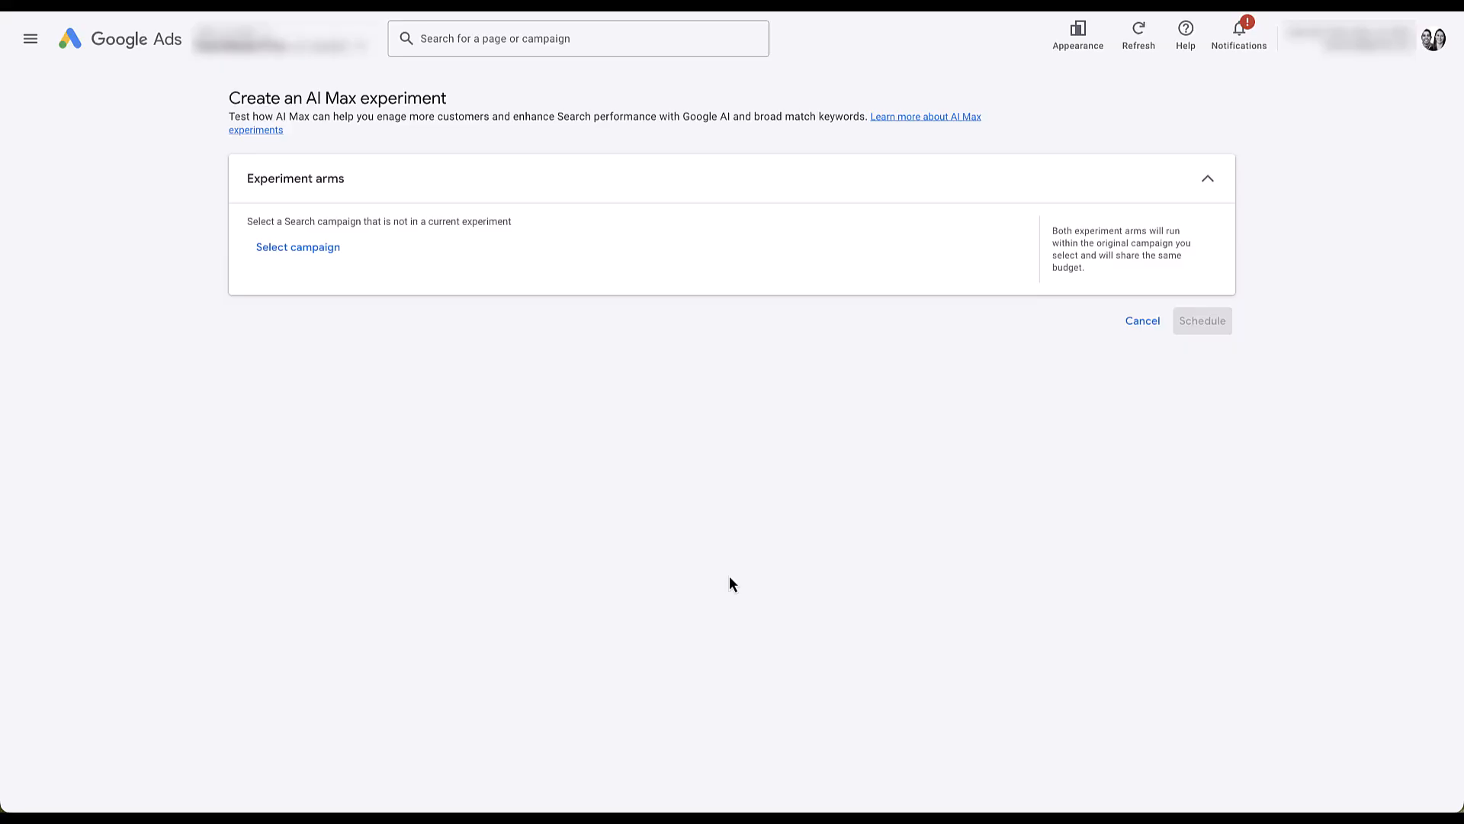
pyautogui.moveTo(510, 253)
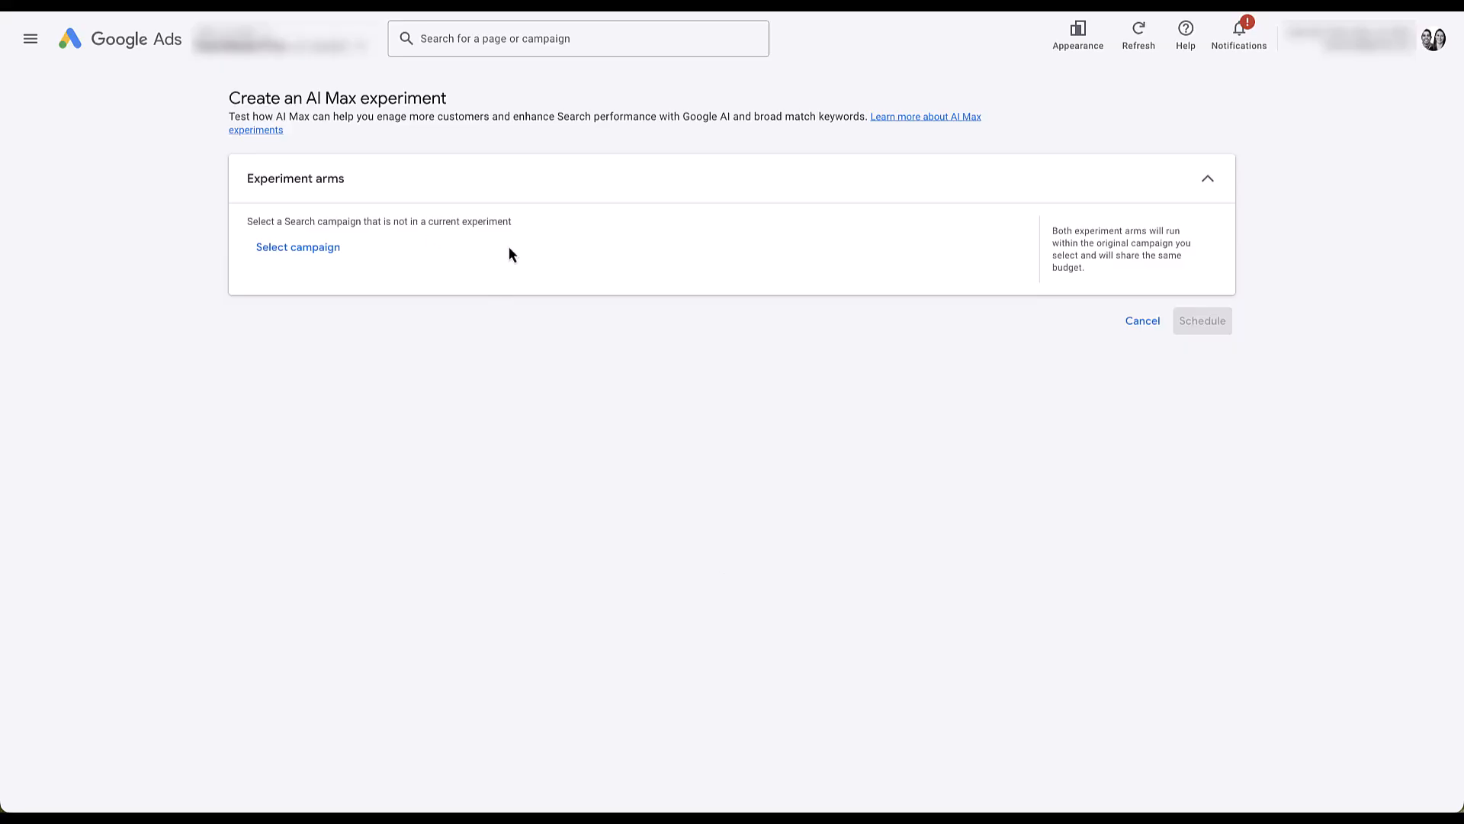
pyautogui.click(297, 246)
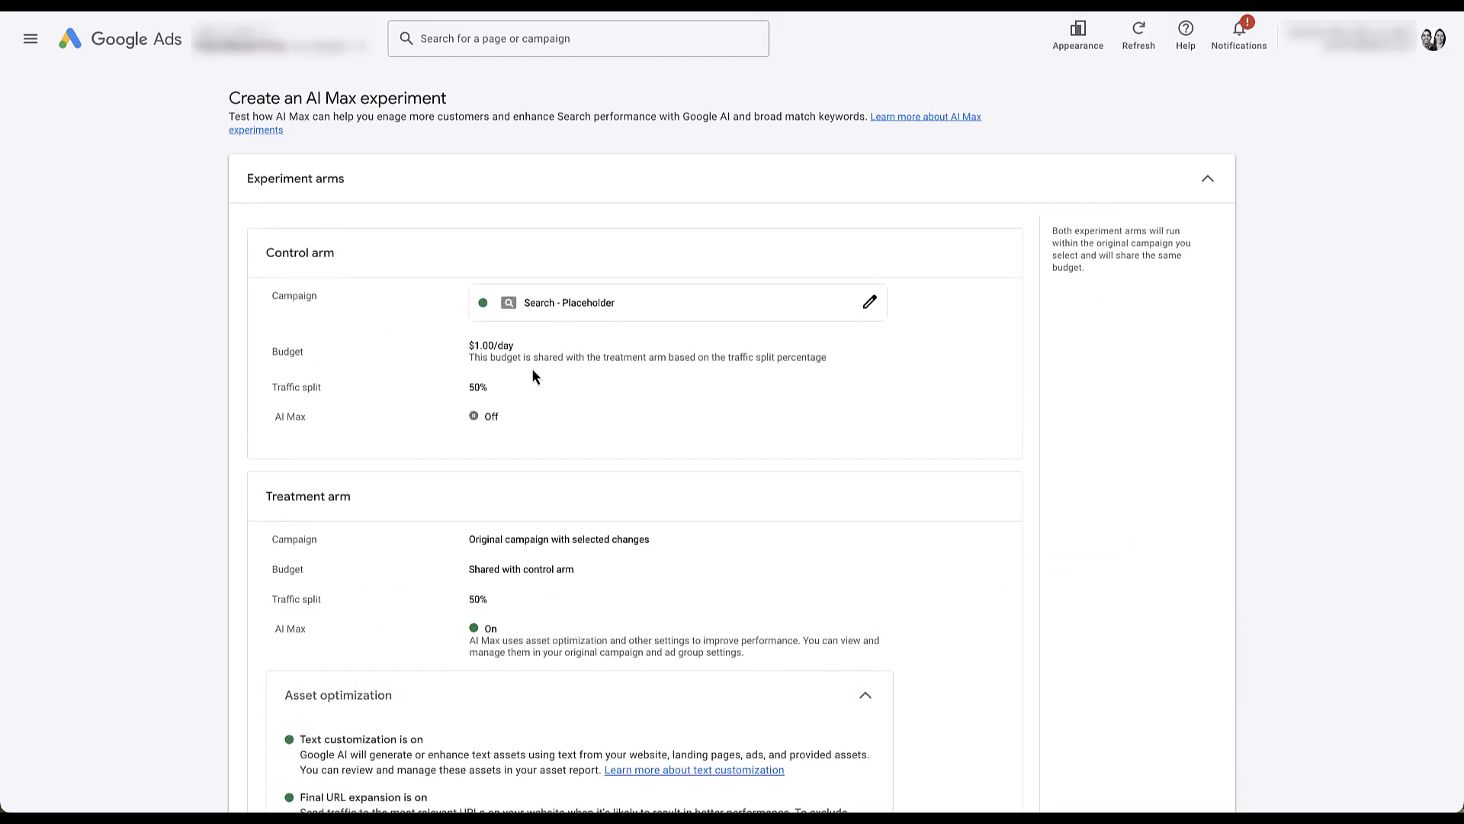
pyautogui.moveTo(1123, 457)
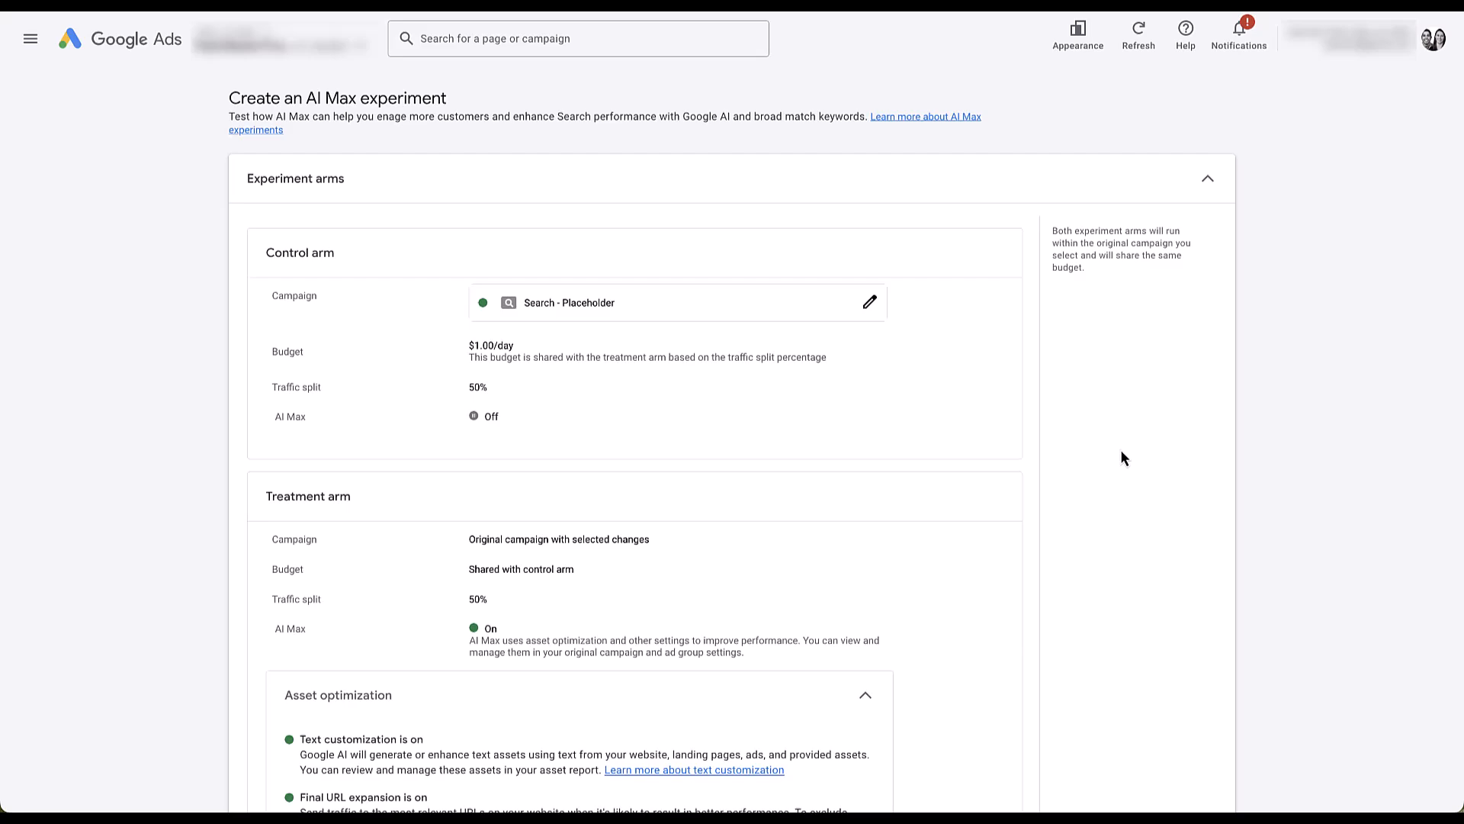
pyautogui.scroll(-3)
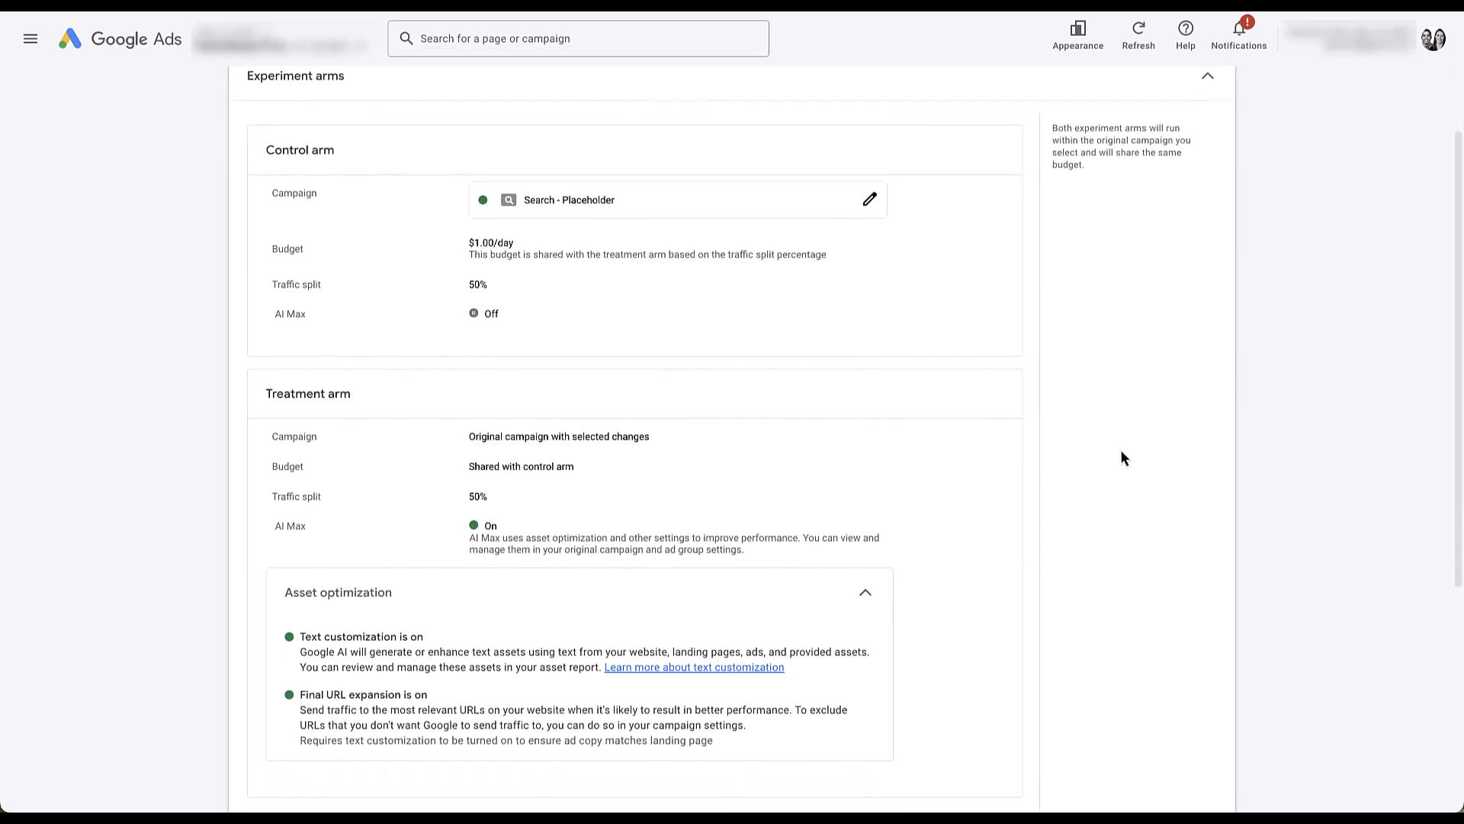
pyautogui.scroll(-3)
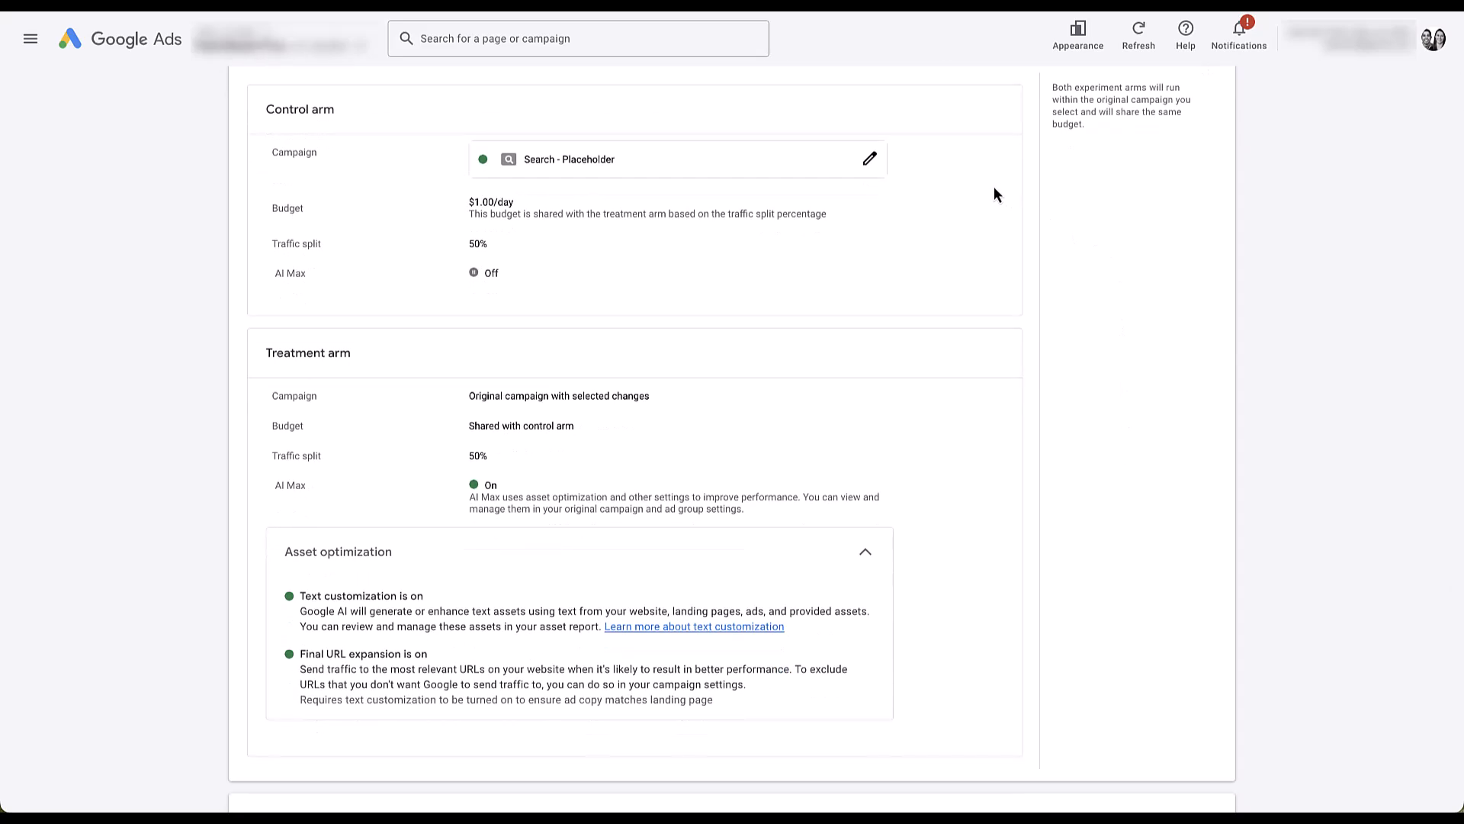
pyautogui.moveTo(328, 313)
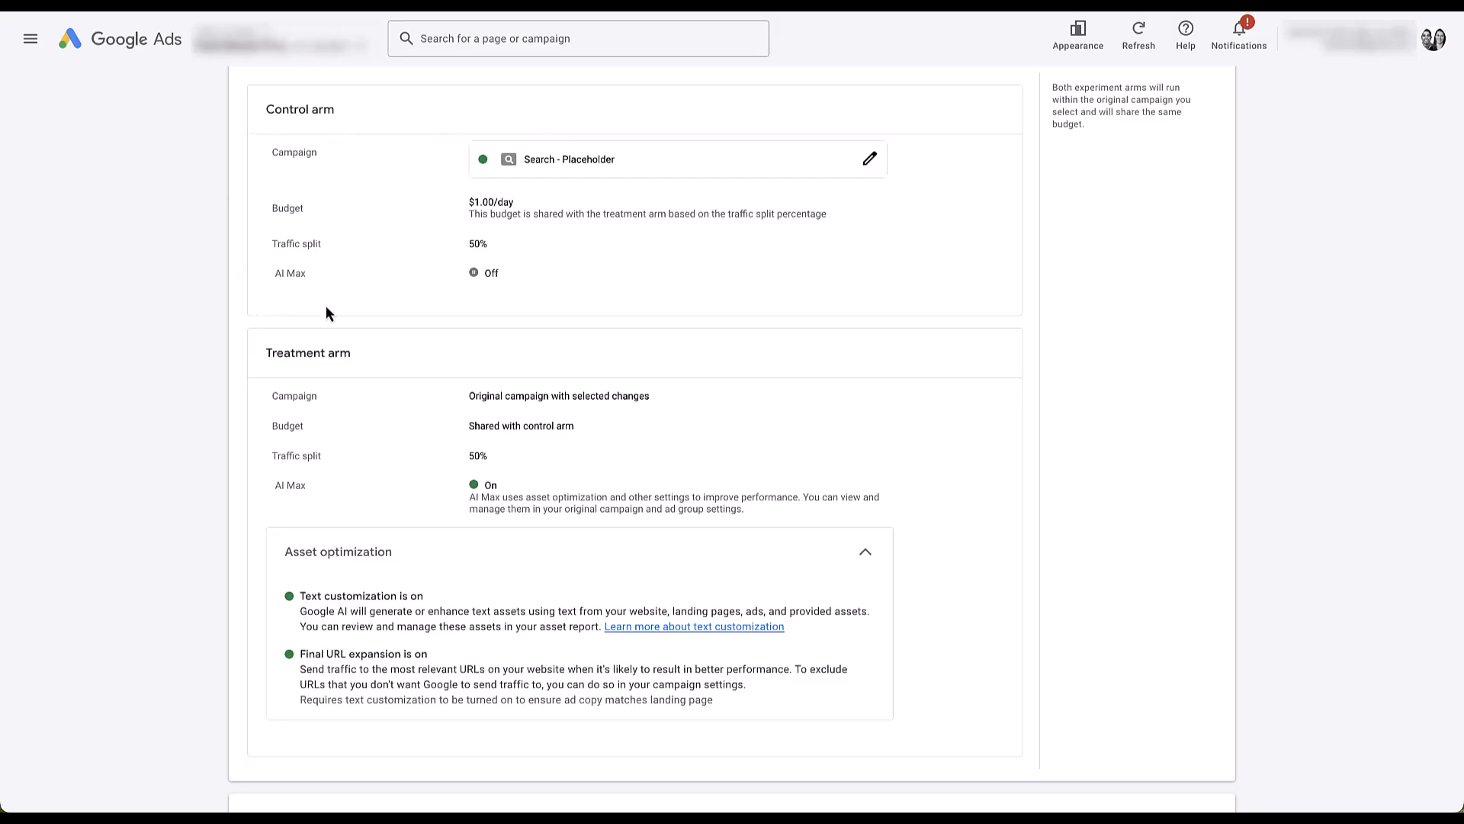
pyautogui.moveTo(580, 176)
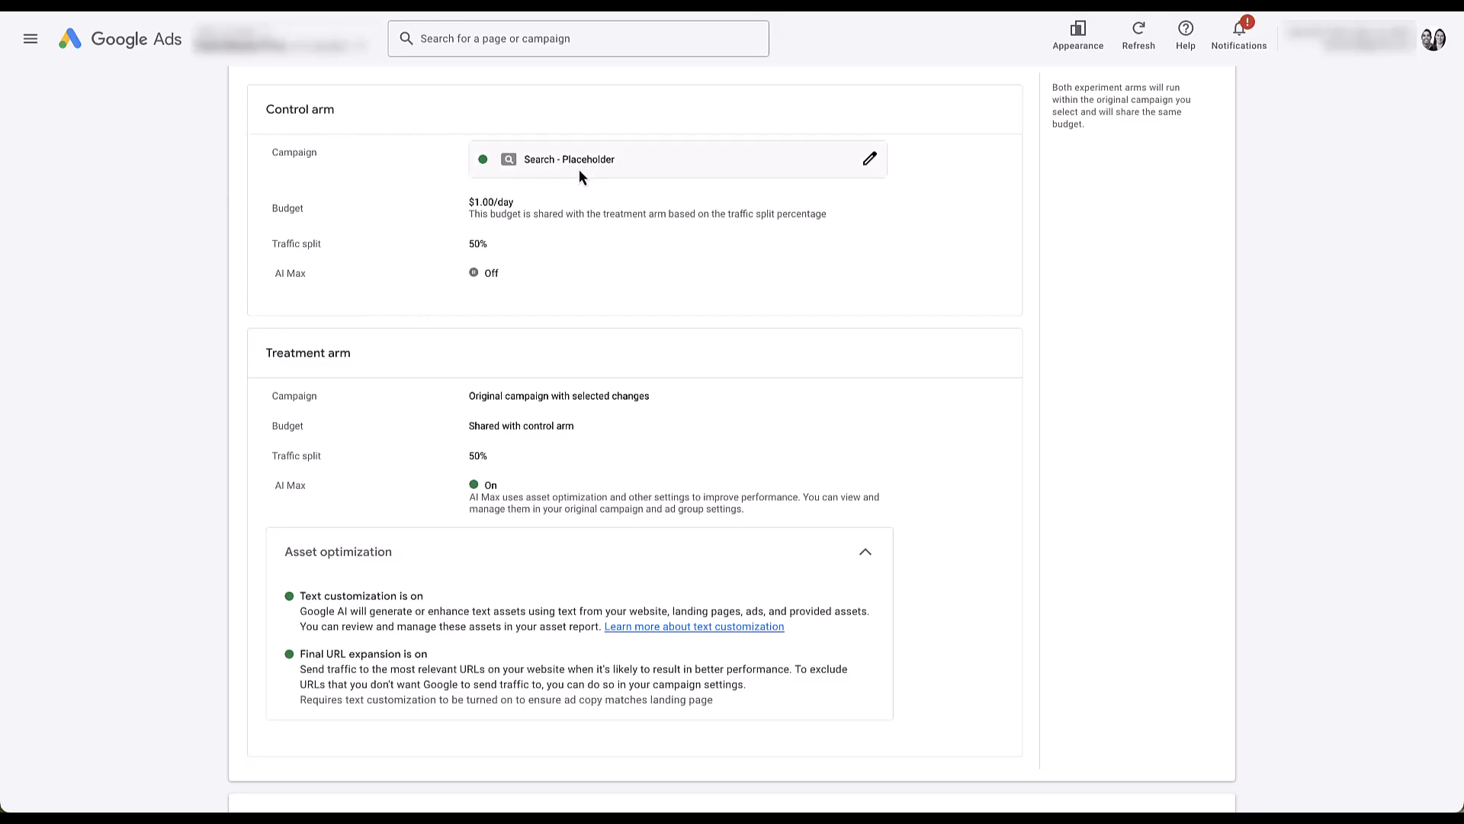
pyautogui.moveTo(876, 173)
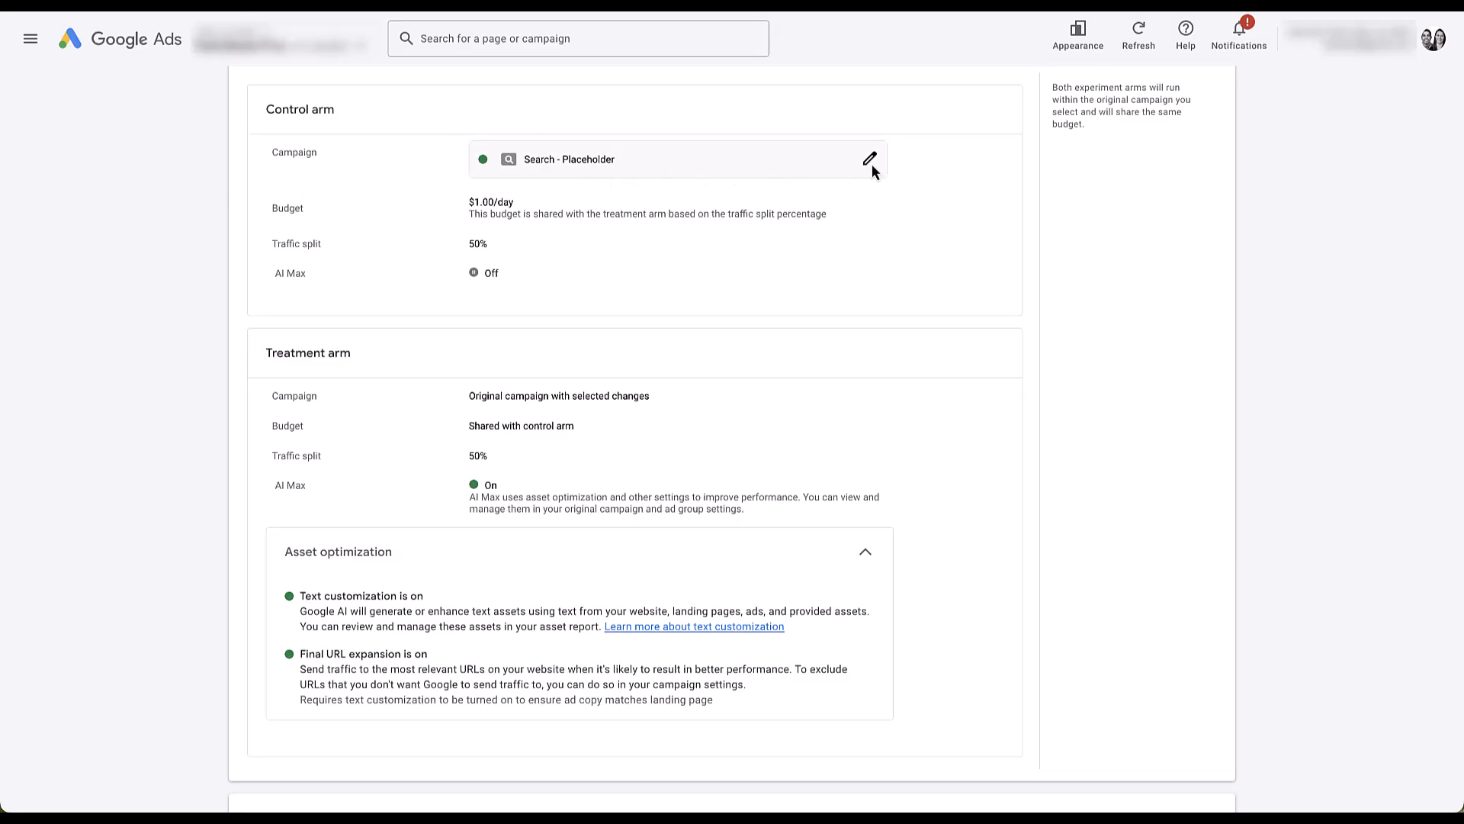
pyautogui.click(869, 159)
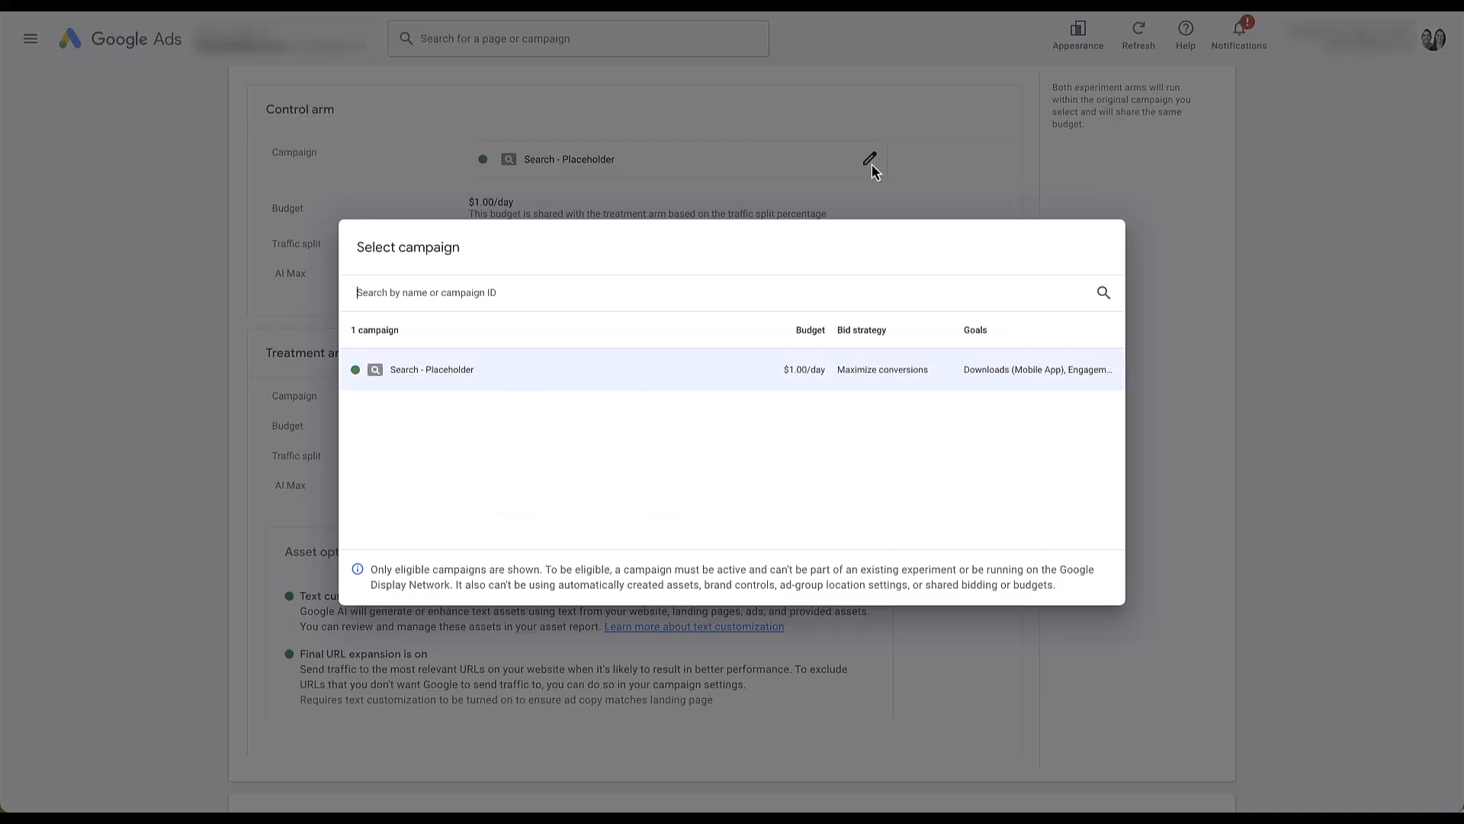
pyautogui.click(514, 370)
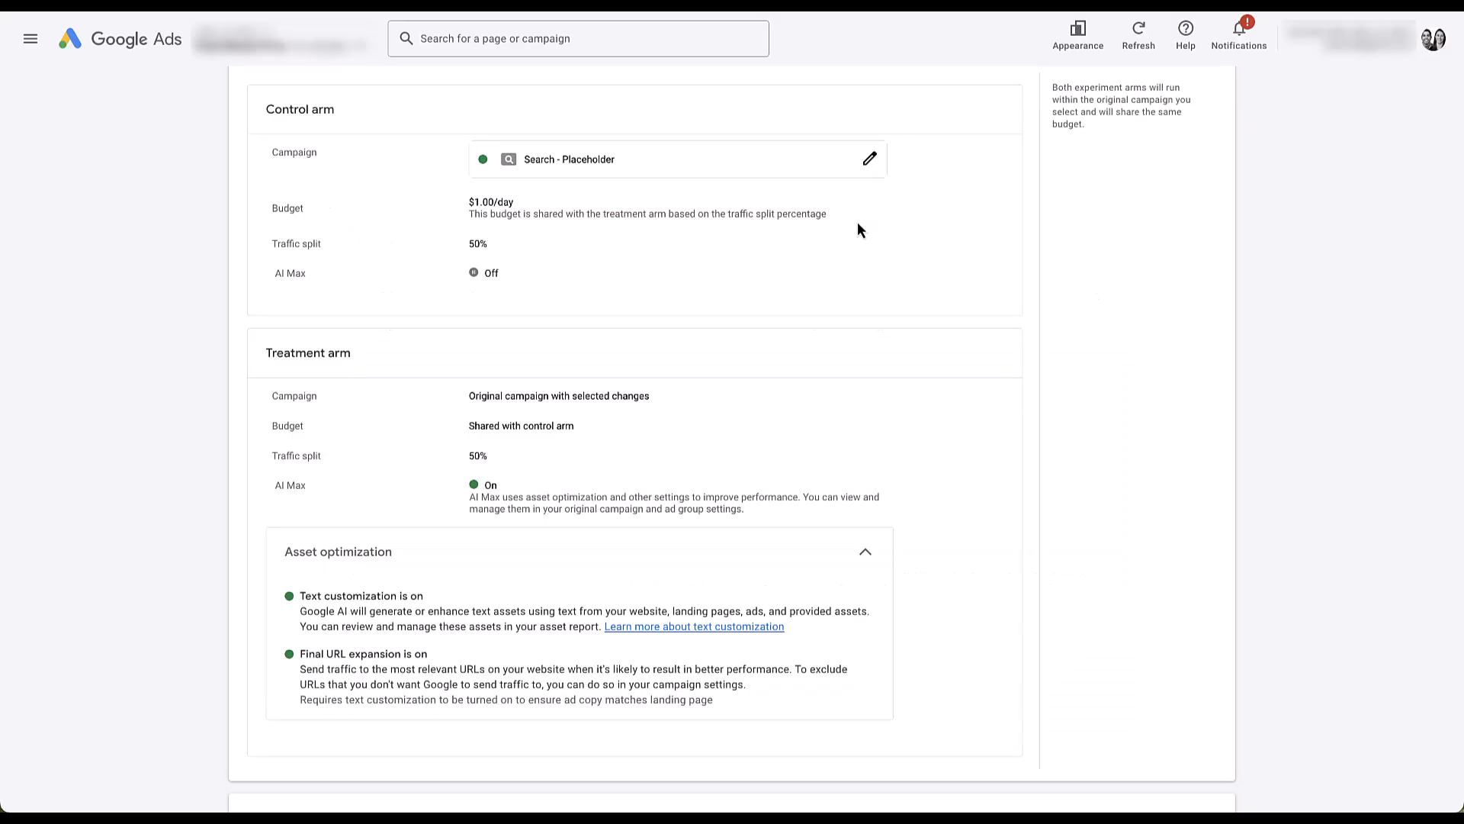
pyautogui.moveTo(544, 257)
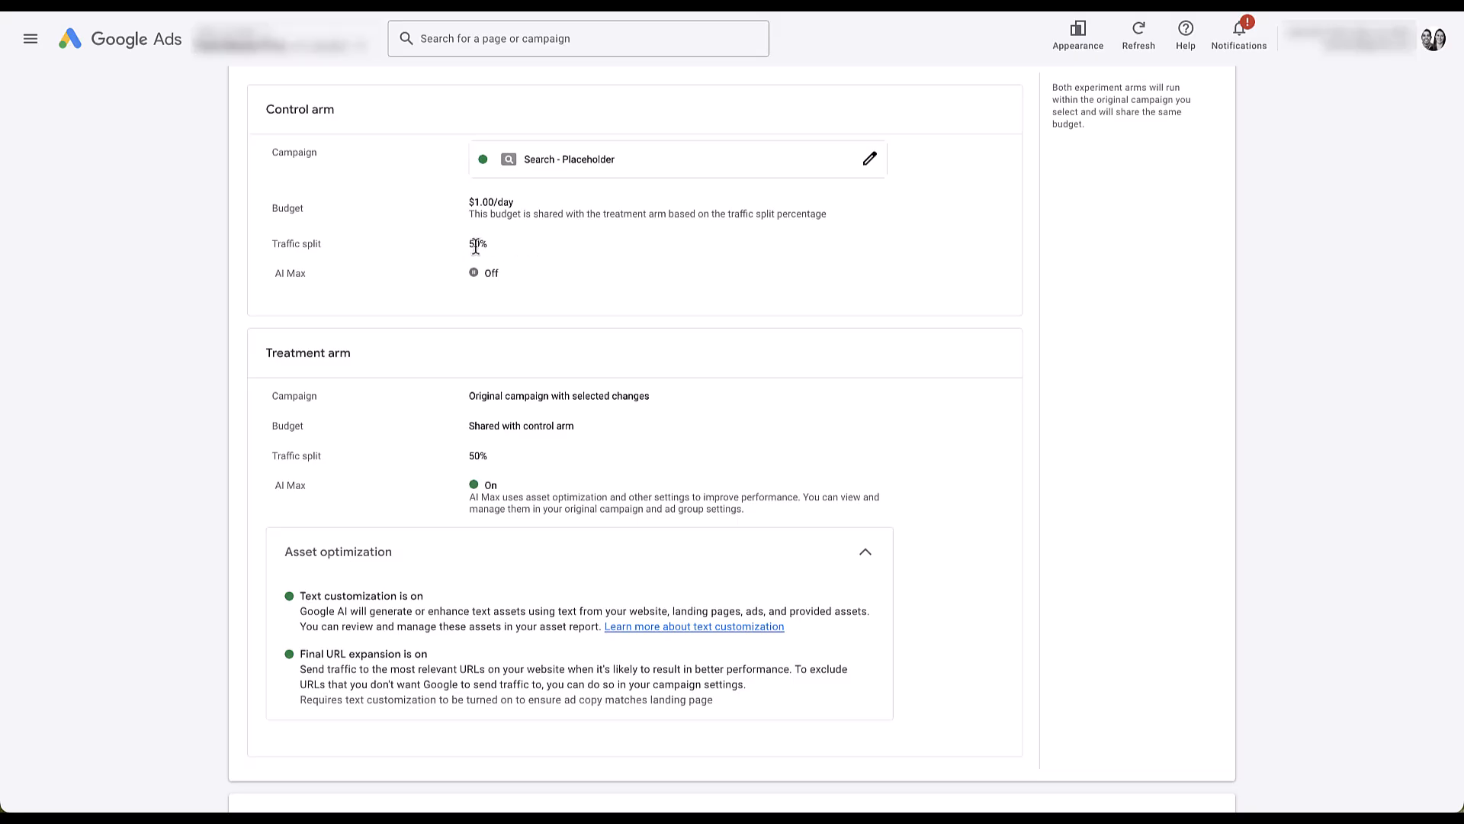
pyautogui.moveTo(600, 252)
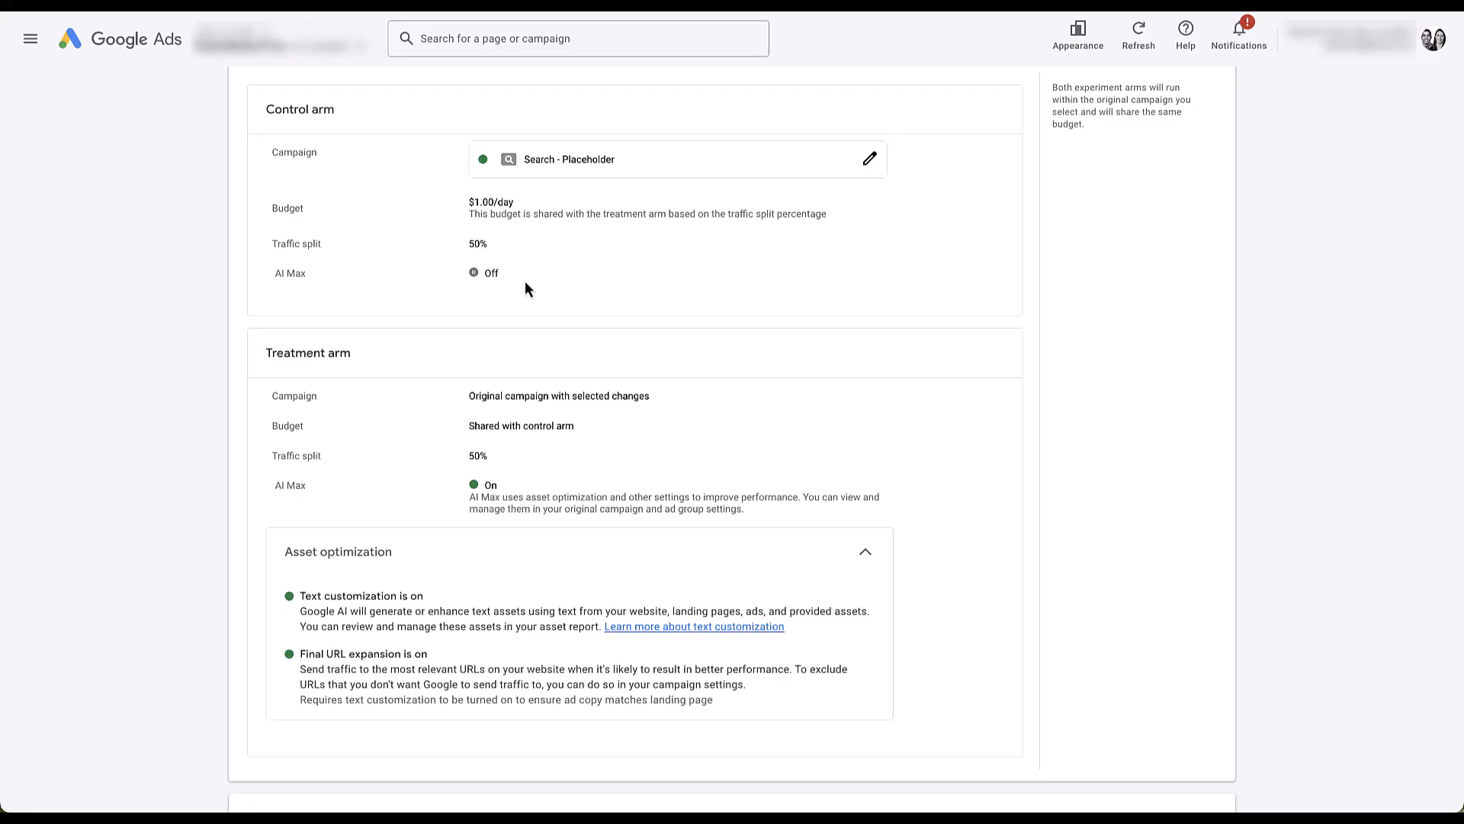
pyautogui.moveTo(272, 406)
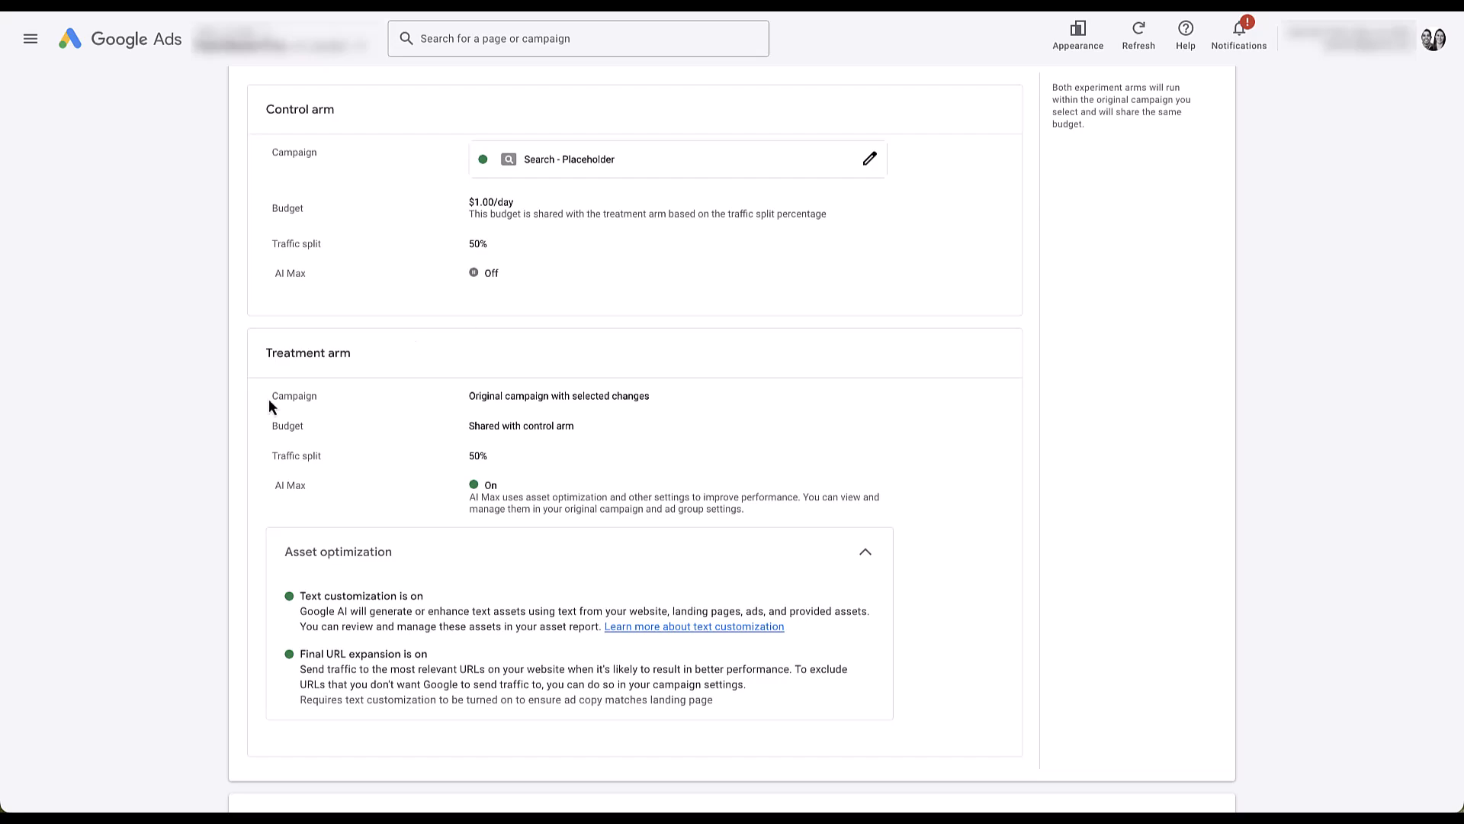
pyautogui.moveTo(948, 486)
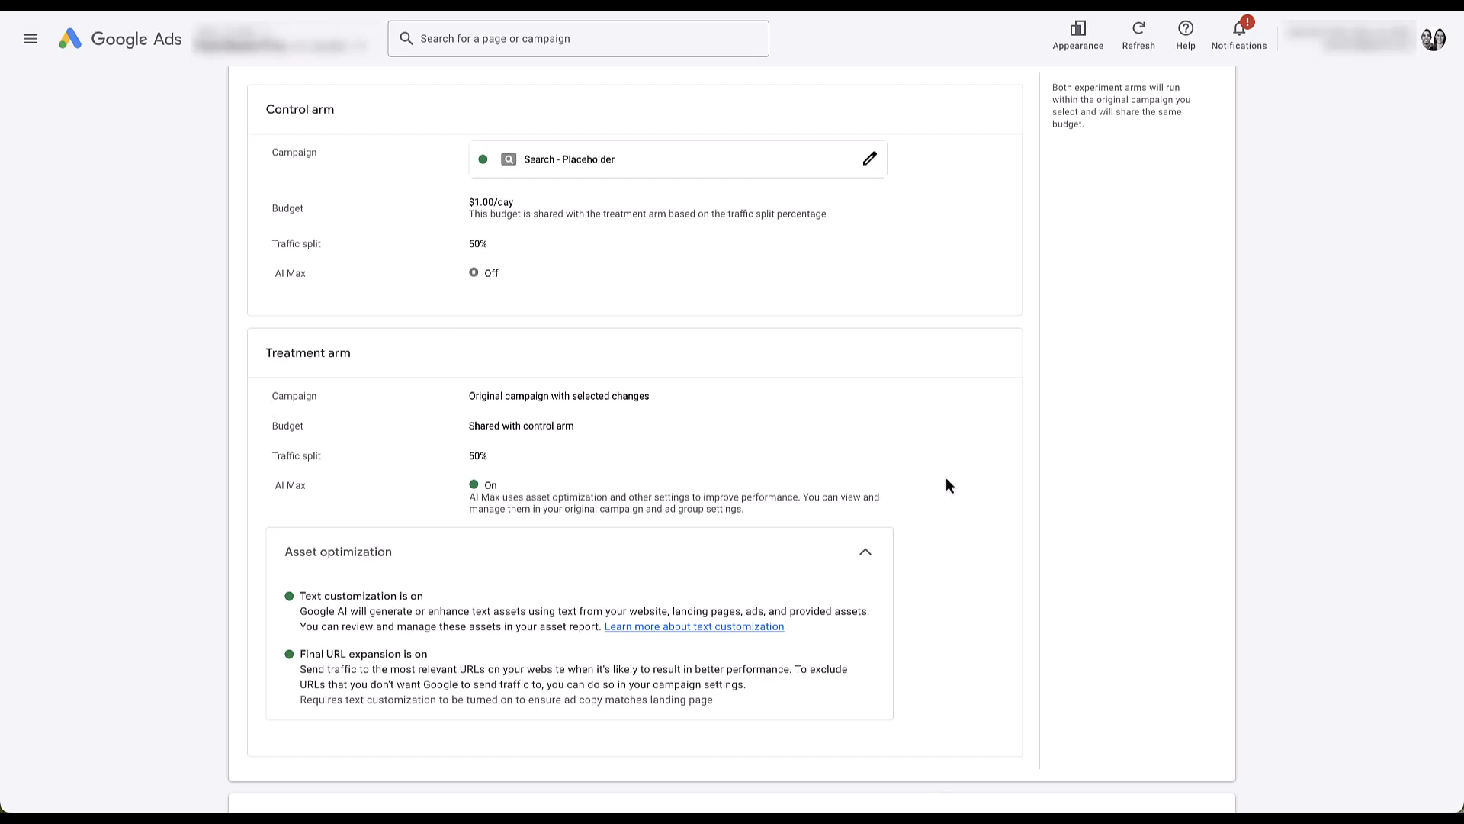
pyautogui.moveTo(950, 424)
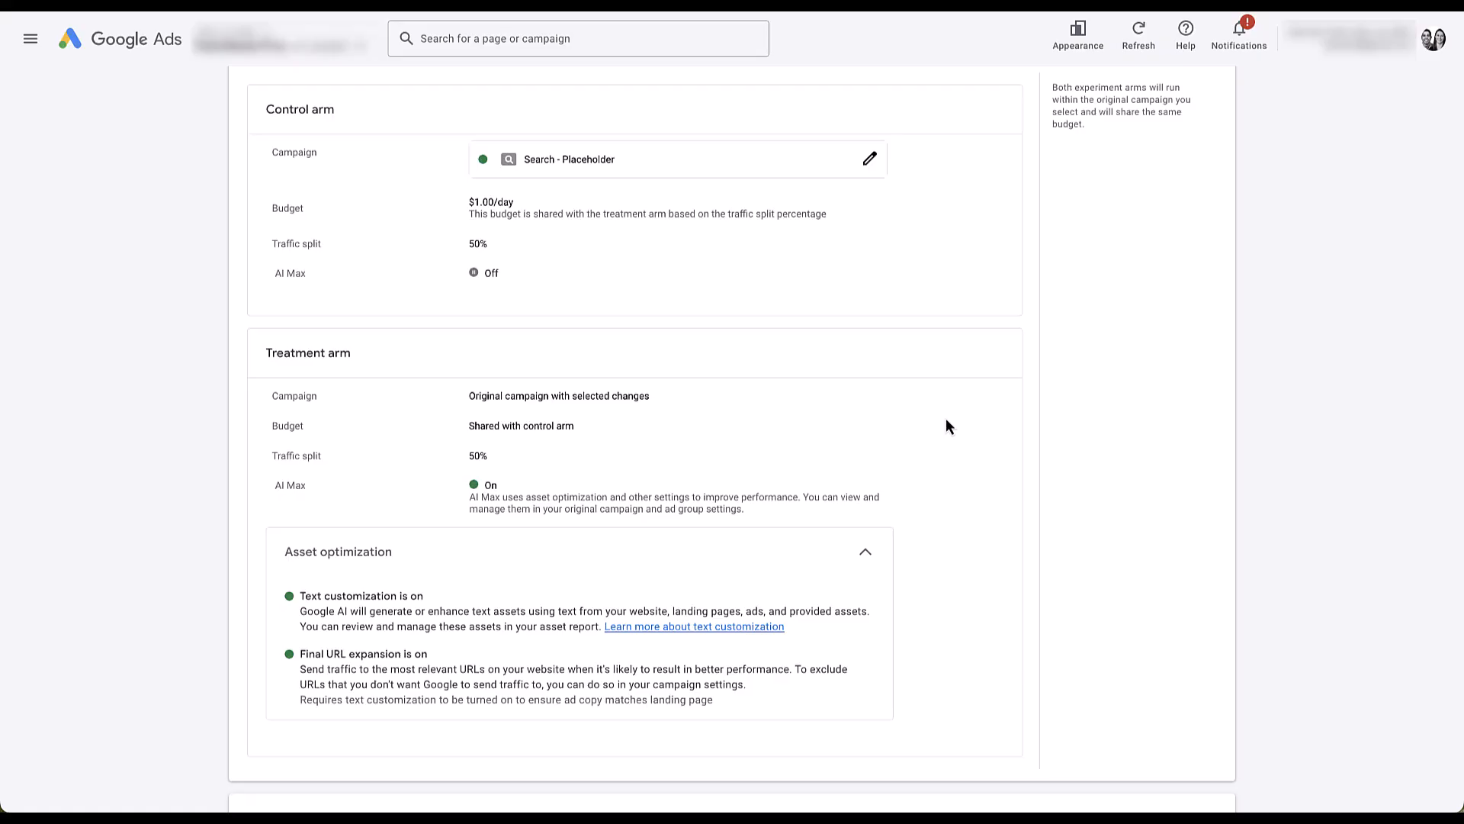
pyautogui.moveTo(688, 408)
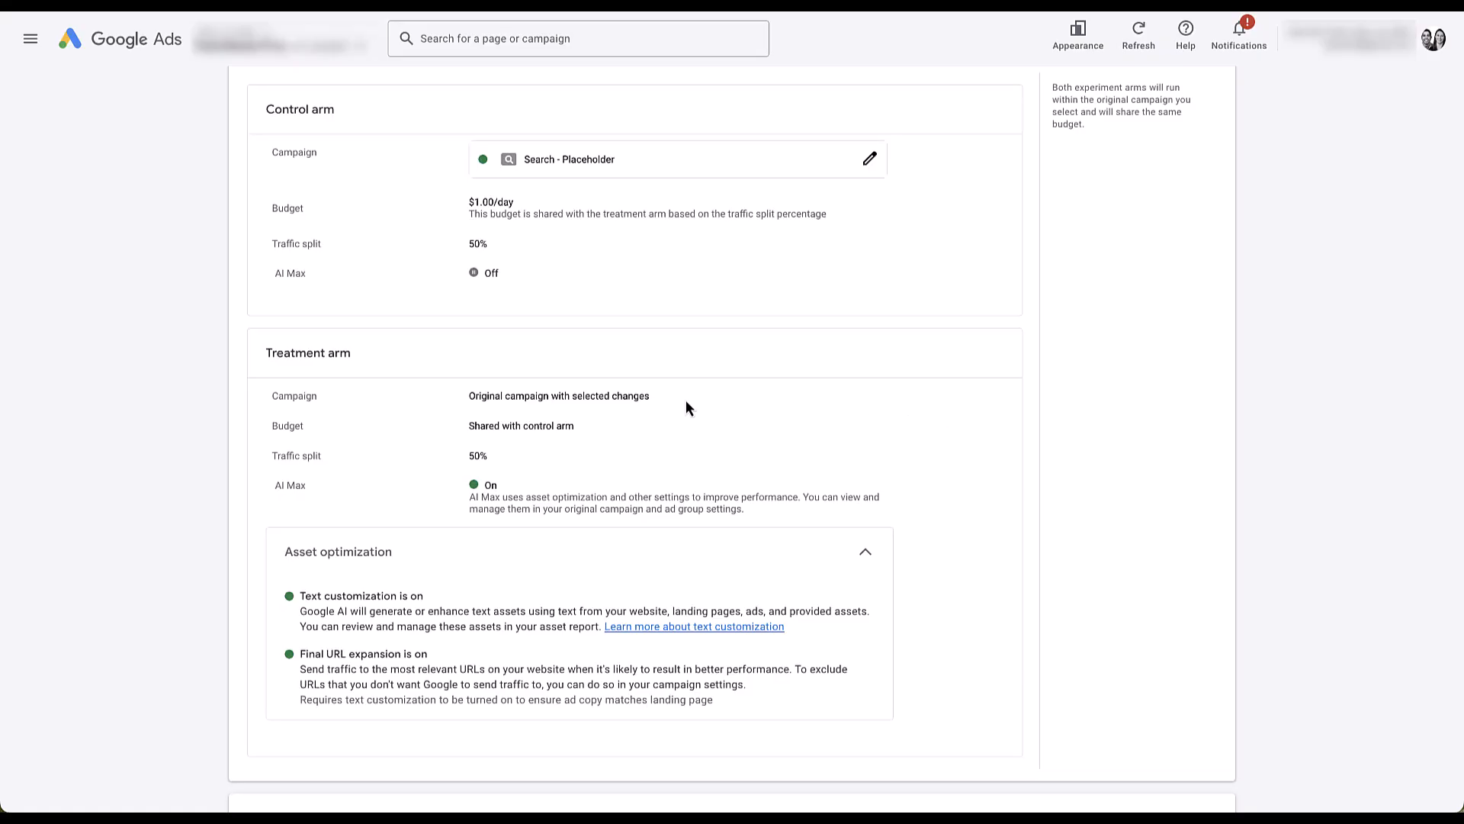
pyautogui.moveTo(672, 440)
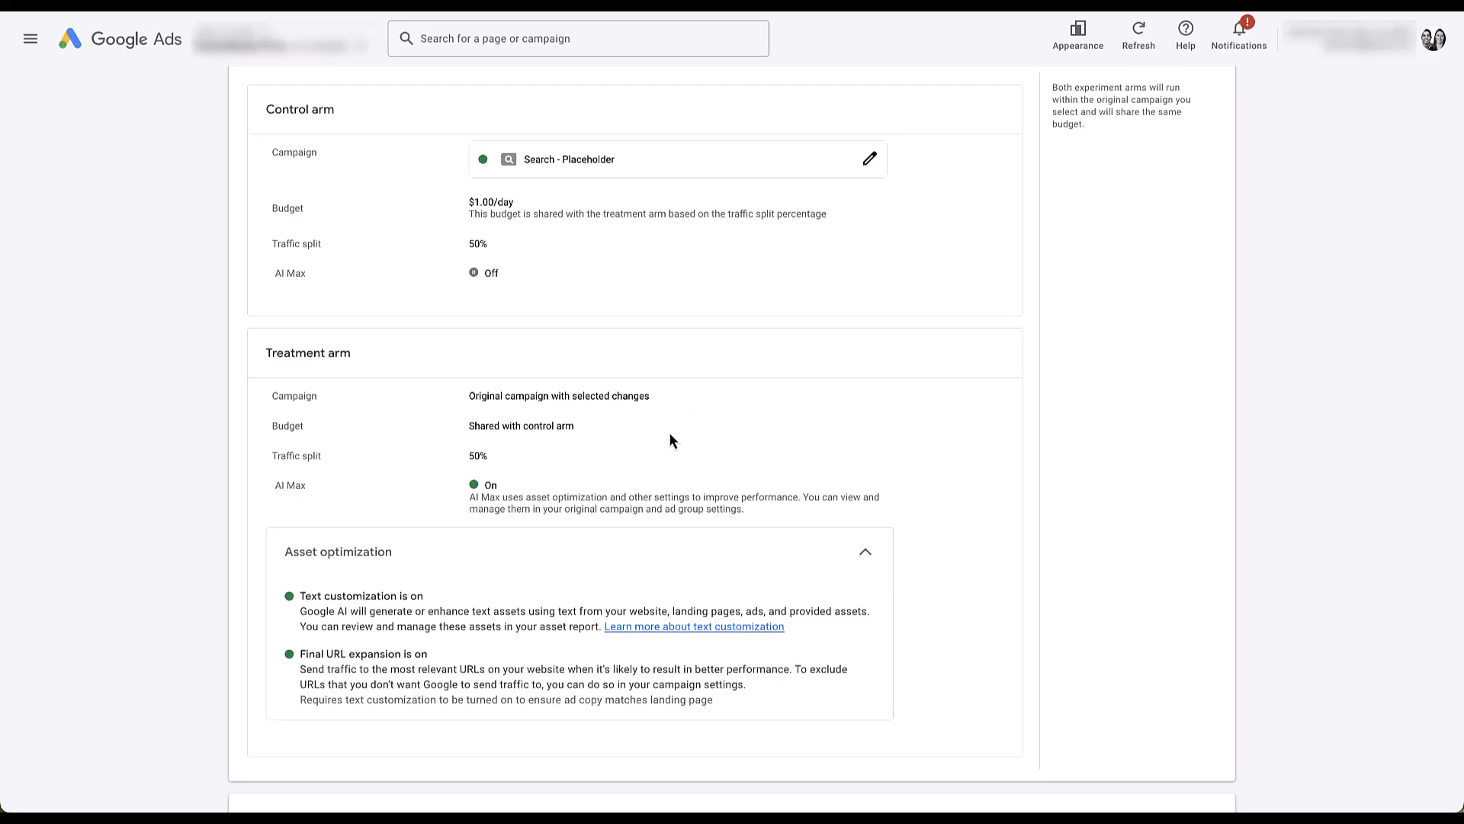
pyautogui.moveTo(609, 425)
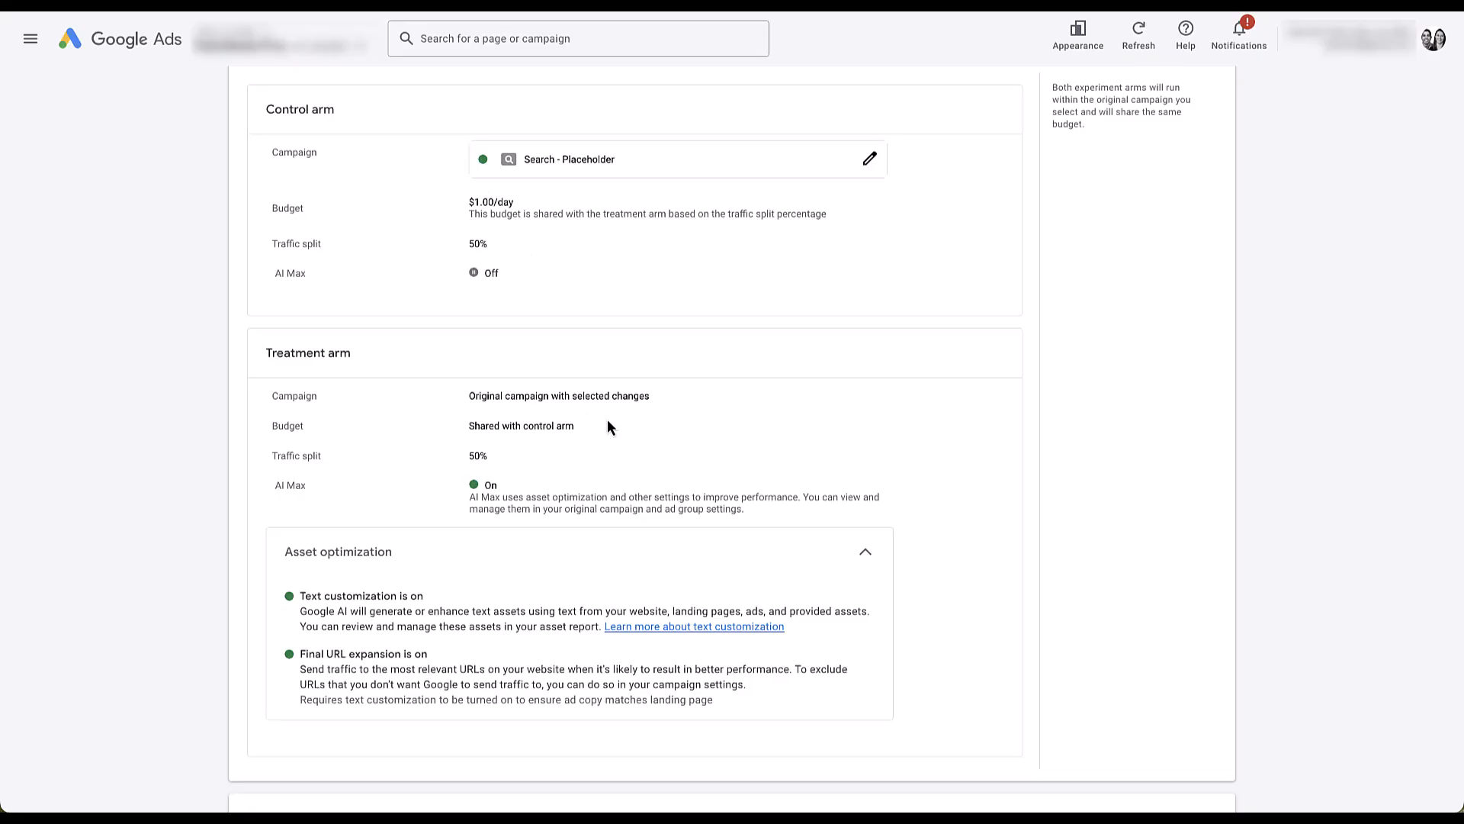
pyautogui.moveTo(567, 448)
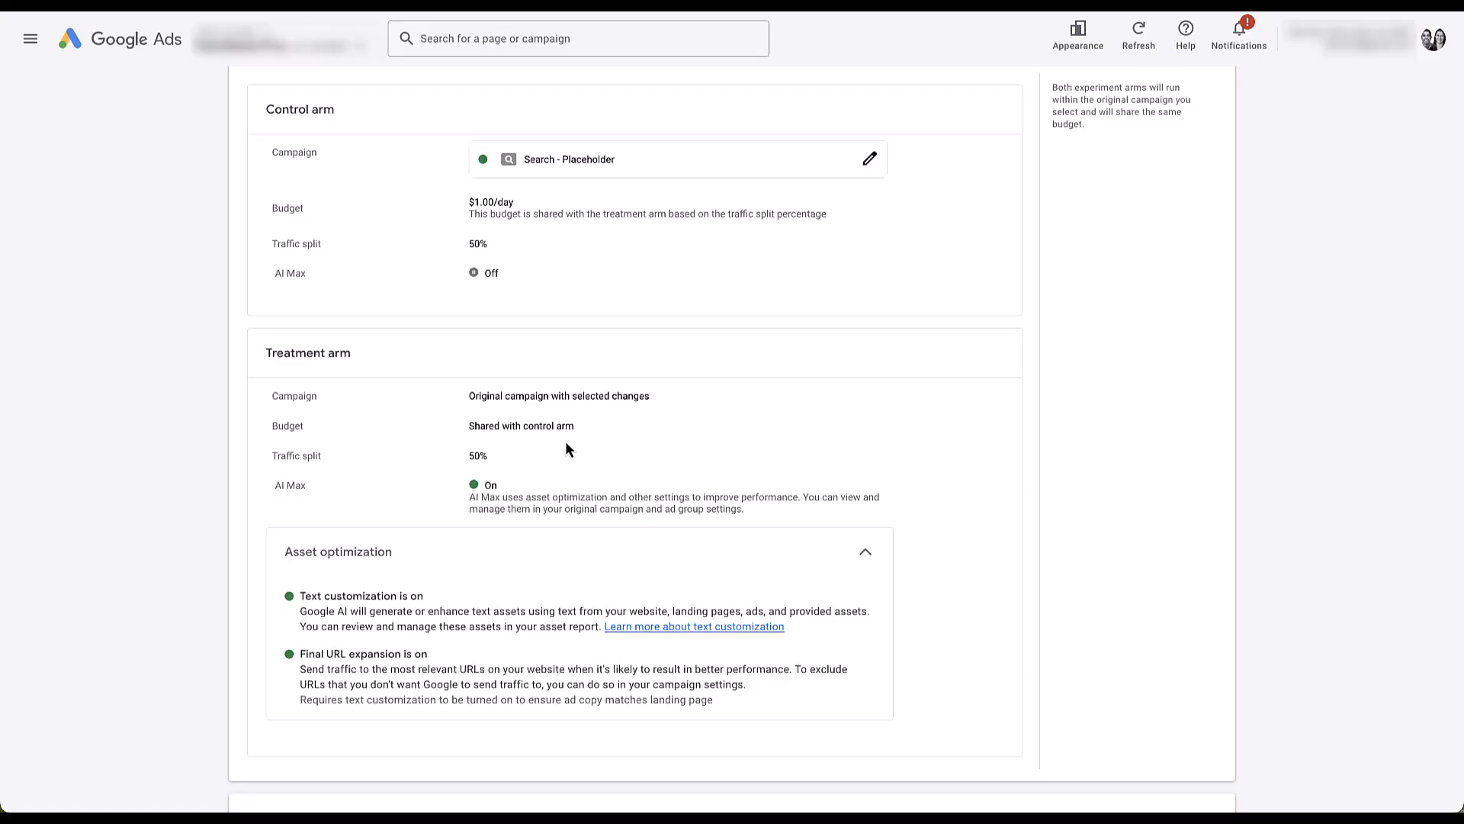
pyautogui.moveTo(519, 470)
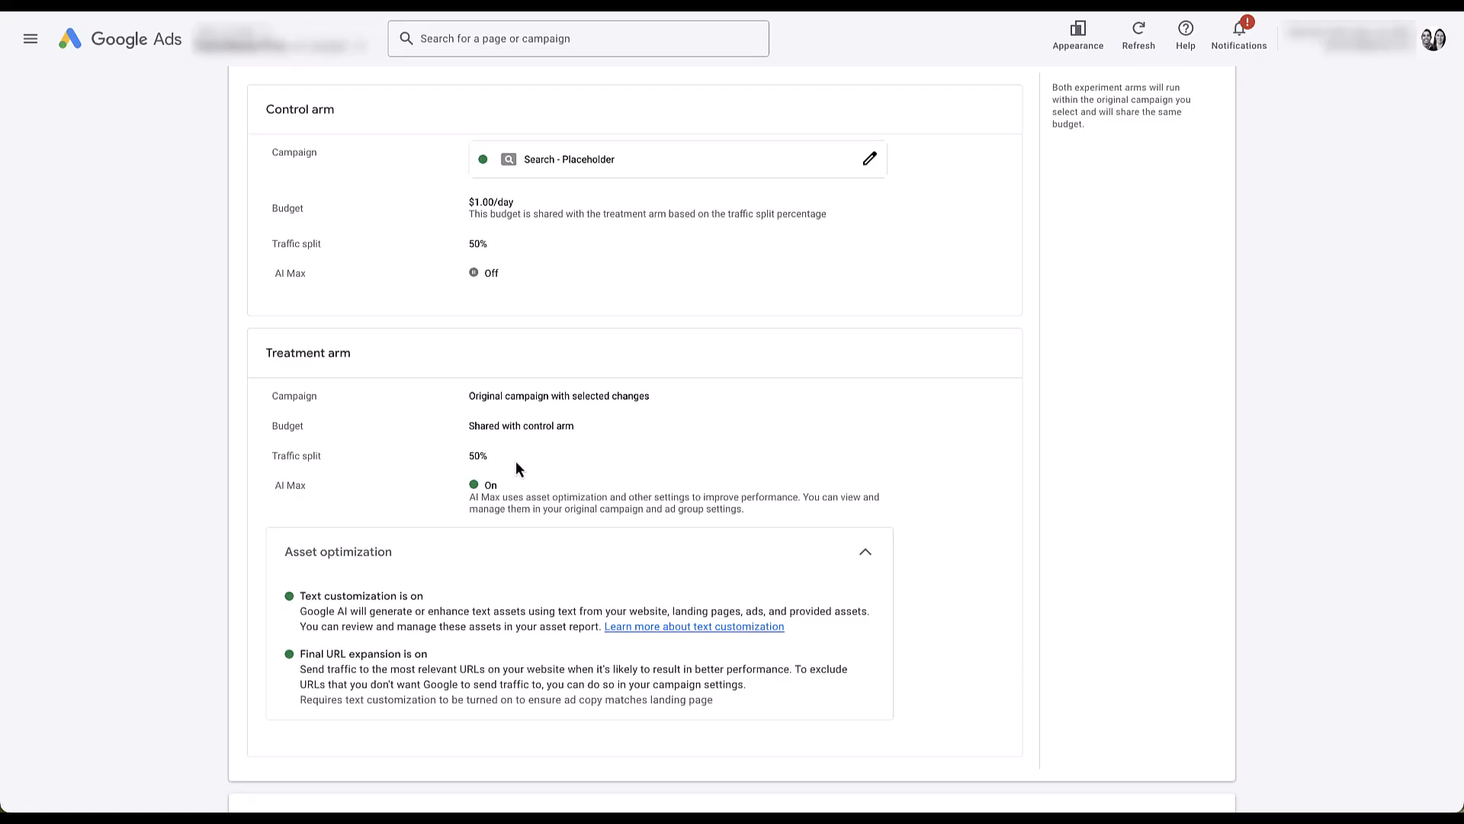
pyautogui.moveTo(518, 509)
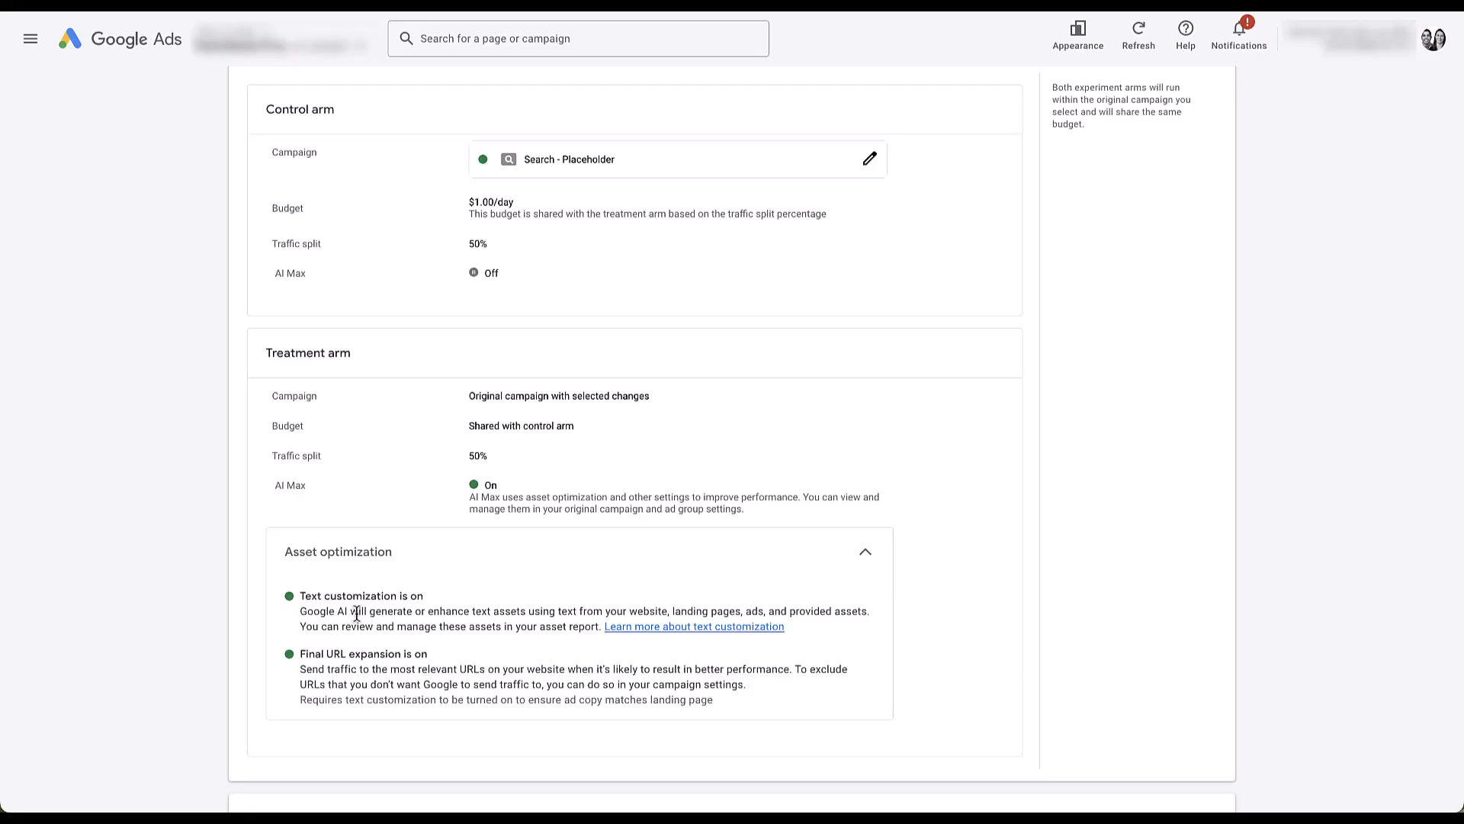
pyautogui.moveTo(290, 659)
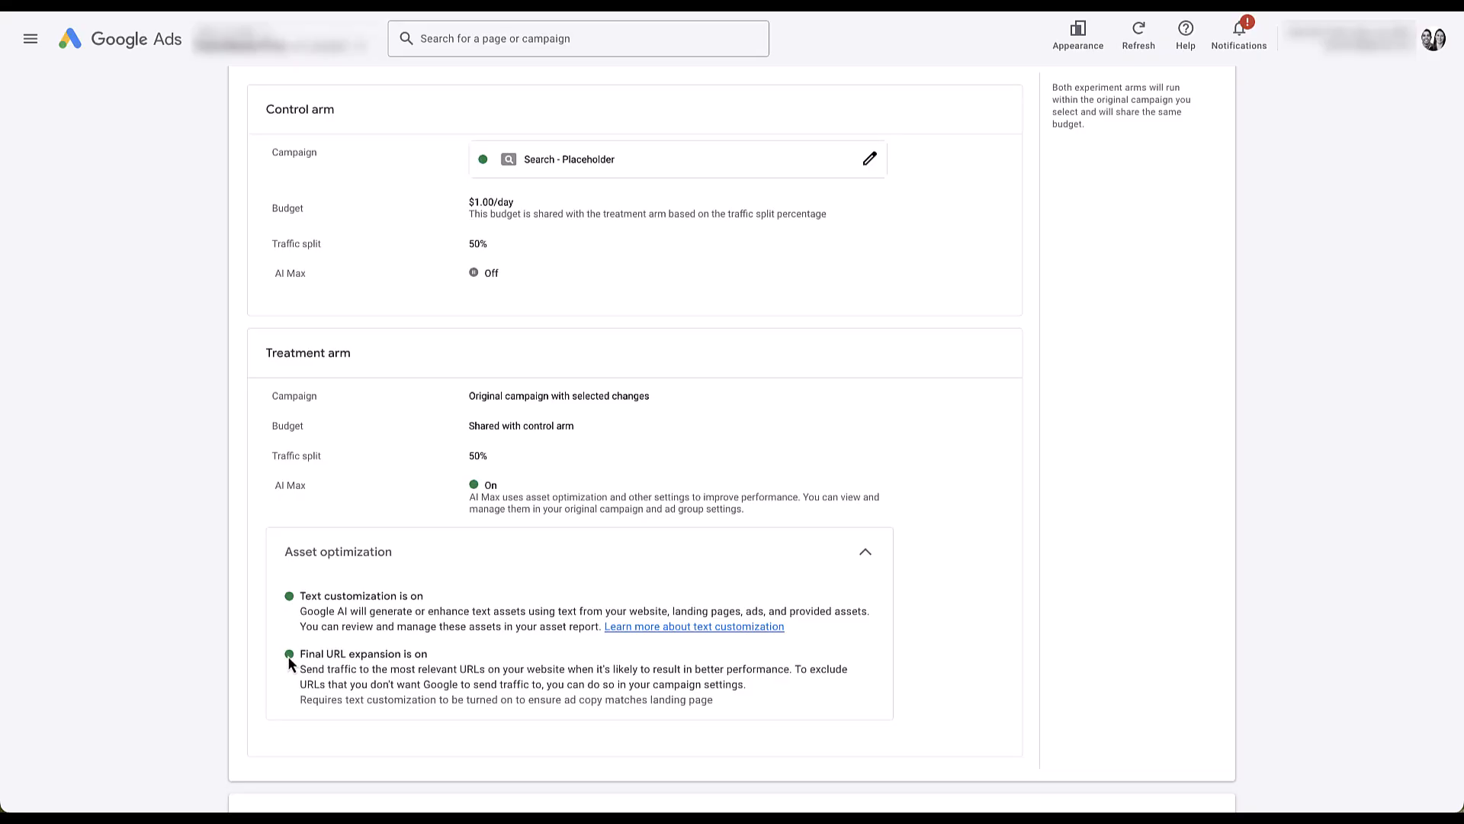
pyautogui.moveTo(966, 597)
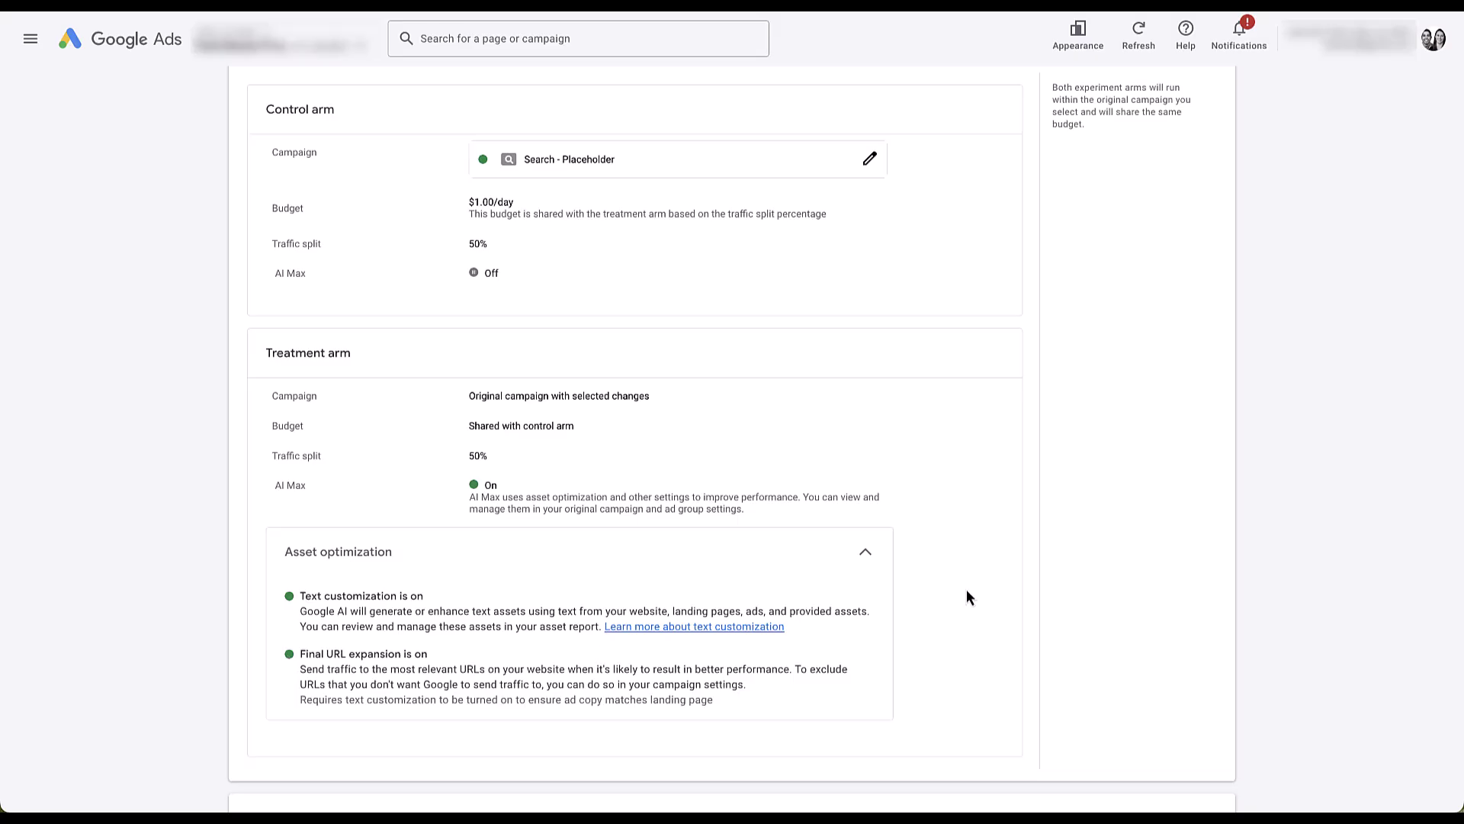
pyautogui.moveTo(963, 553)
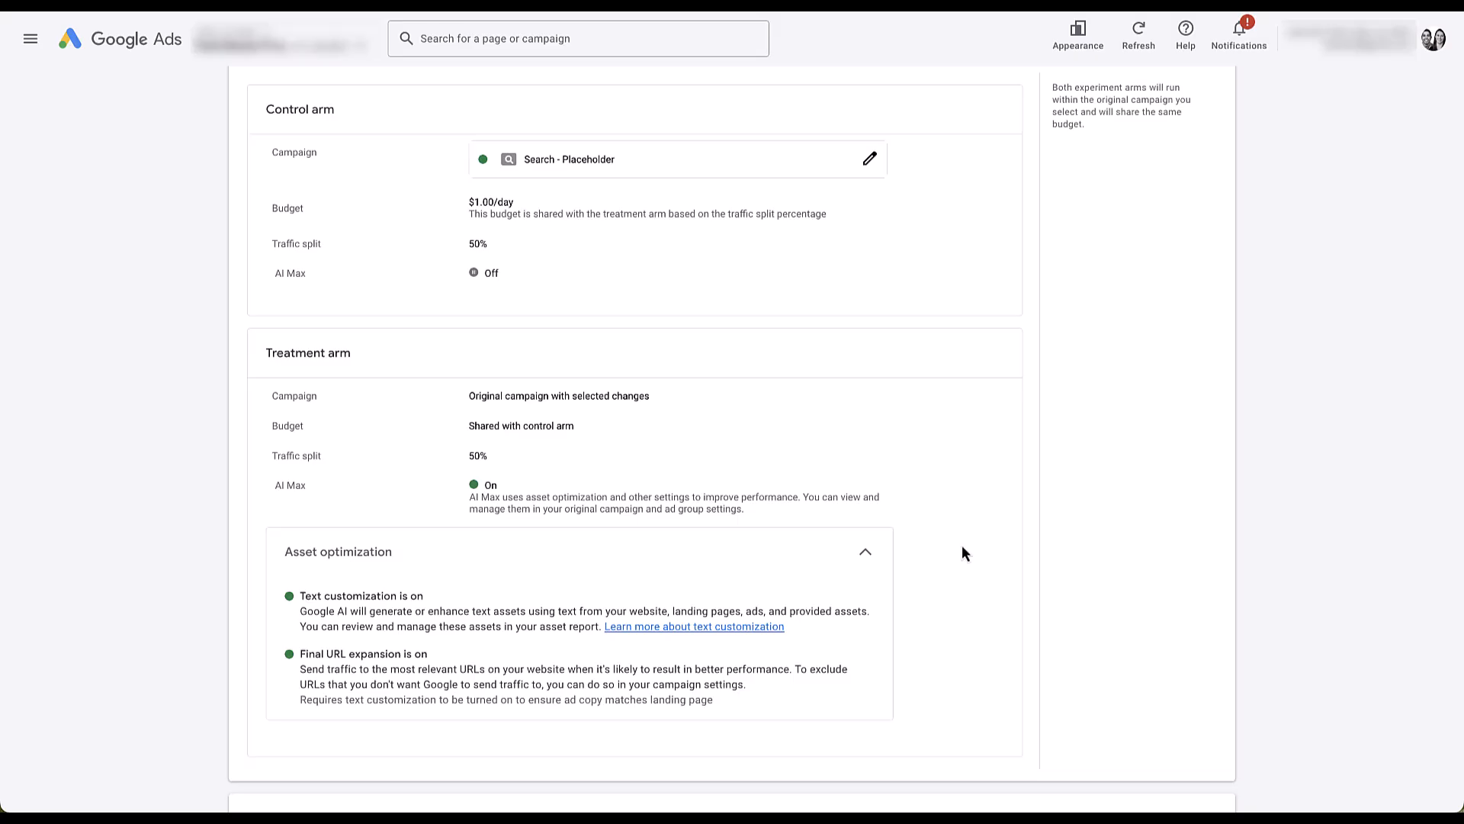
pyautogui.click(694, 626)
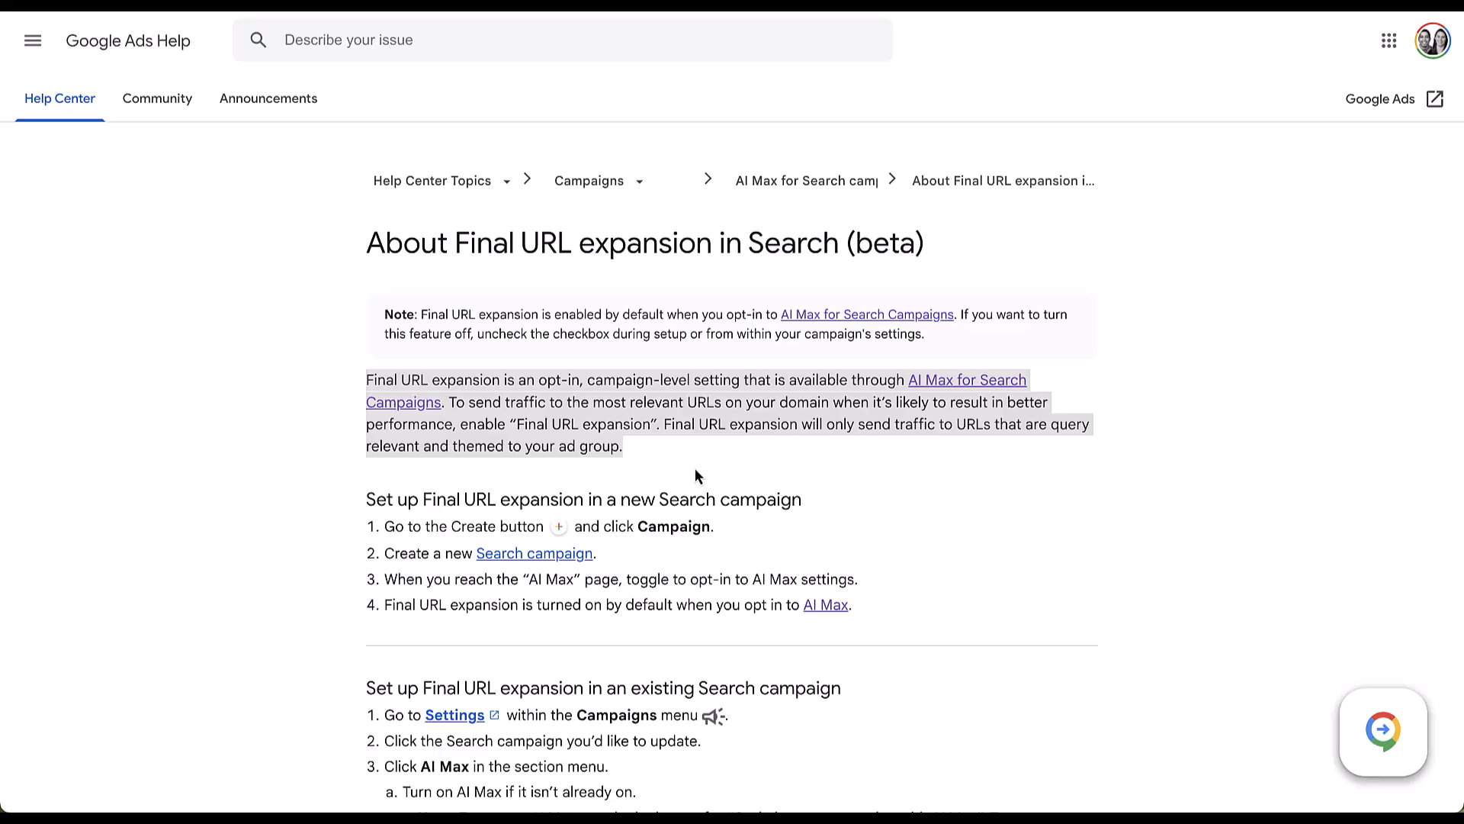
# Read the Final URL expansion help article down to the existing Search campaign steps
pyautogui.click(911, 485)
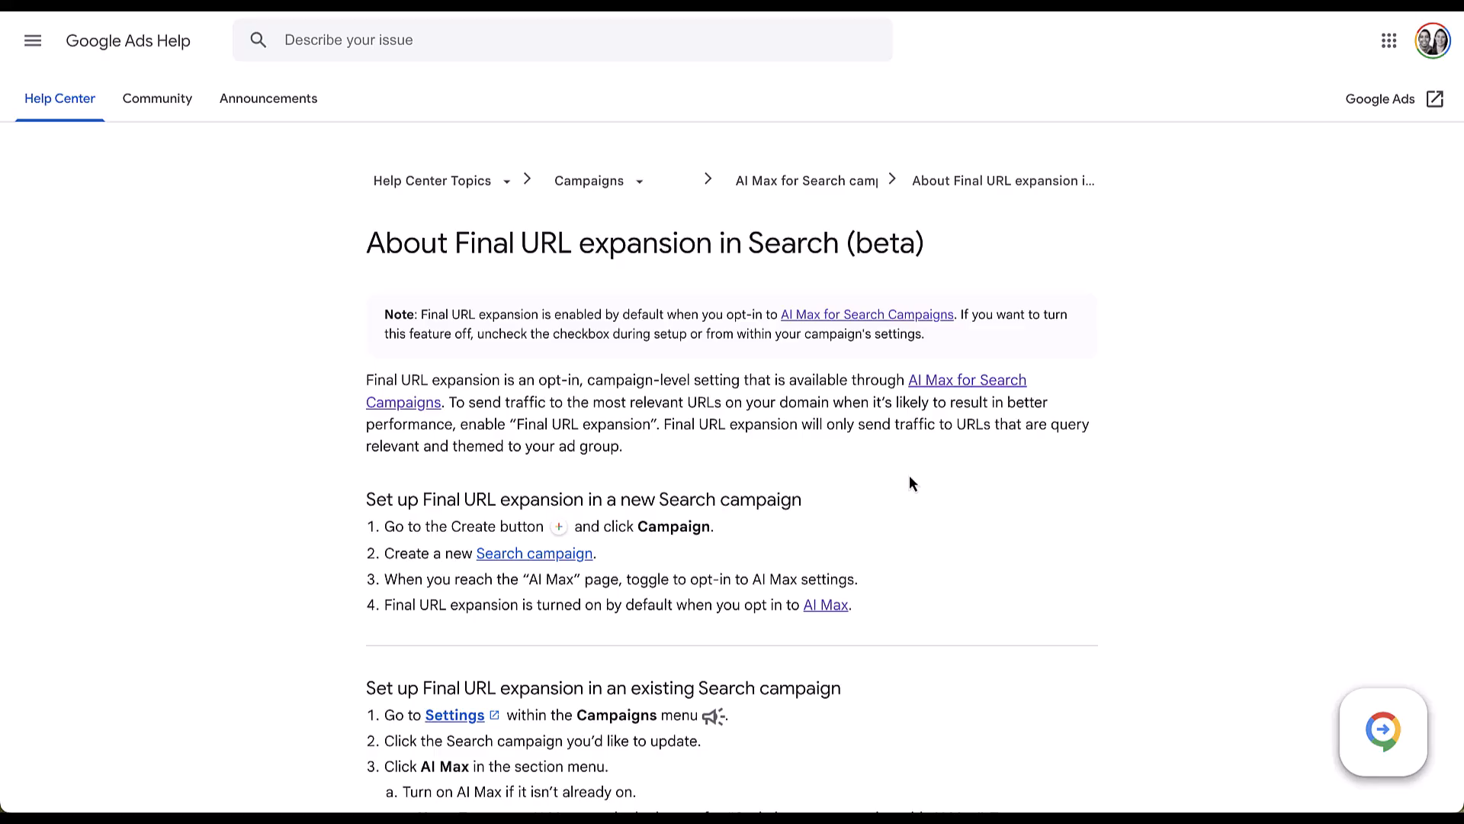
pyautogui.scroll(-3)
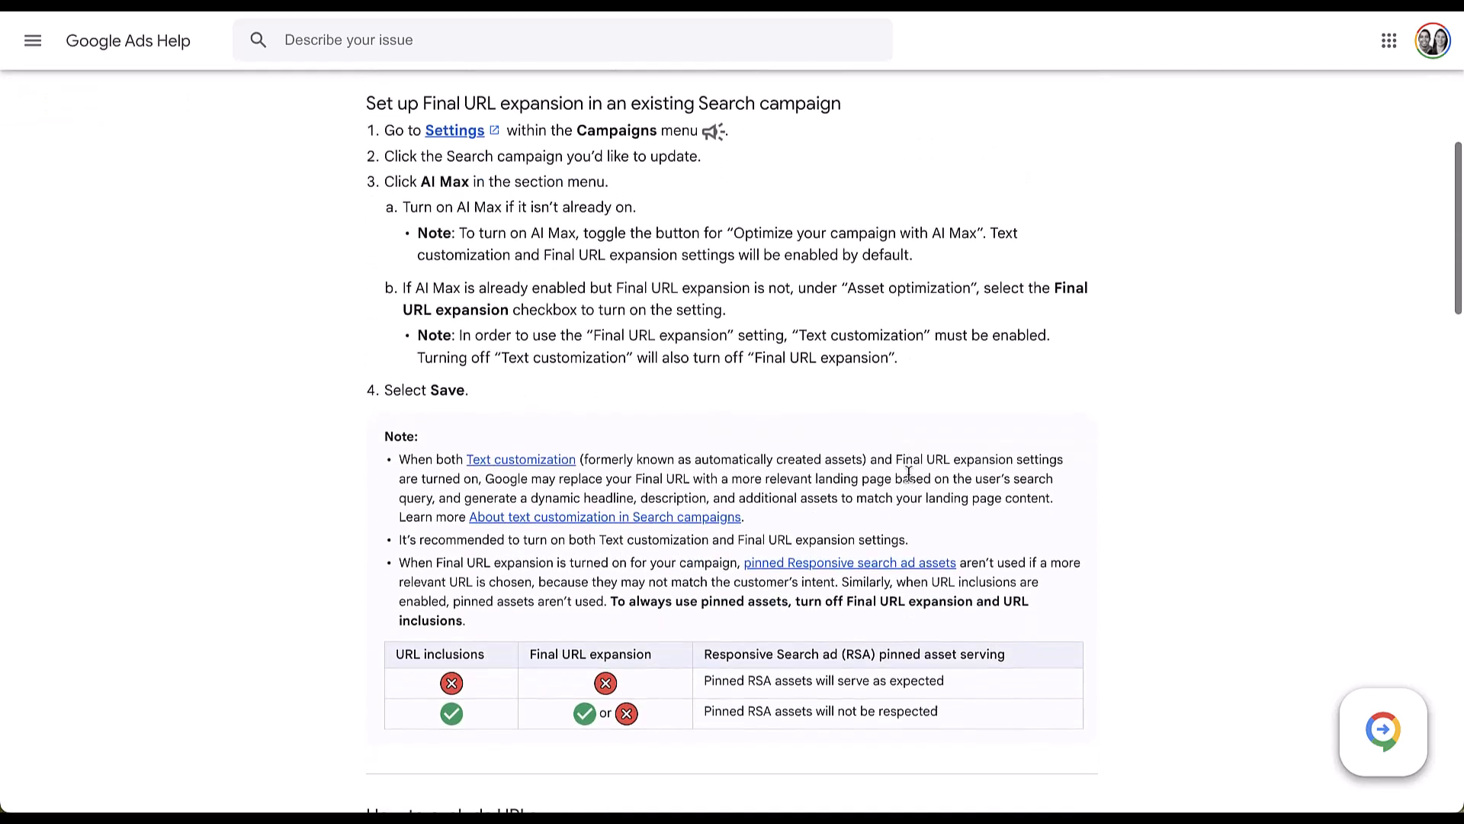
pyautogui.scroll(-3)
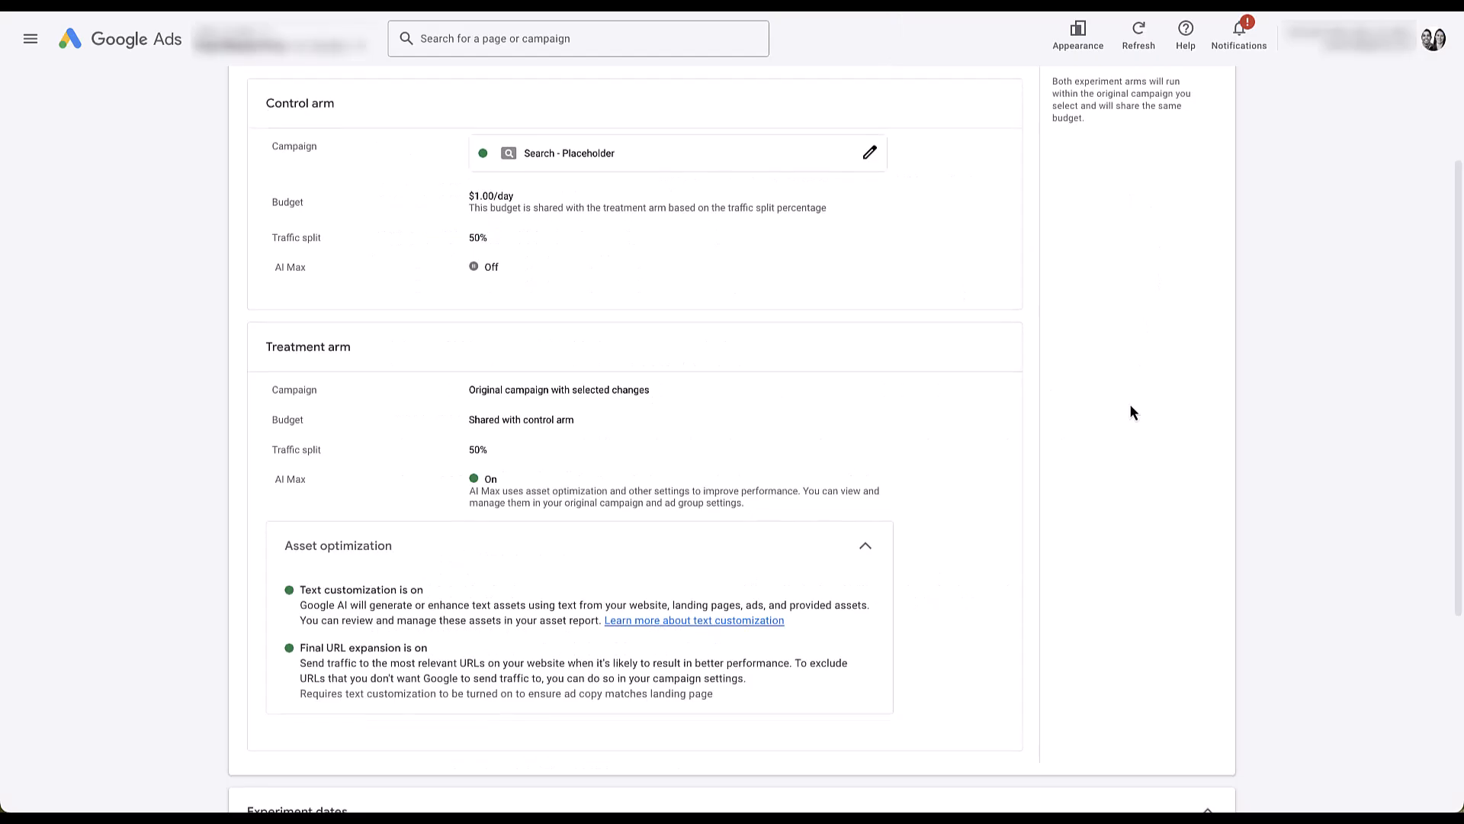
# Scroll down to the Experiment dates section of the setup form
pyautogui.scroll(-3)
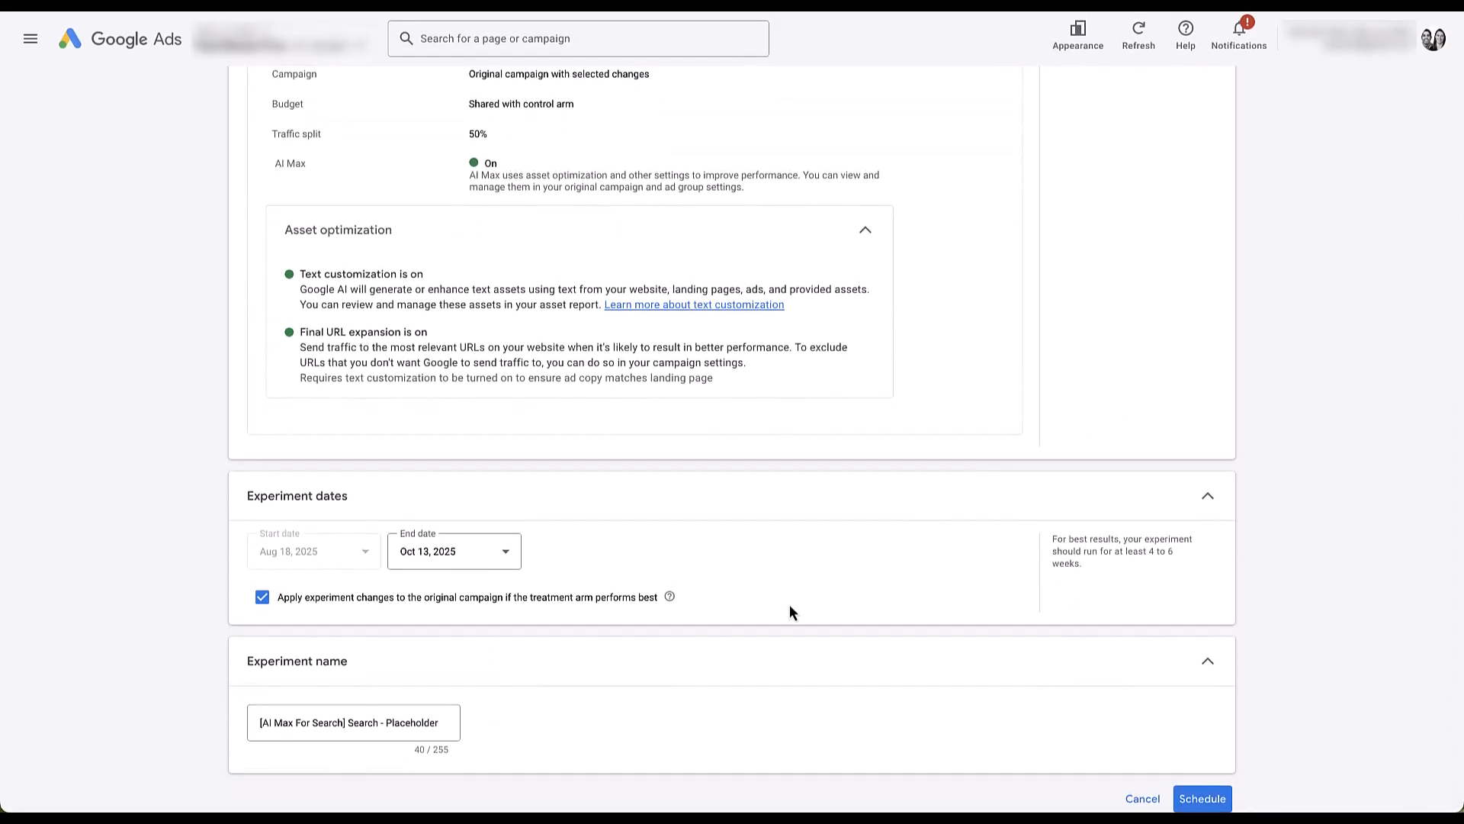
pyautogui.moveTo(498, 598)
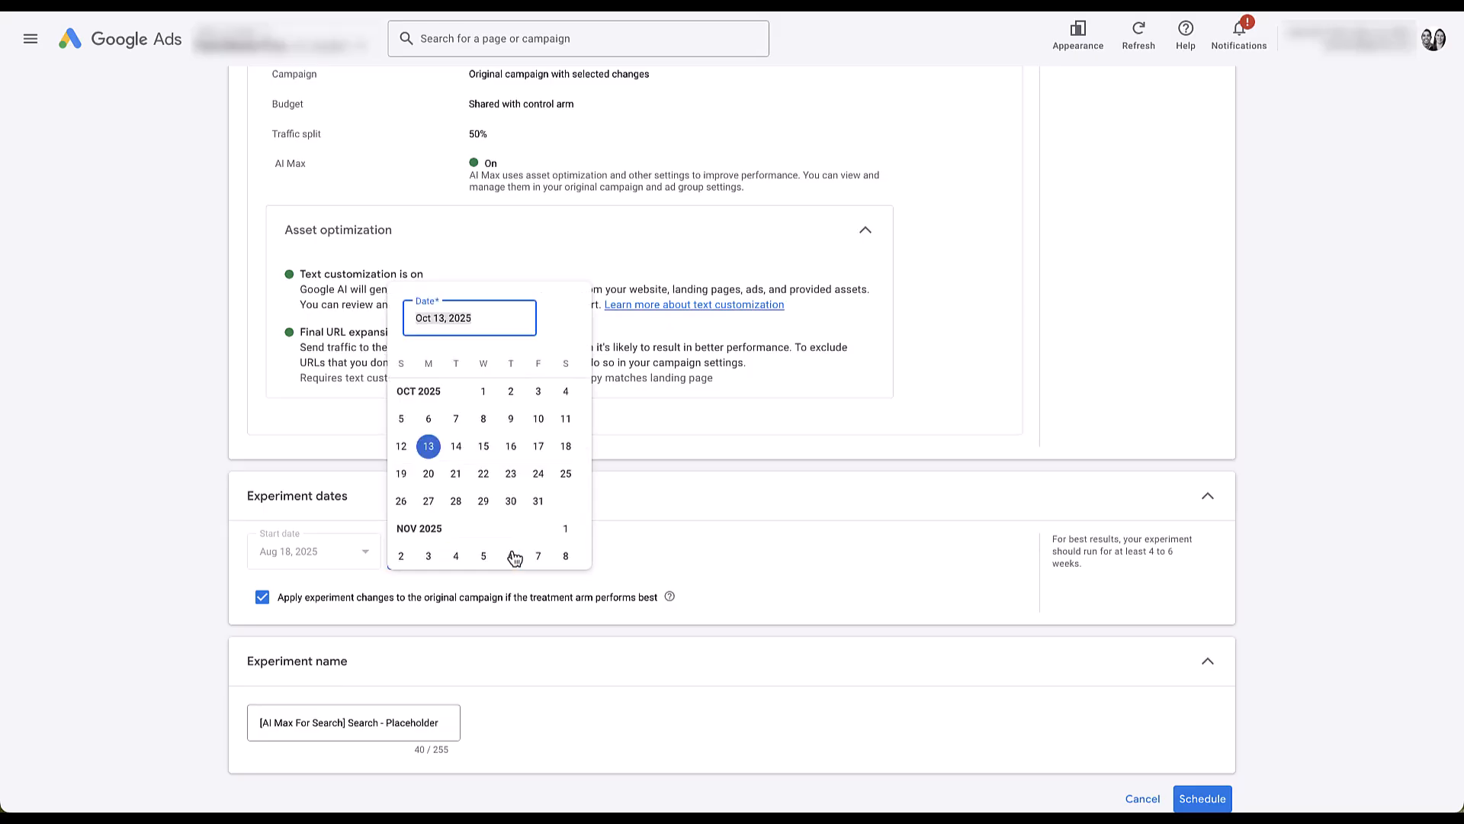
pyautogui.scroll(-3)
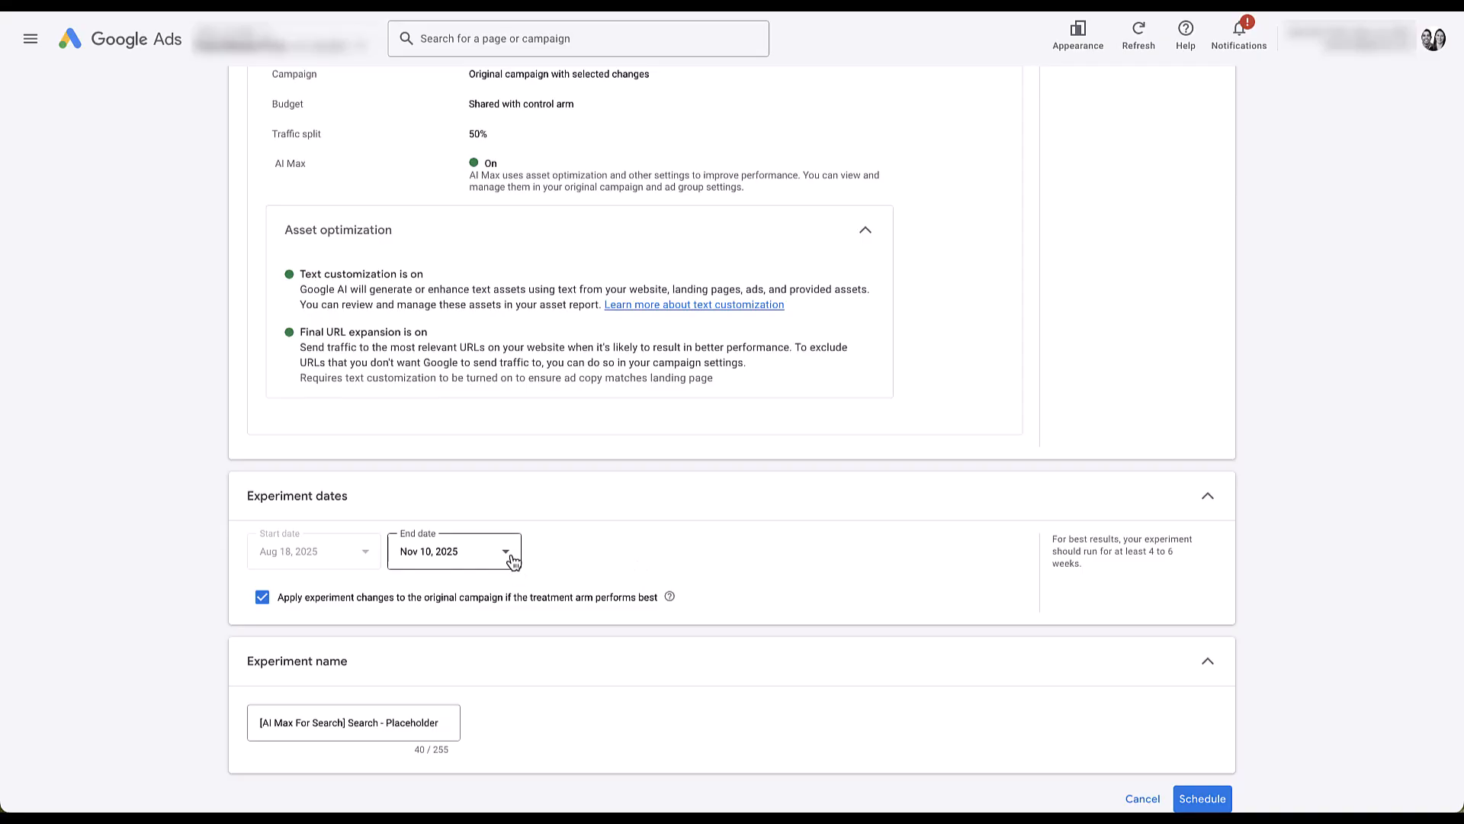
pyautogui.click(508, 552)
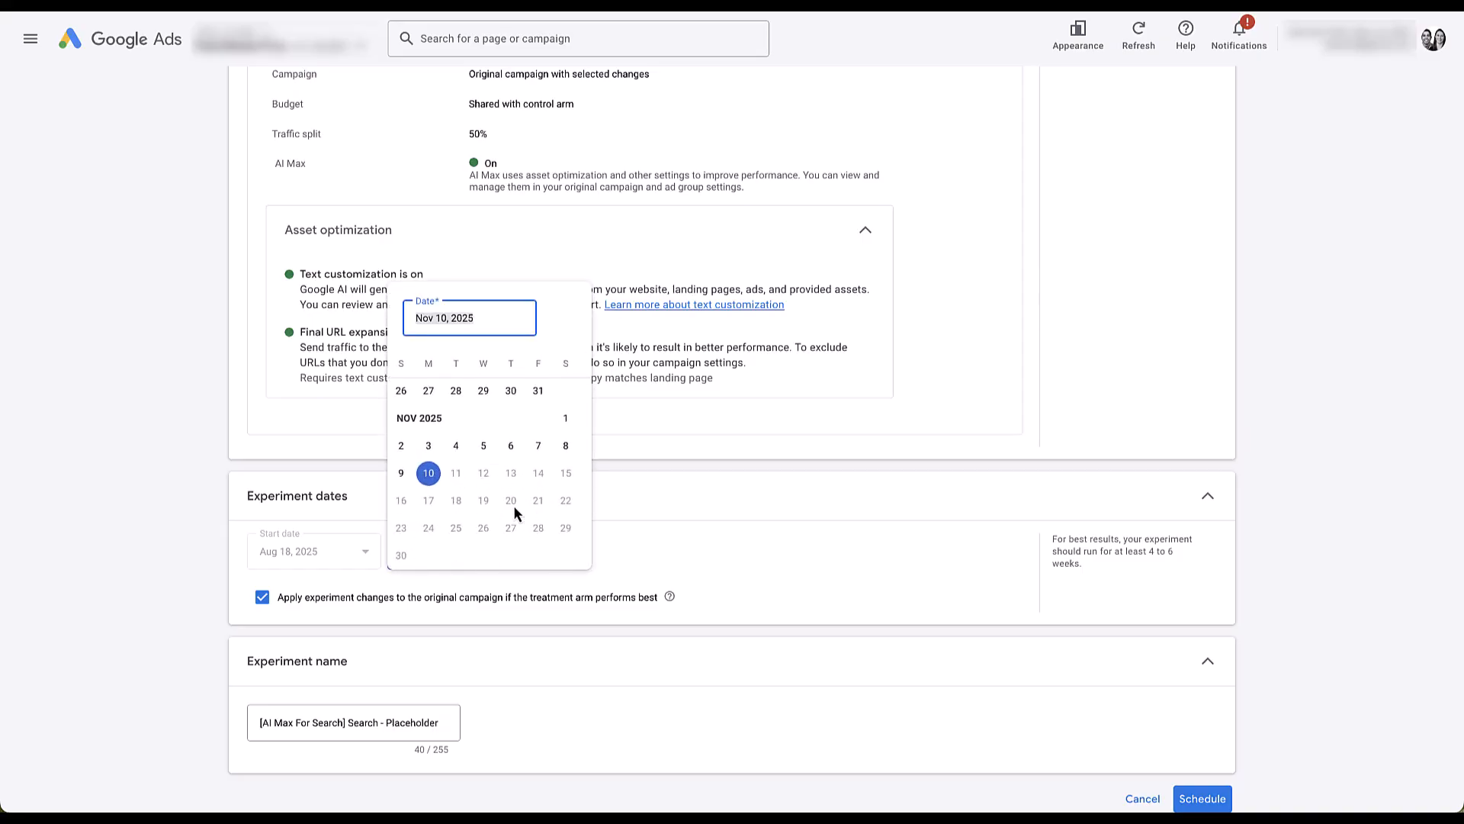
pyautogui.click(428, 473)
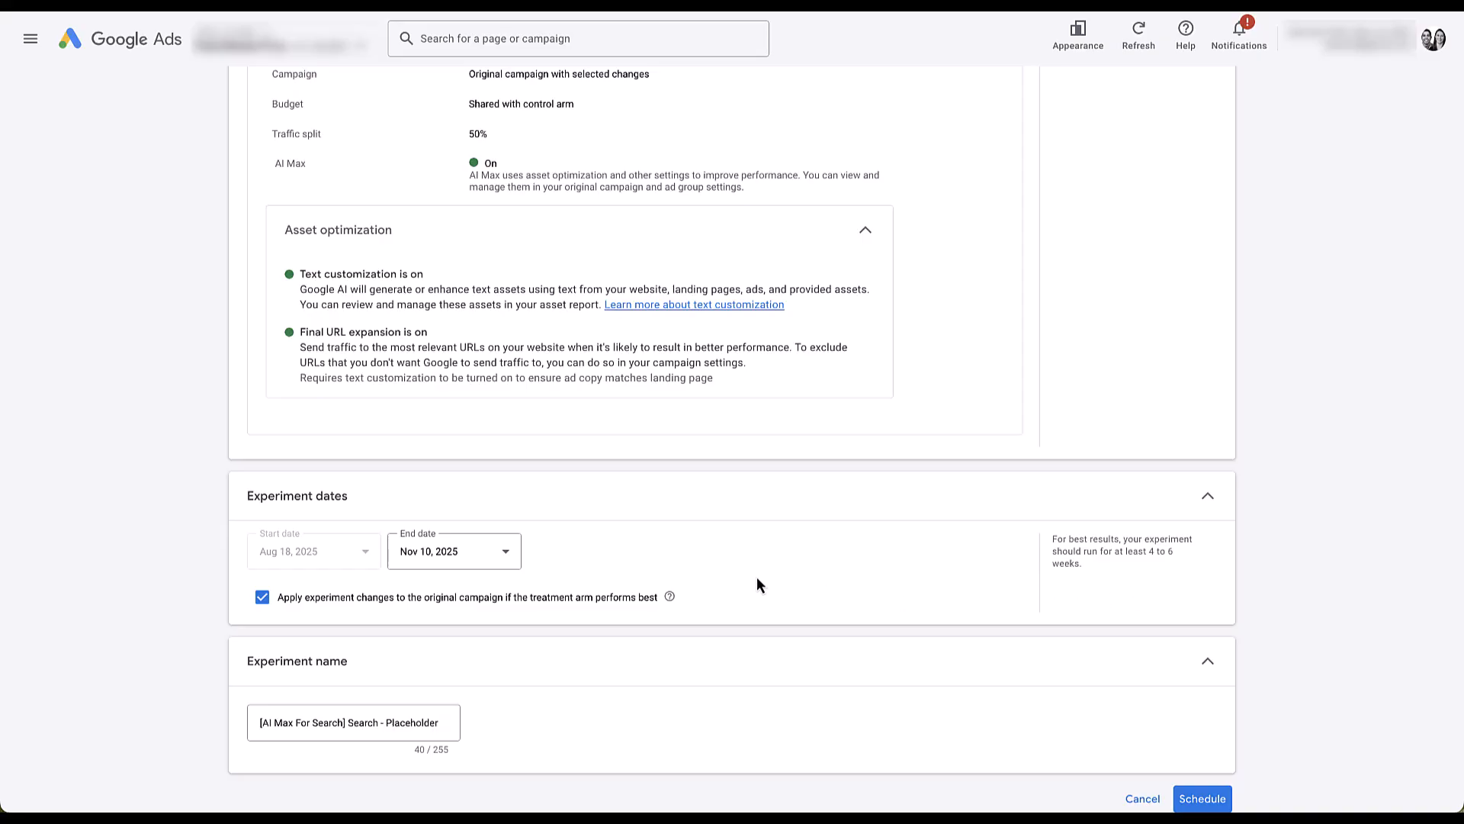
pyautogui.moveTo(706, 607)
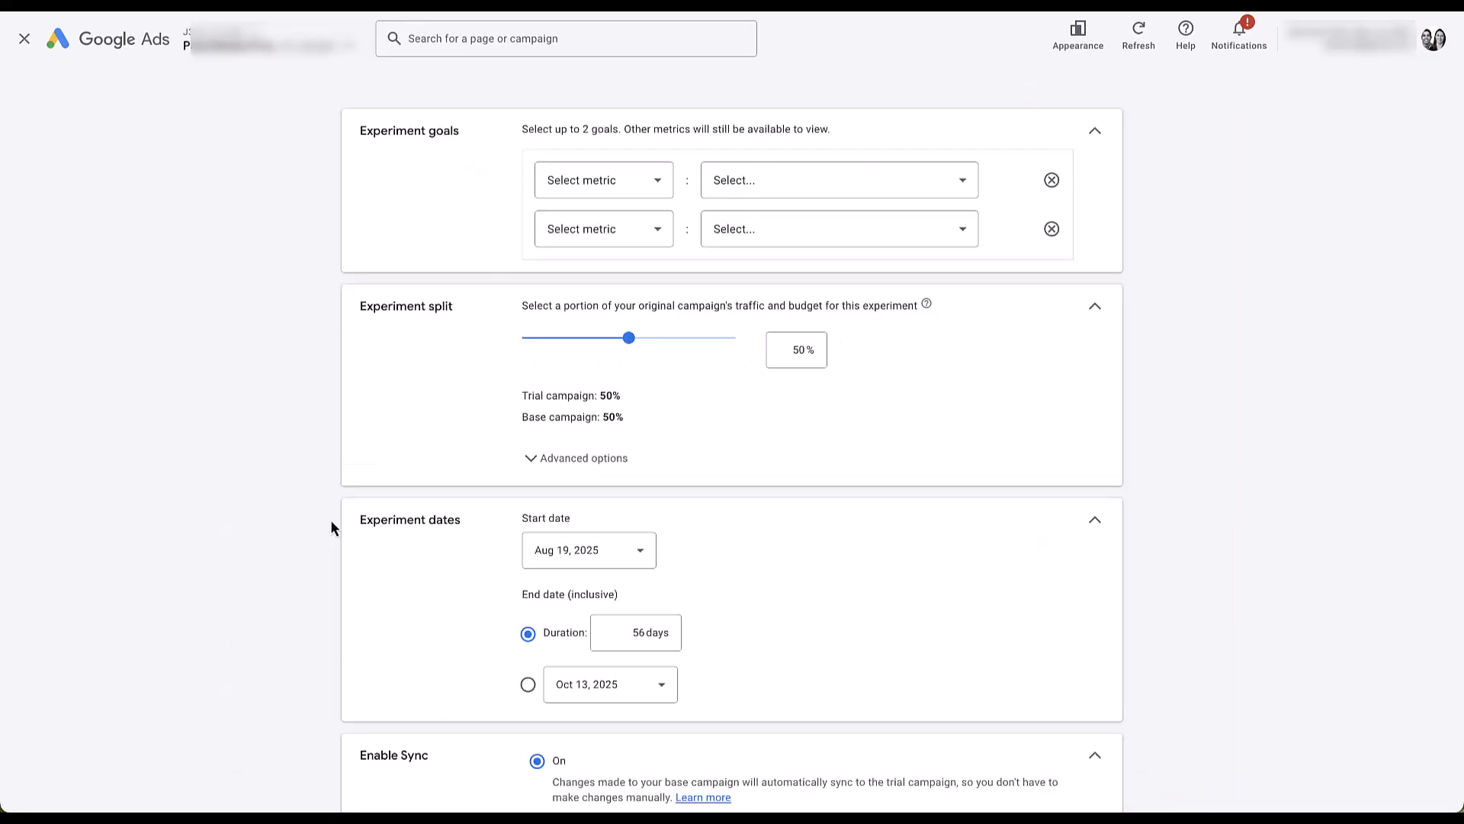
# Scroll through the custom experiment form's goals, split, dates and sync sections
pyautogui.scroll(-3)
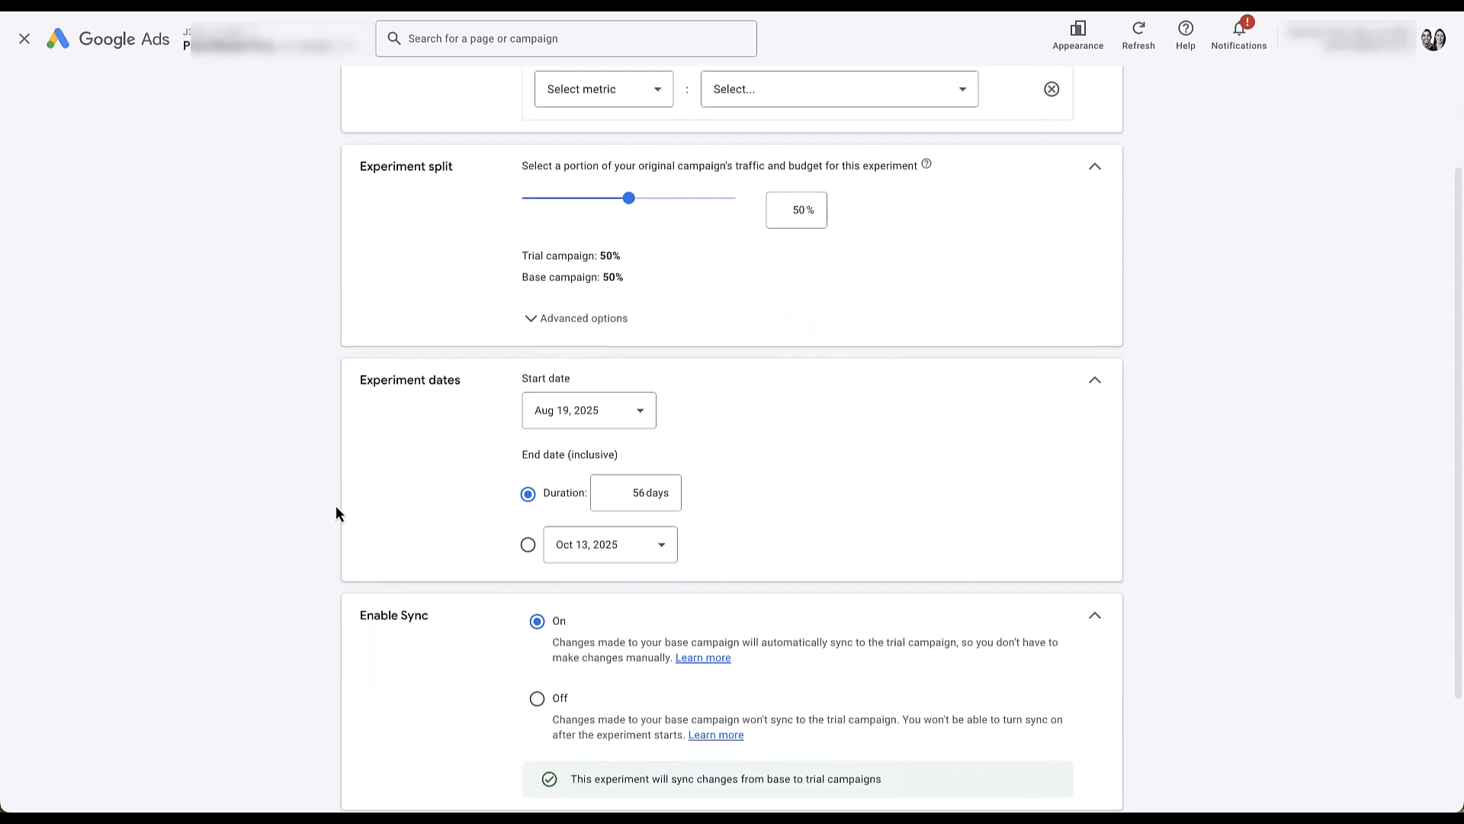
pyautogui.scroll(-3)
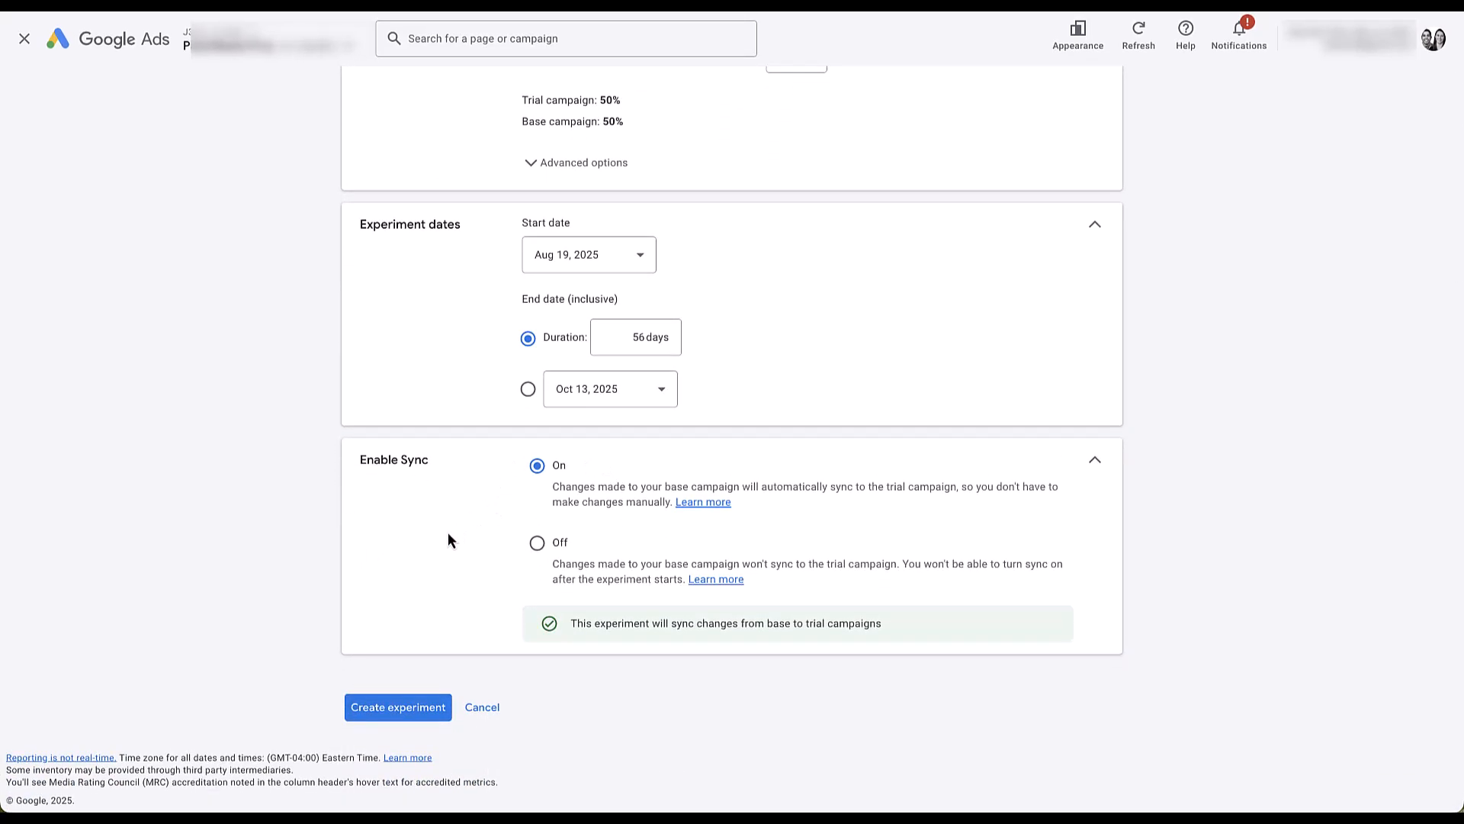
pyautogui.moveTo(400, 567)
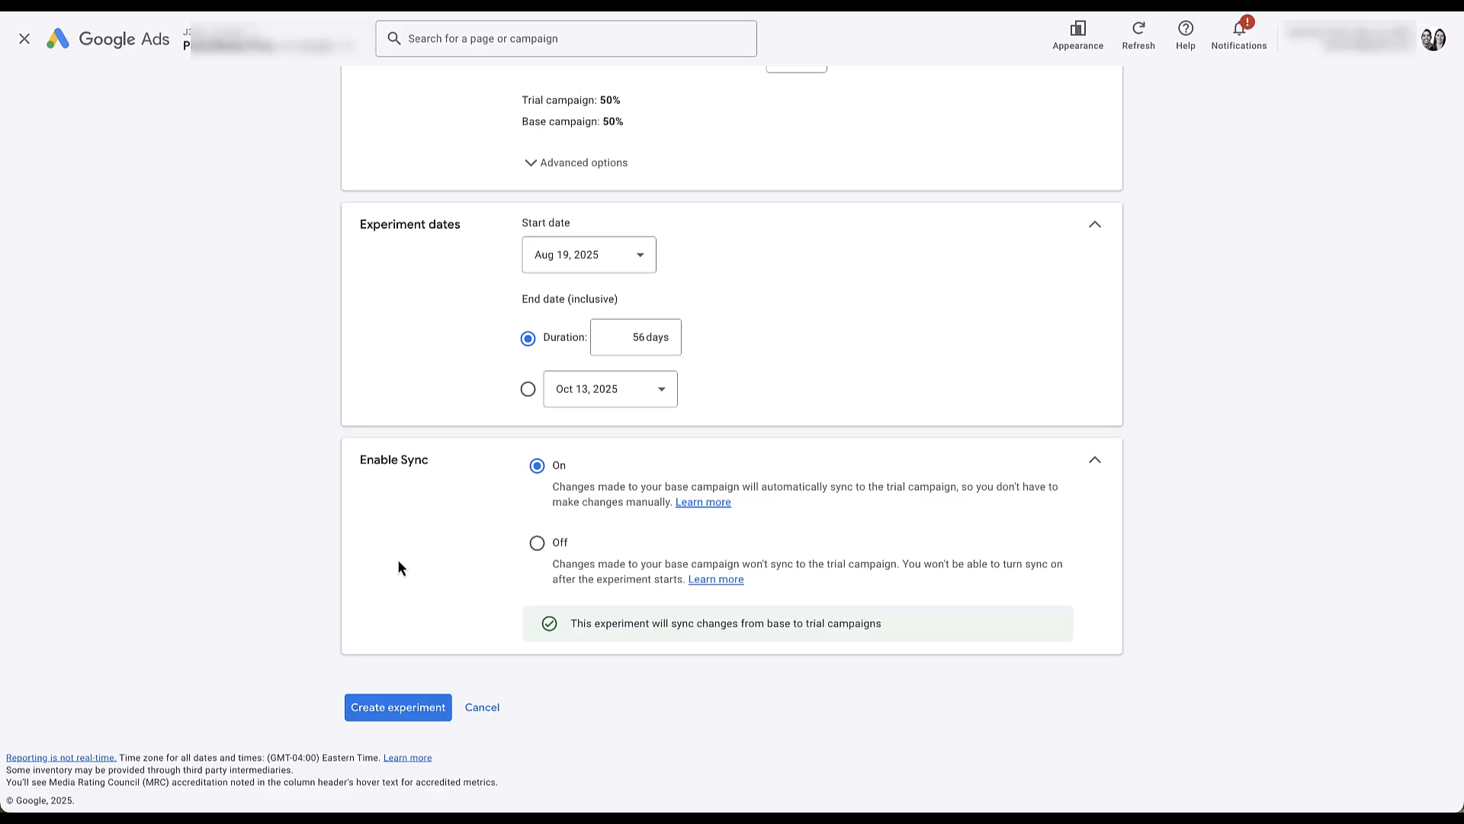
pyautogui.moveTo(234, 406)
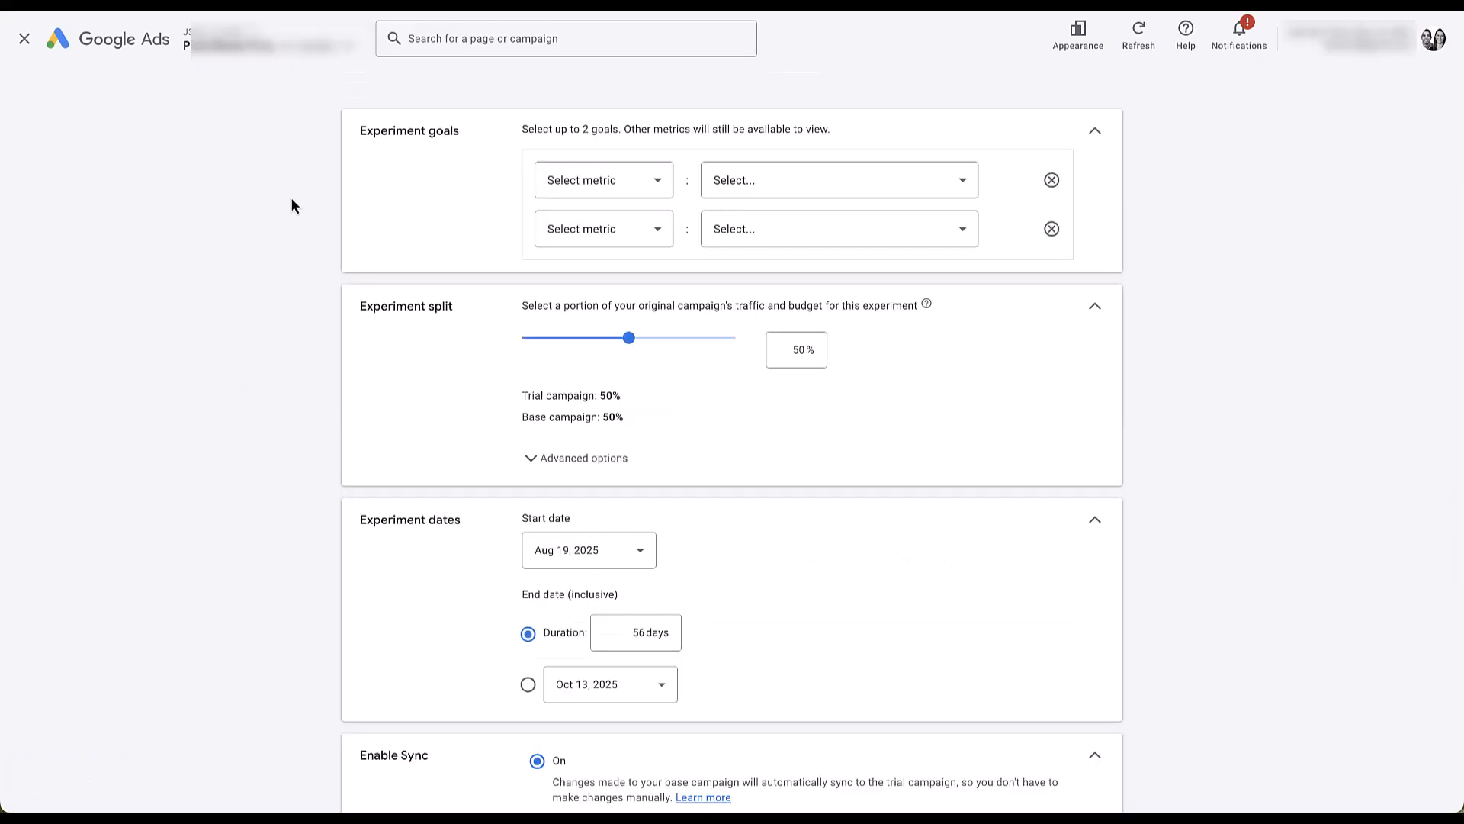
pyautogui.moveTo(493, 207)
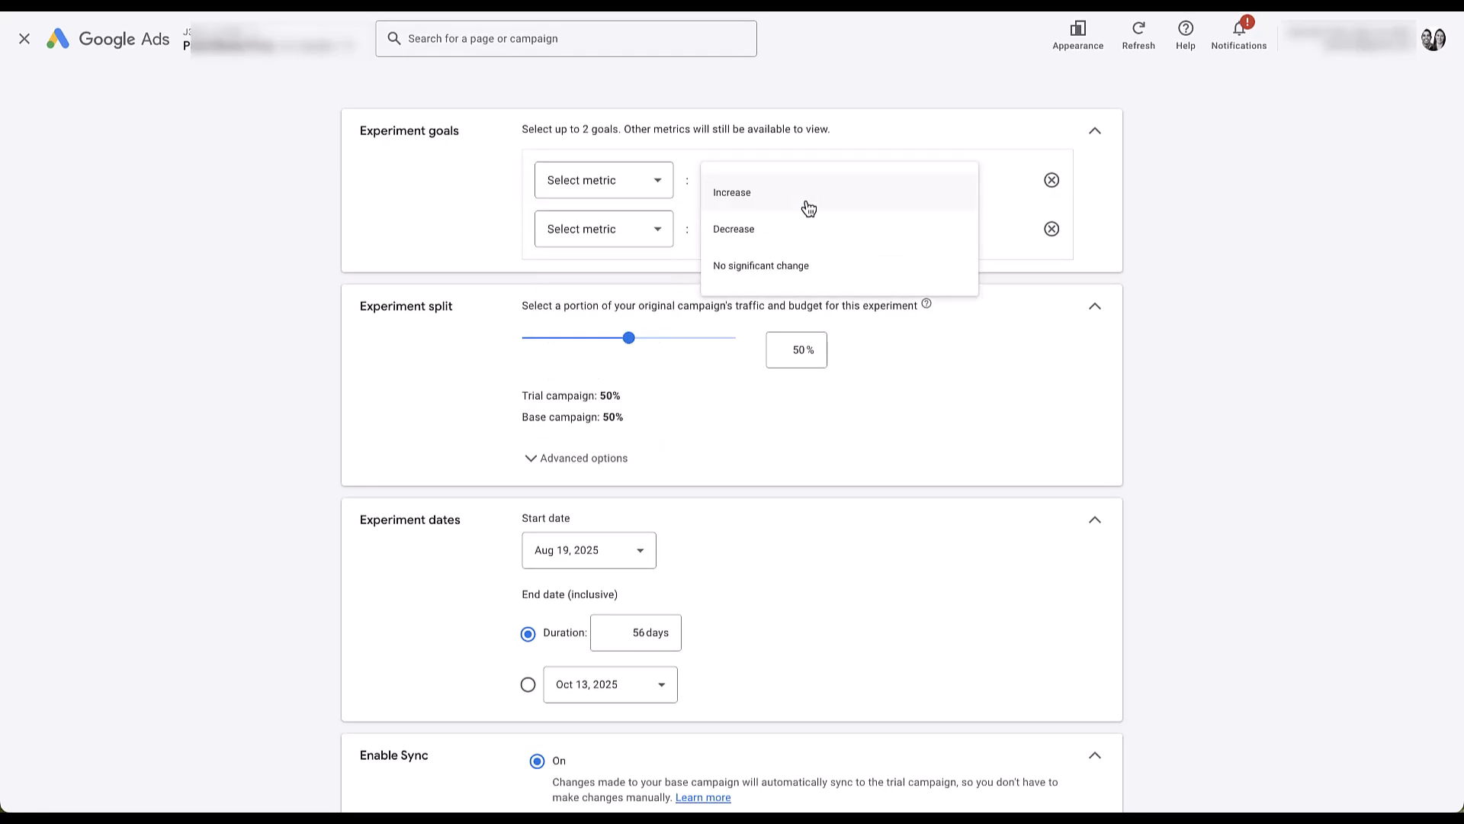
pyautogui.moveTo(439, 236)
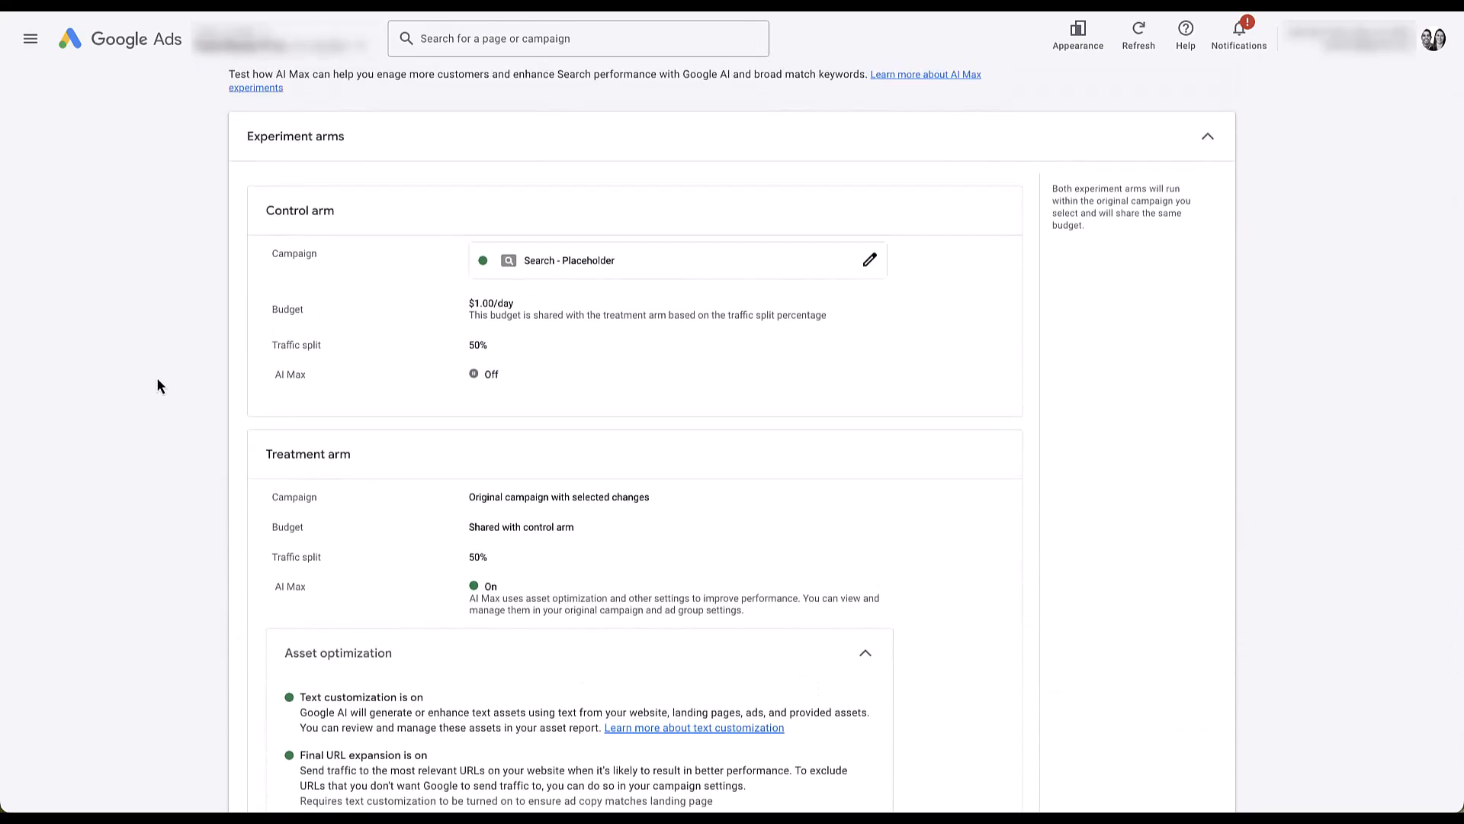
# Uncheck applying experiment changes to the original campaign when treatment wins
pyautogui.scroll(-3)
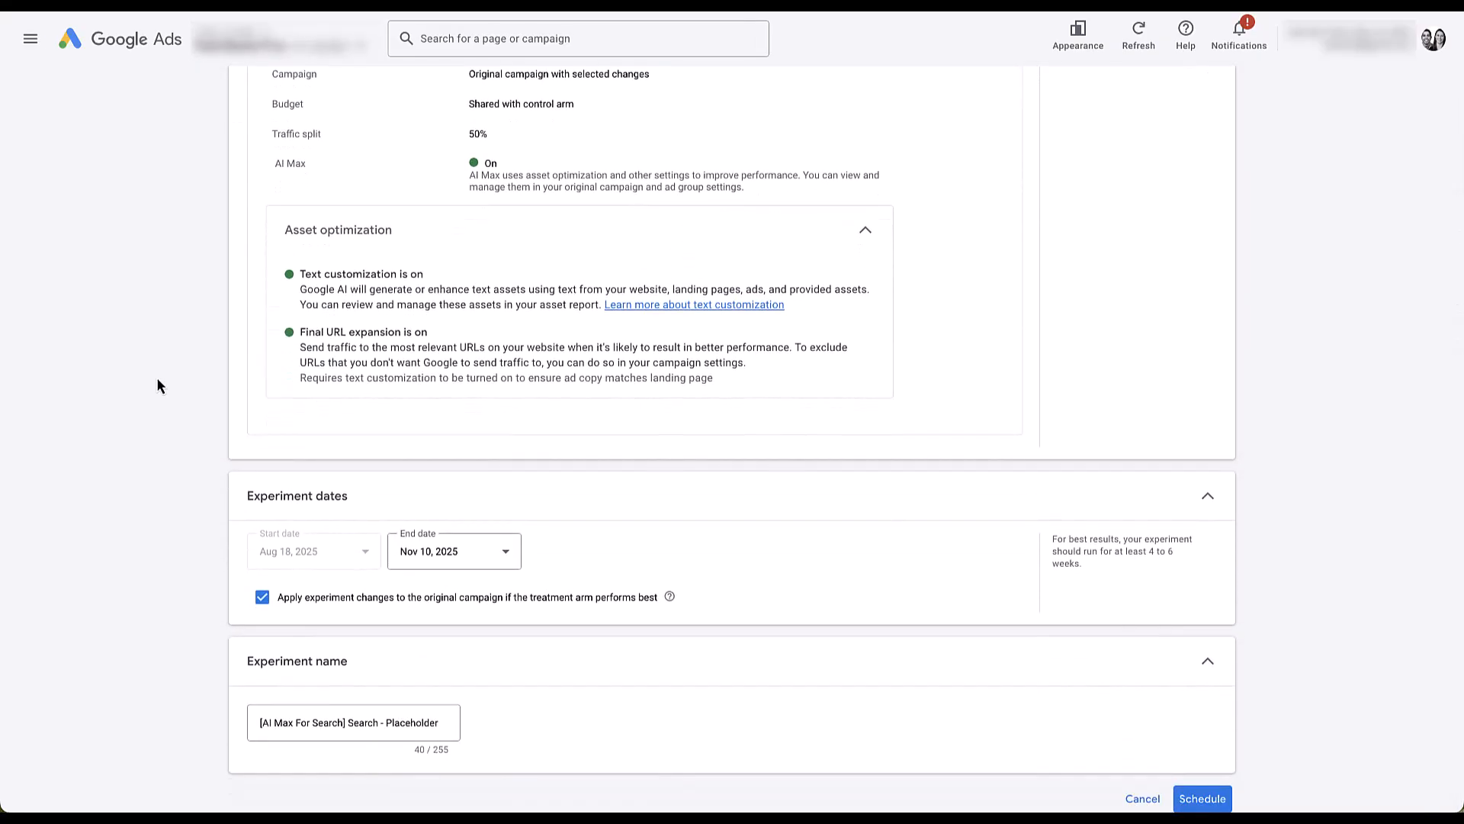
pyautogui.moveTo(359, 621)
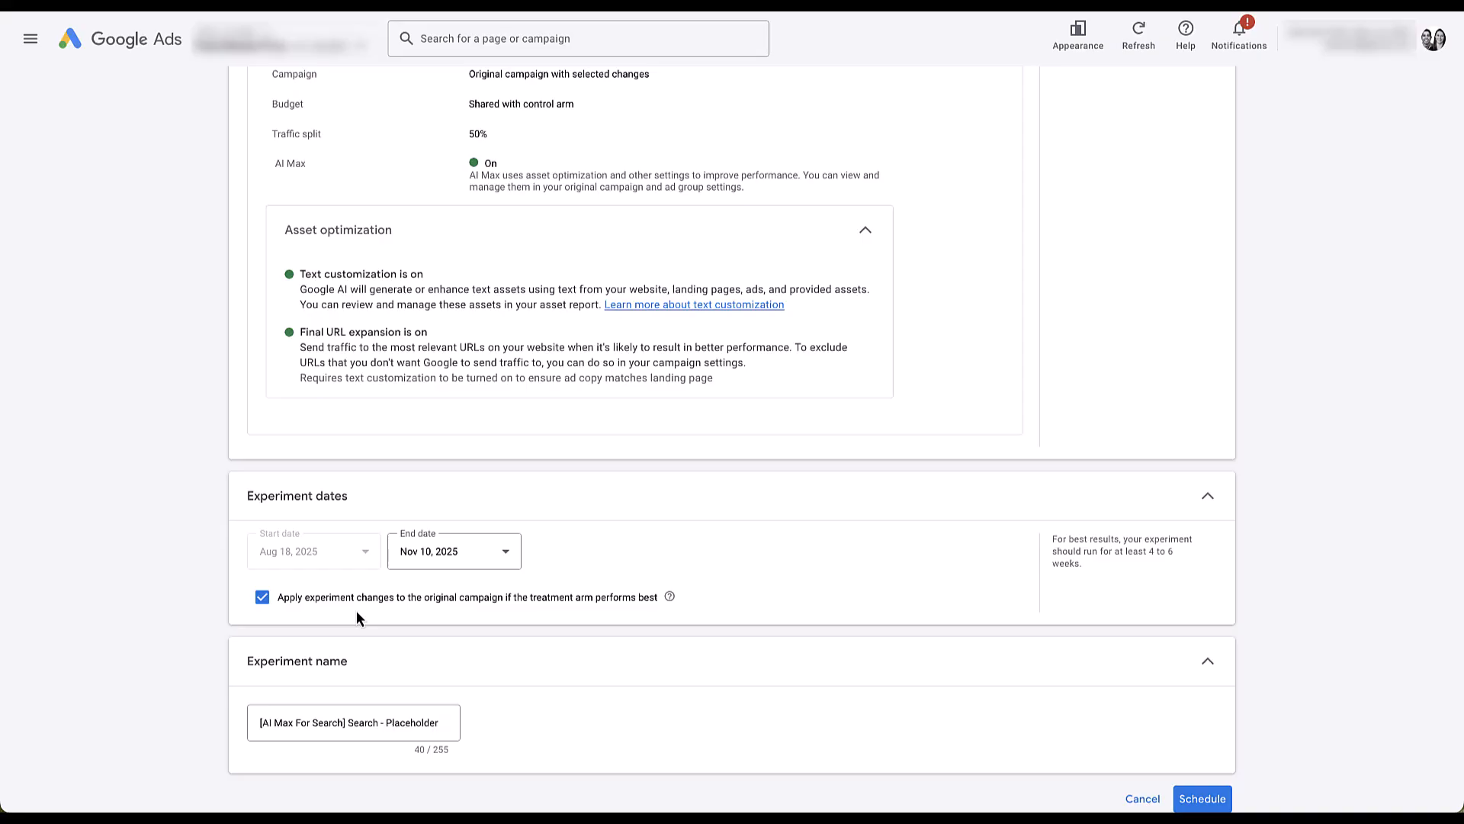
pyautogui.moveTo(230, 646)
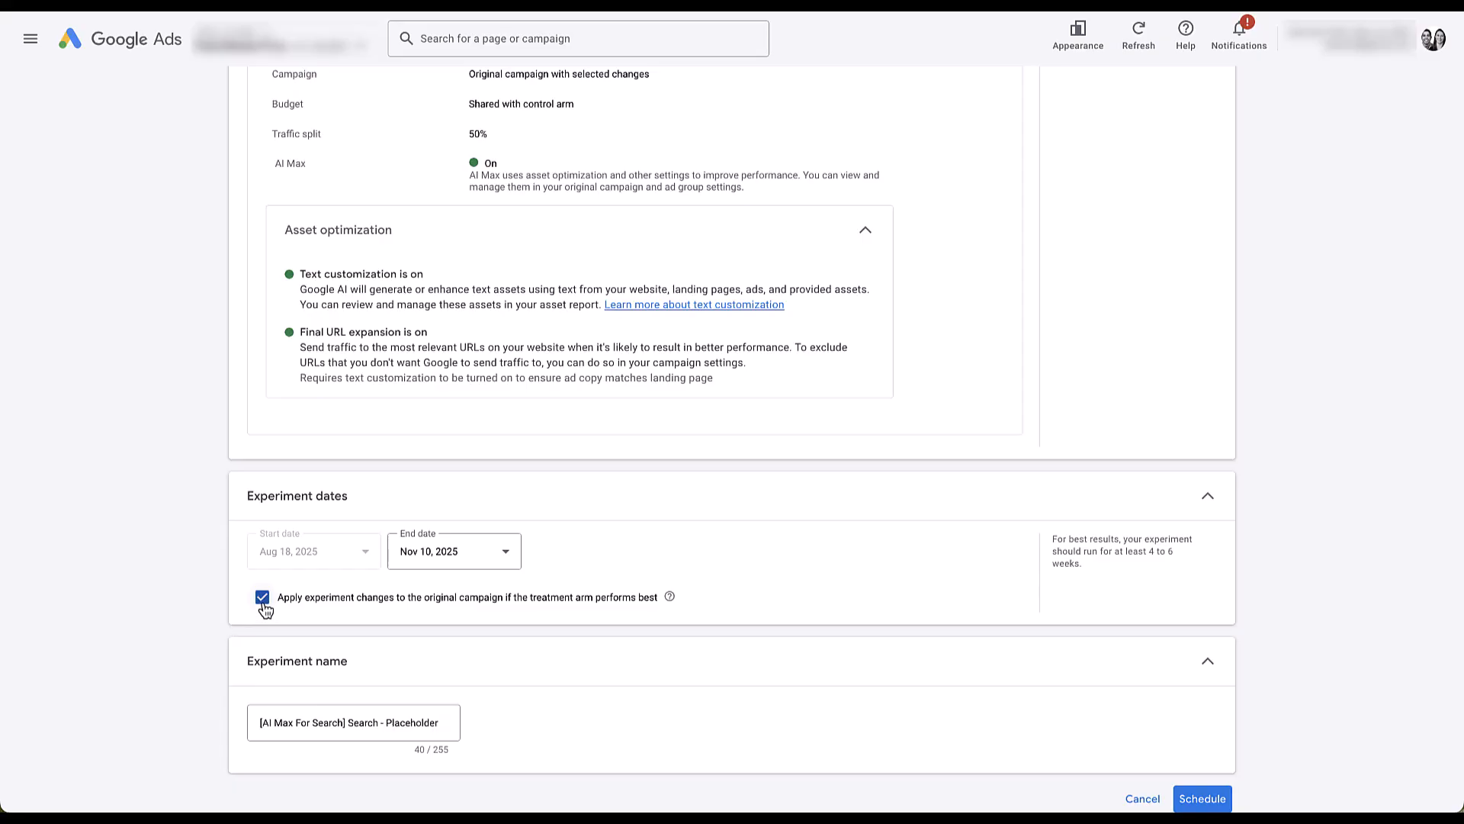
pyautogui.click(262, 597)
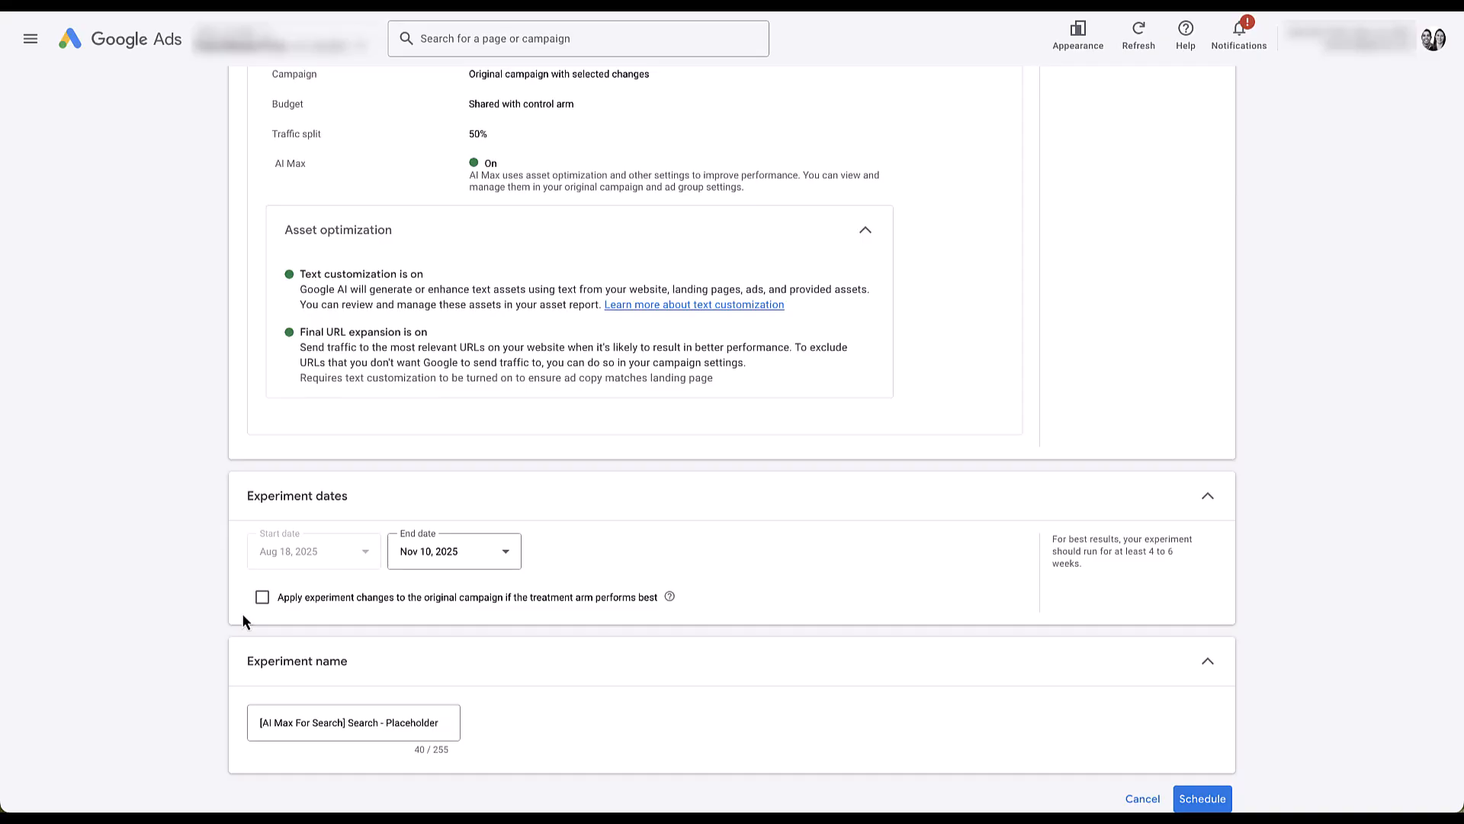
pyautogui.moveTo(259, 631)
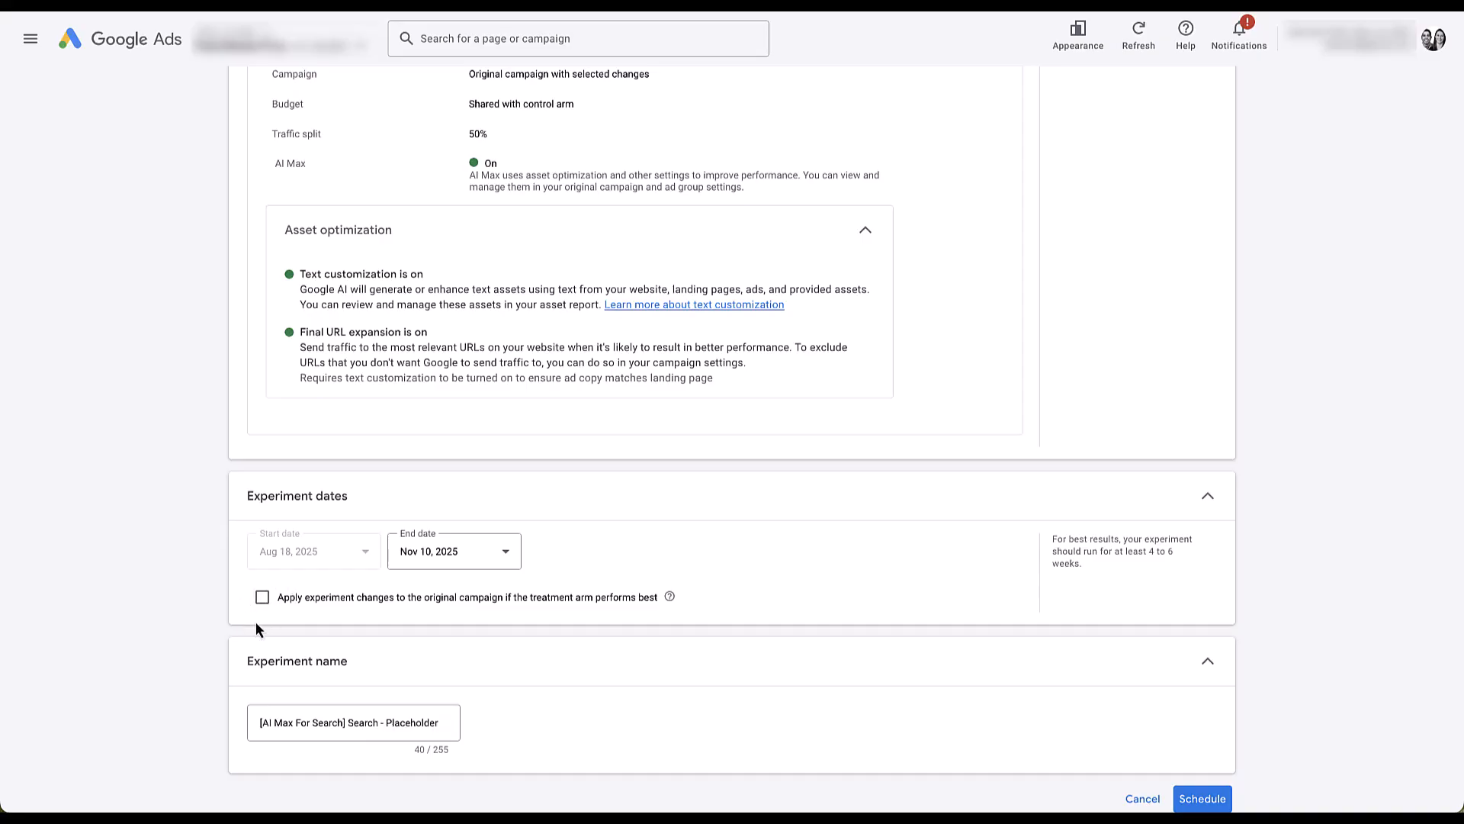
pyautogui.moveTo(244, 627)
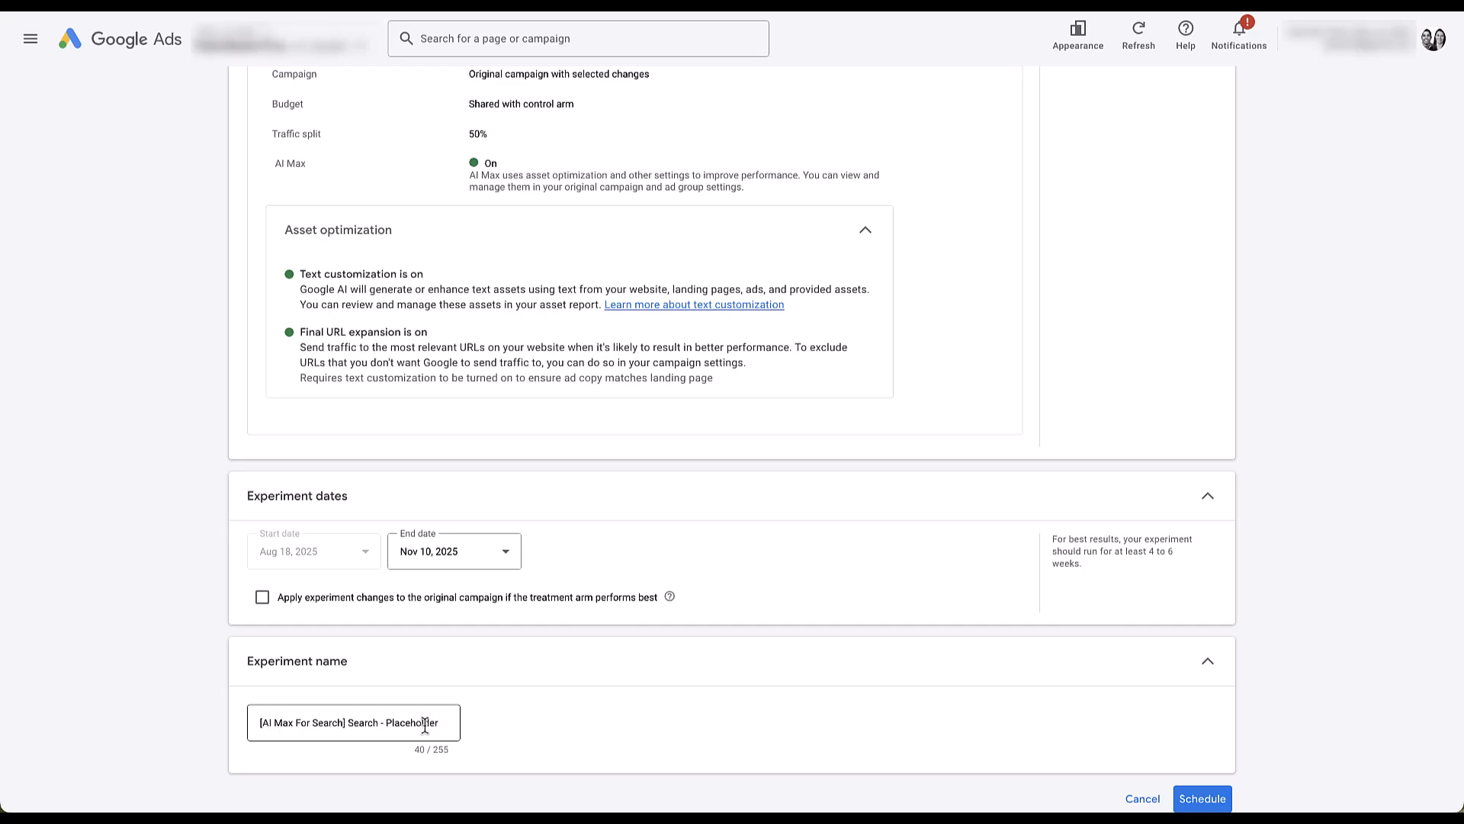
pyautogui.moveTo(254, 737)
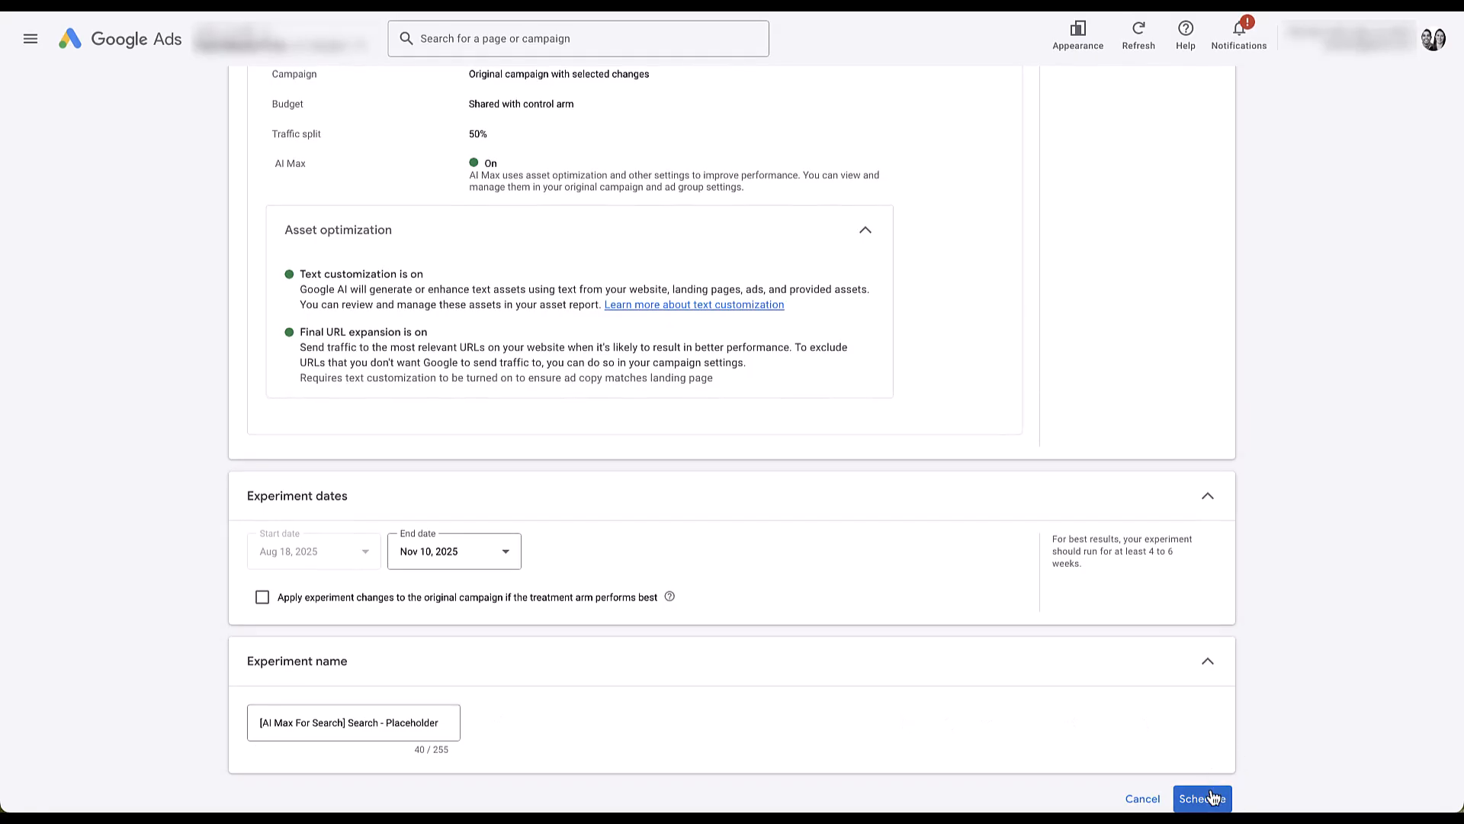
# Schedule the experiment and open the [AI Max For Search] Search - Placeholder results
pyautogui.click(1210, 819)
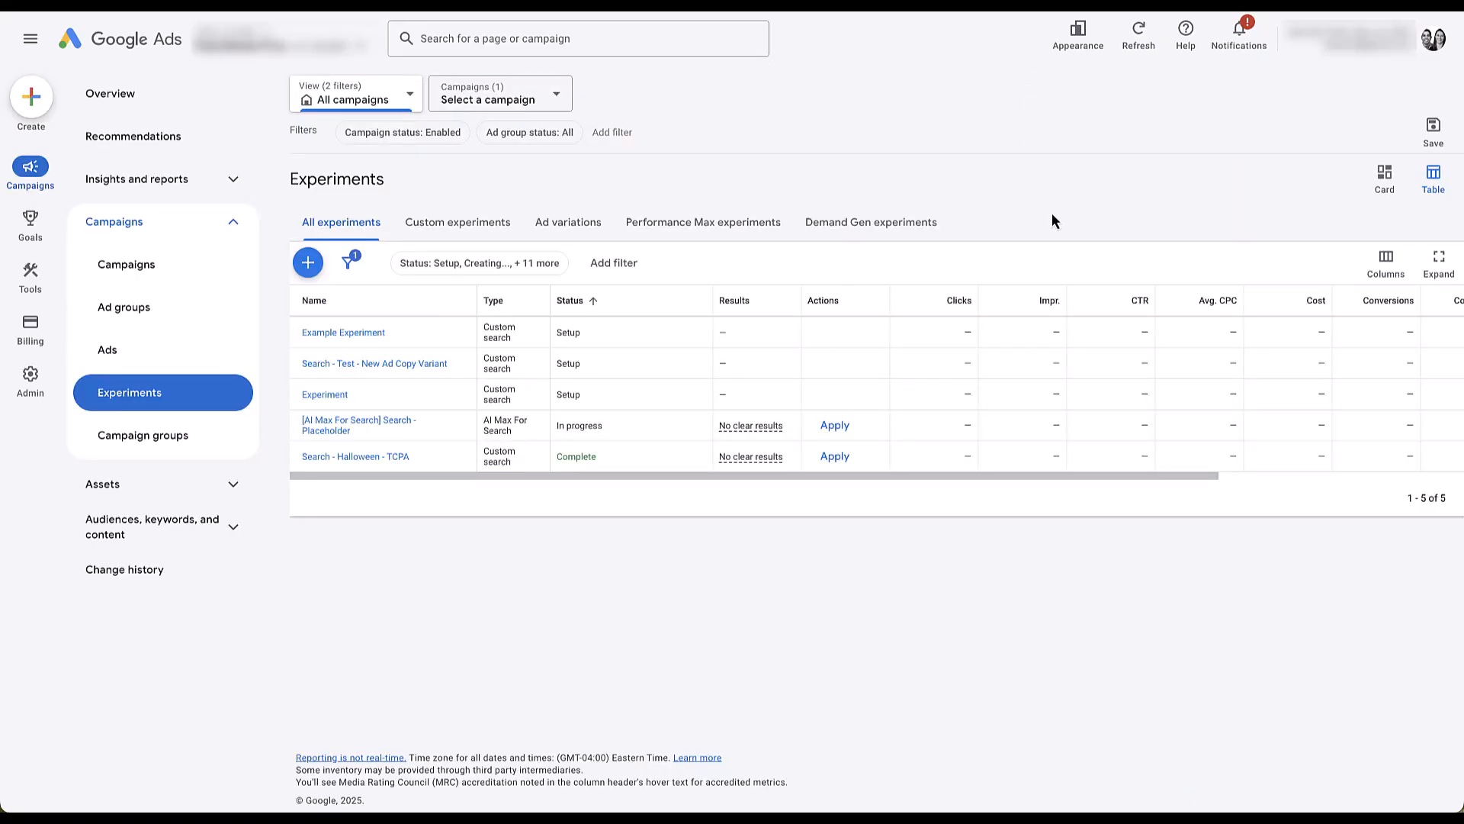
pyautogui.moveTo(830, 432)
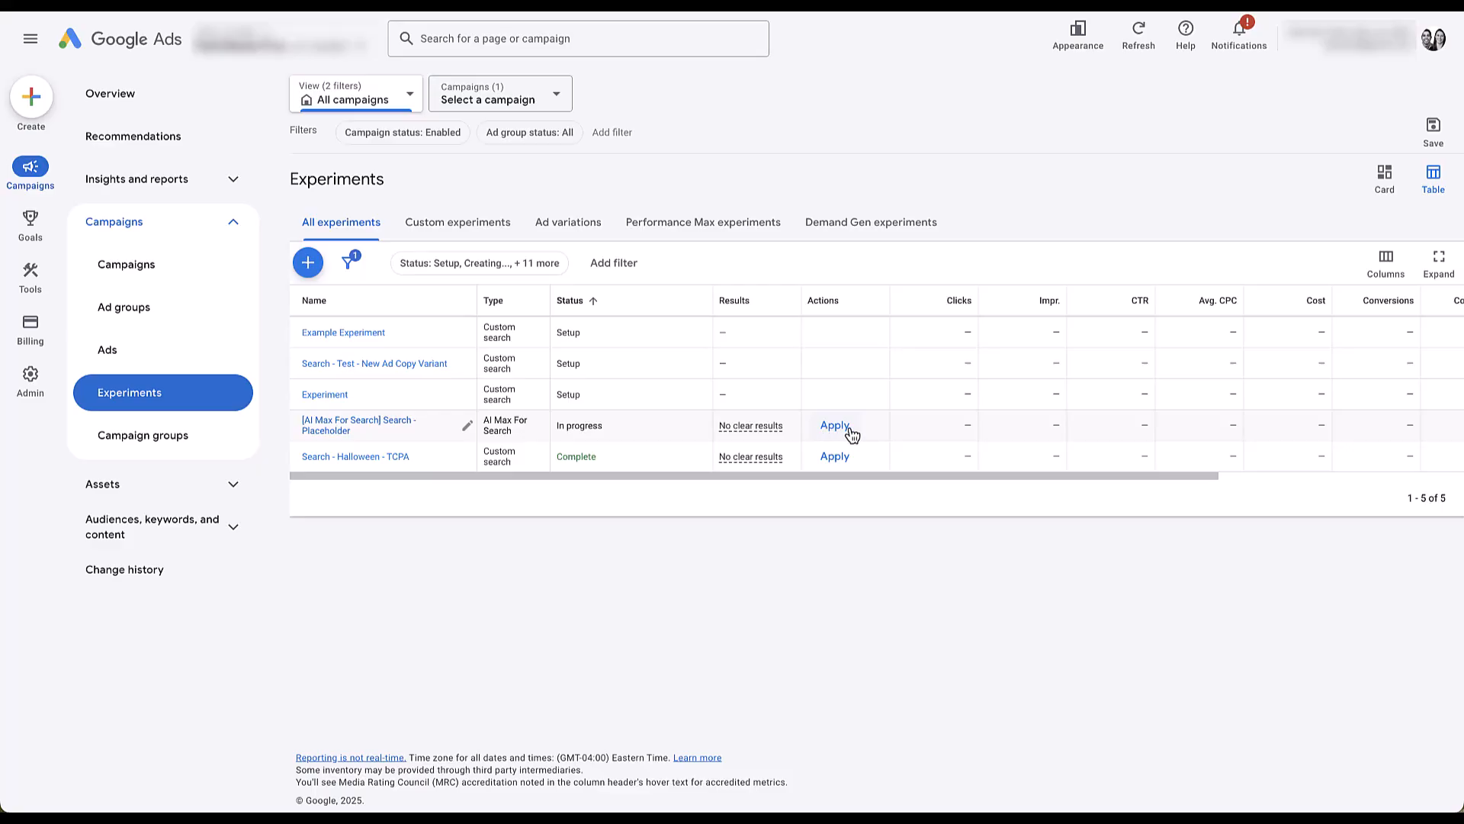
pyautogui.moveTo(347, 433)
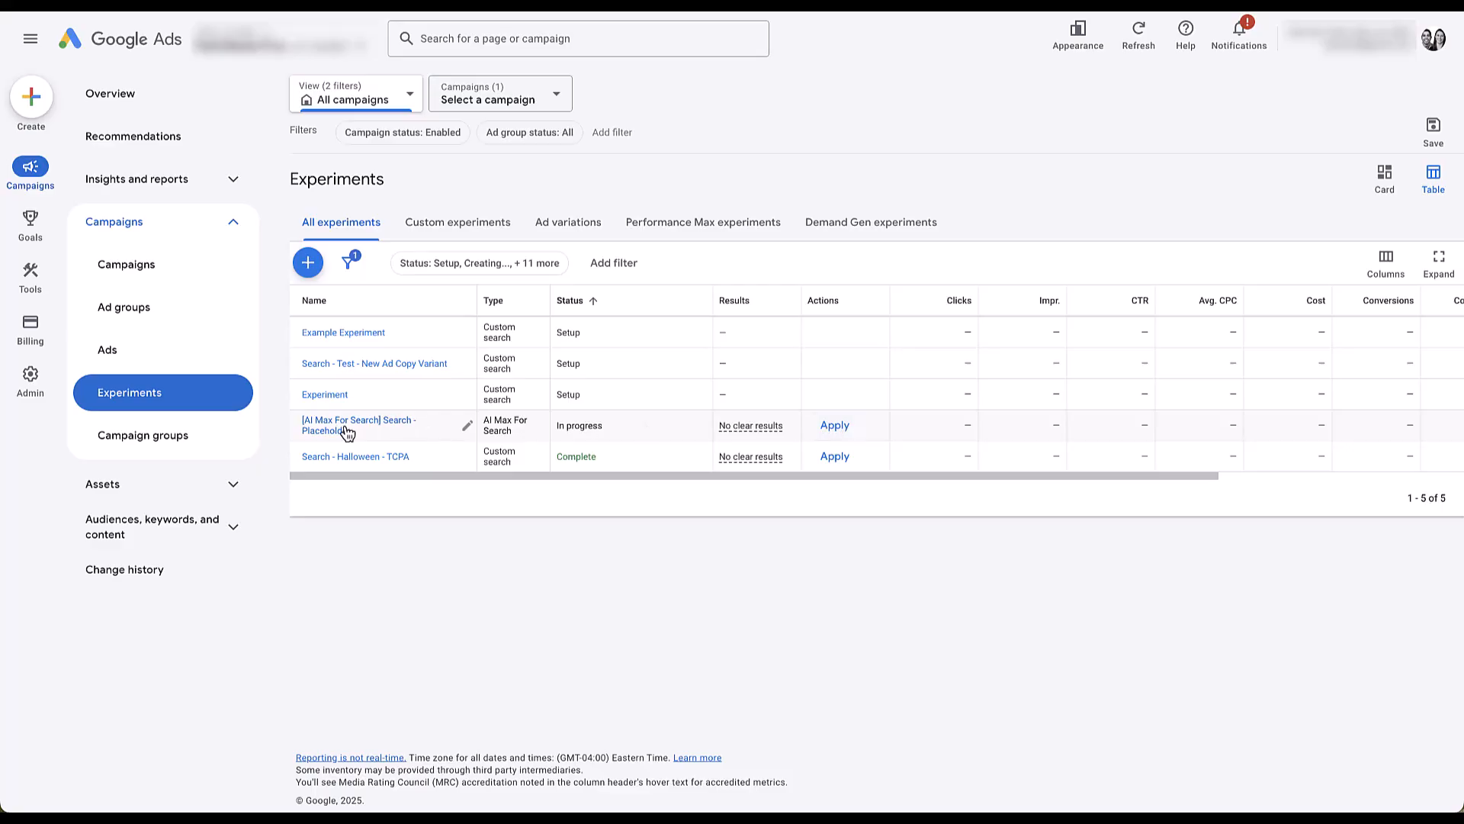
pyautogui.click(356, 420)
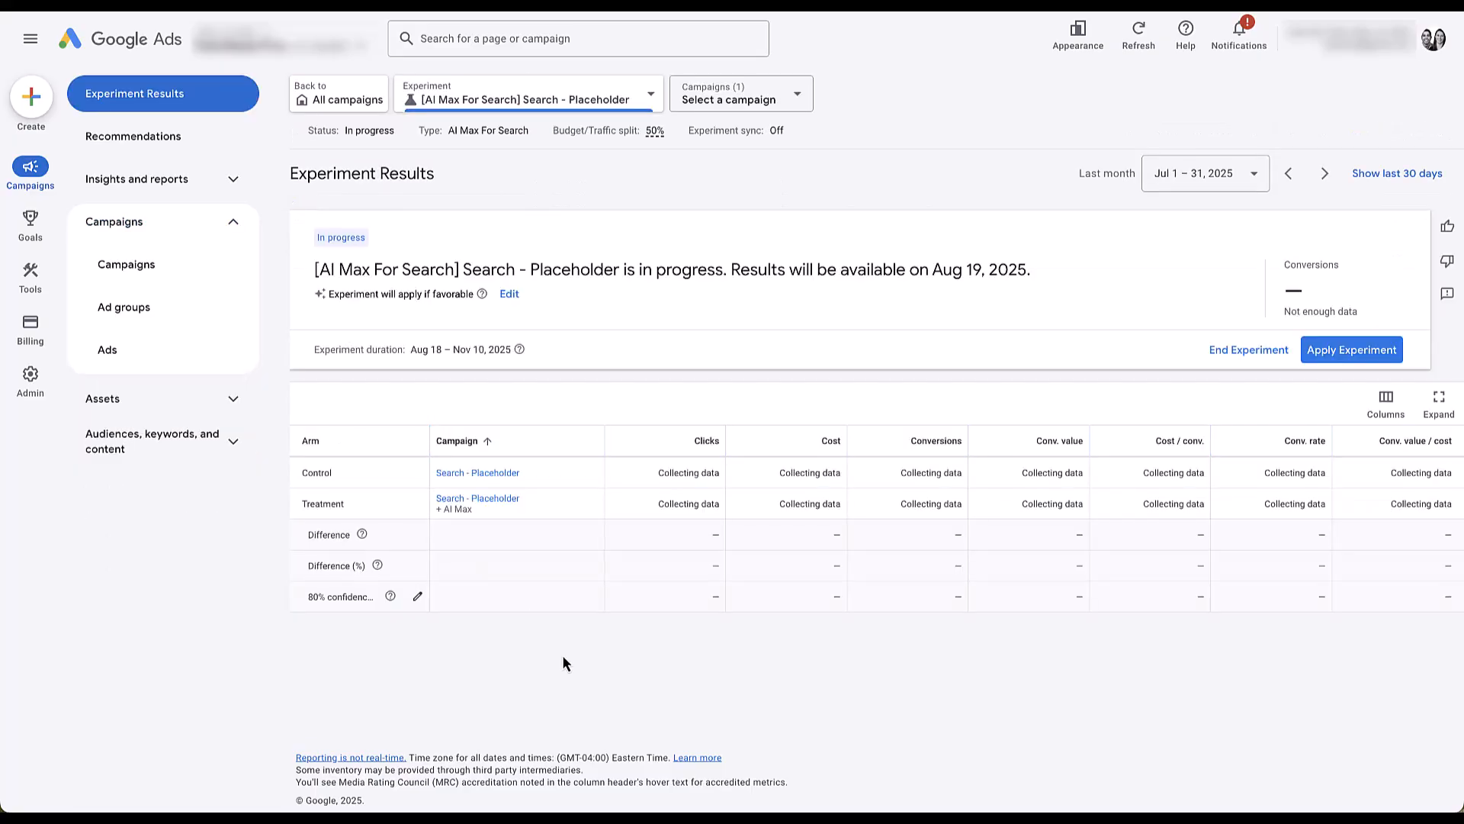
pyautogui.moveTo(579, 483)
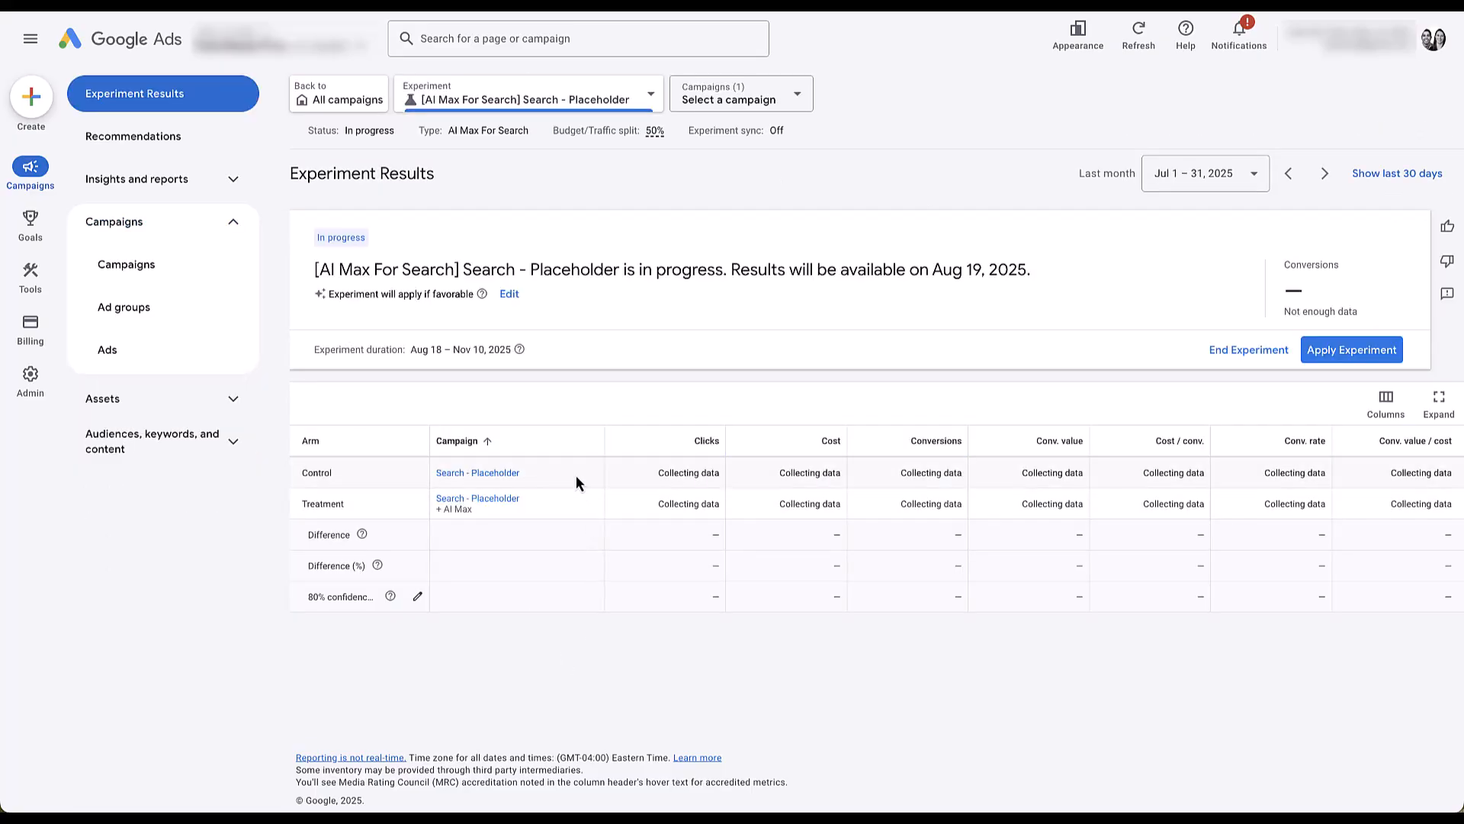
pyautogui.moveTo(556, 486)
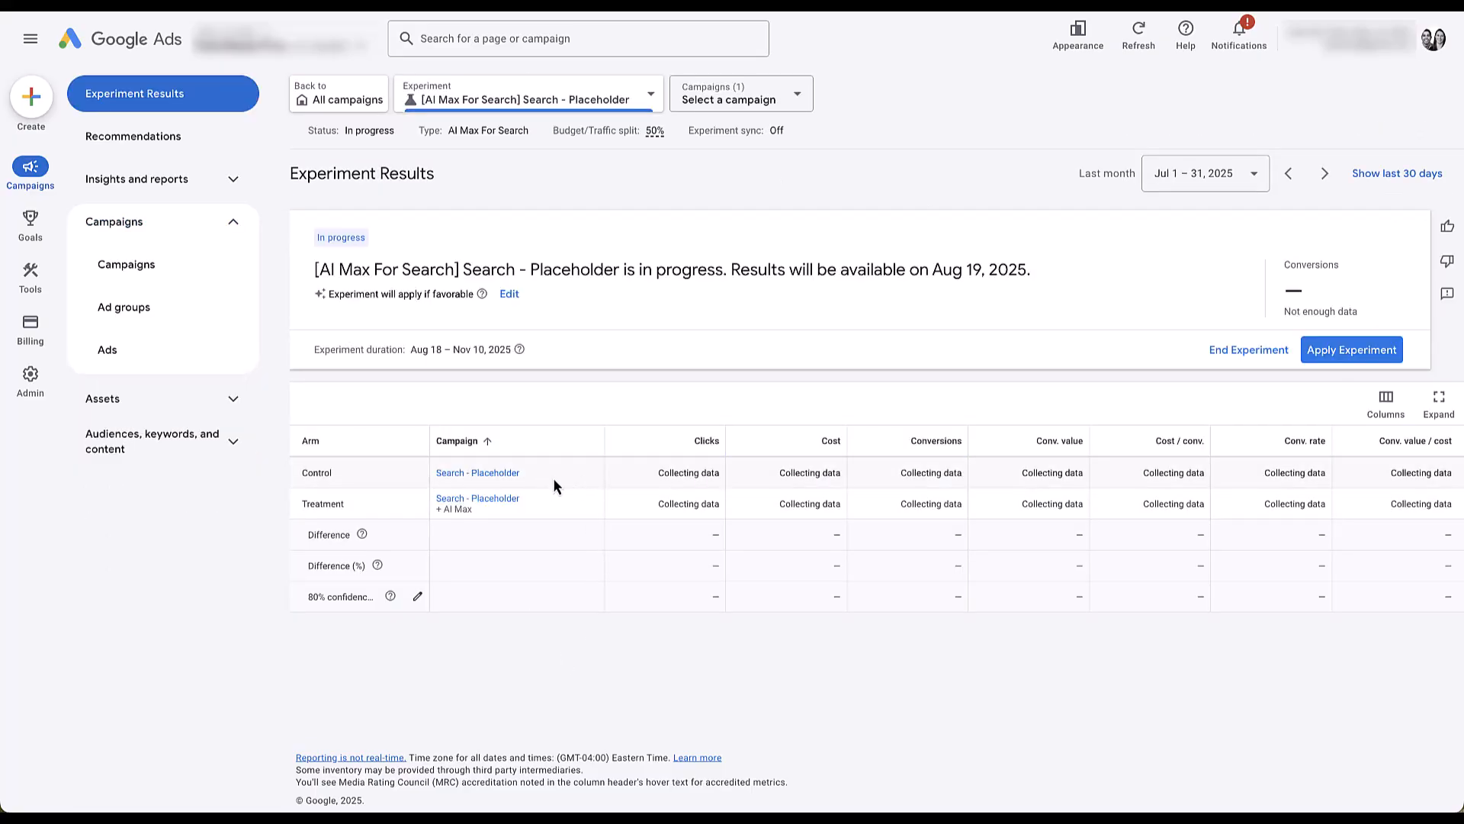
pyautogui.moveTo(559, 517)
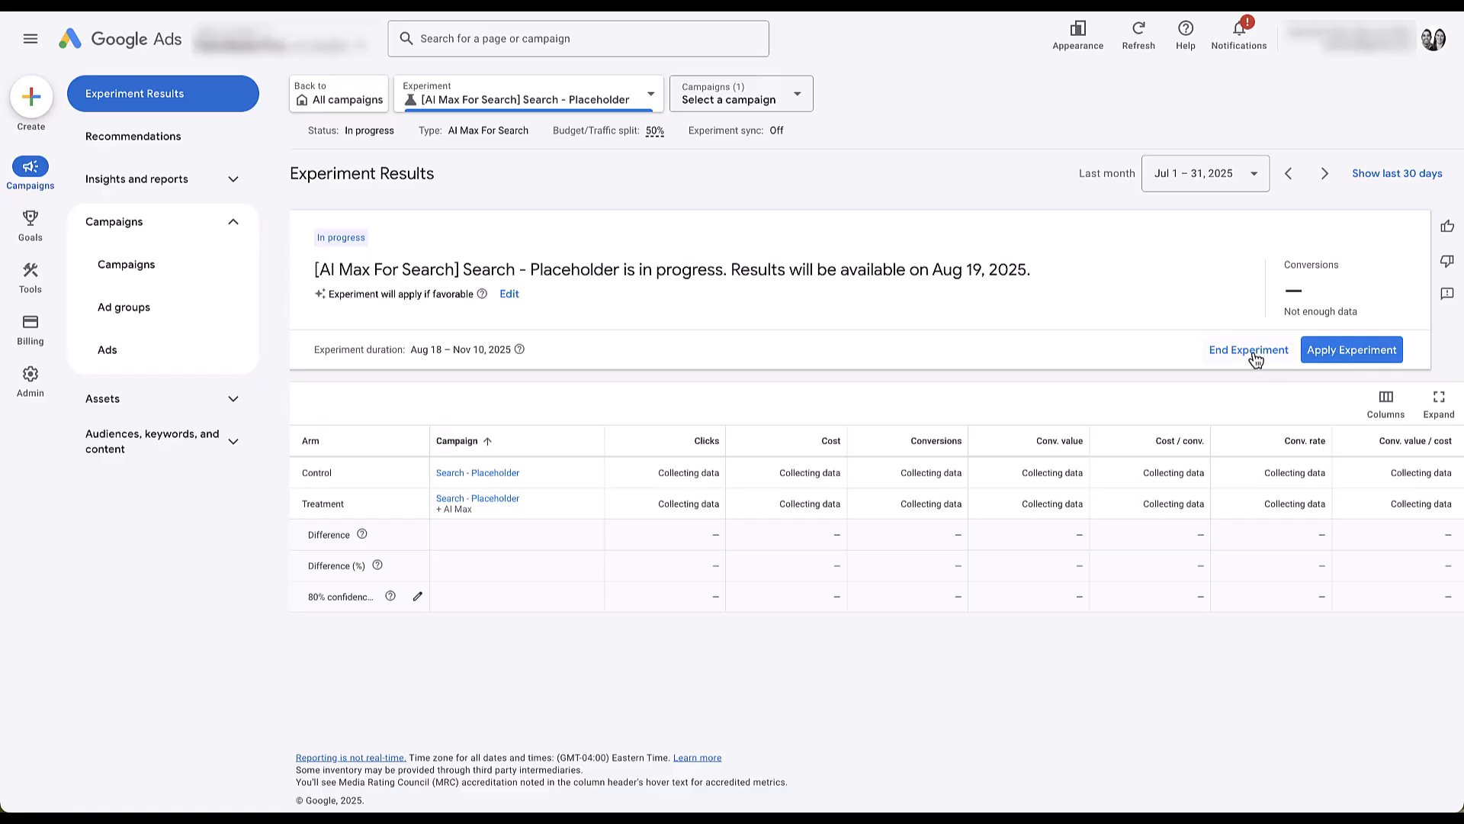
# End the running AI Max experiment and confirm, leaving its status Complete
pyautogui.click(1248, 349)
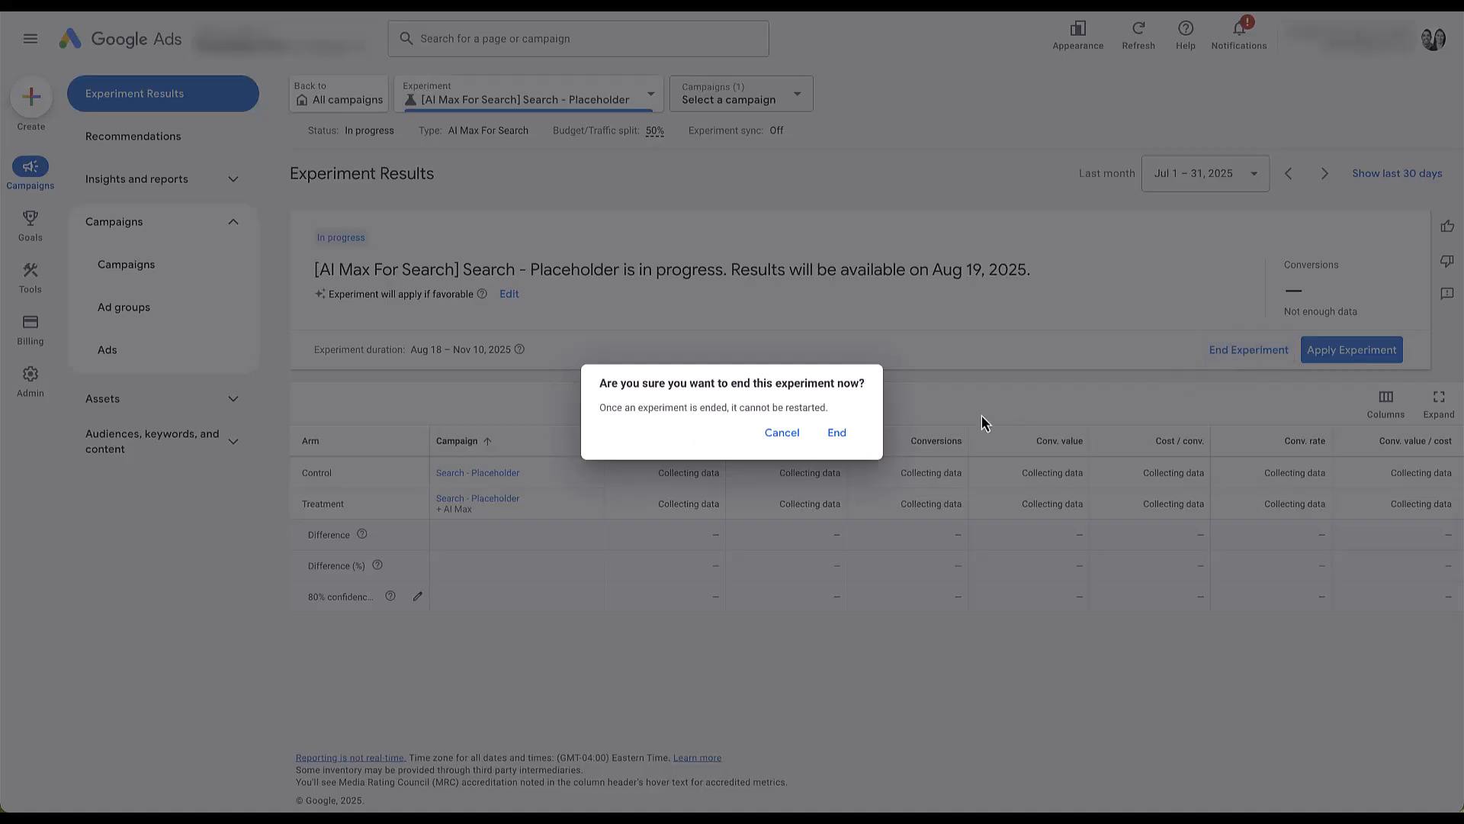
pyautogui.click(836, 432)
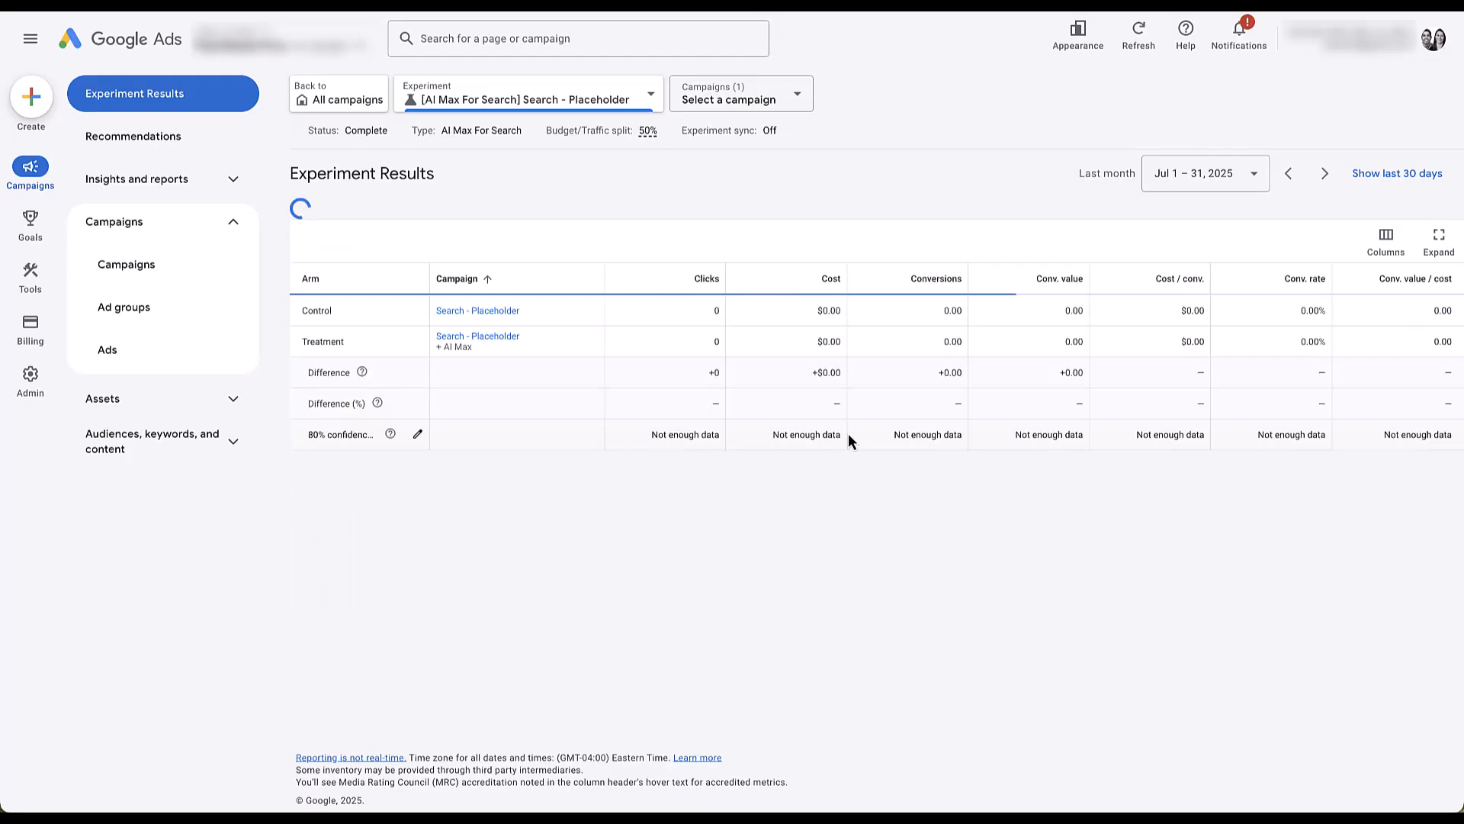